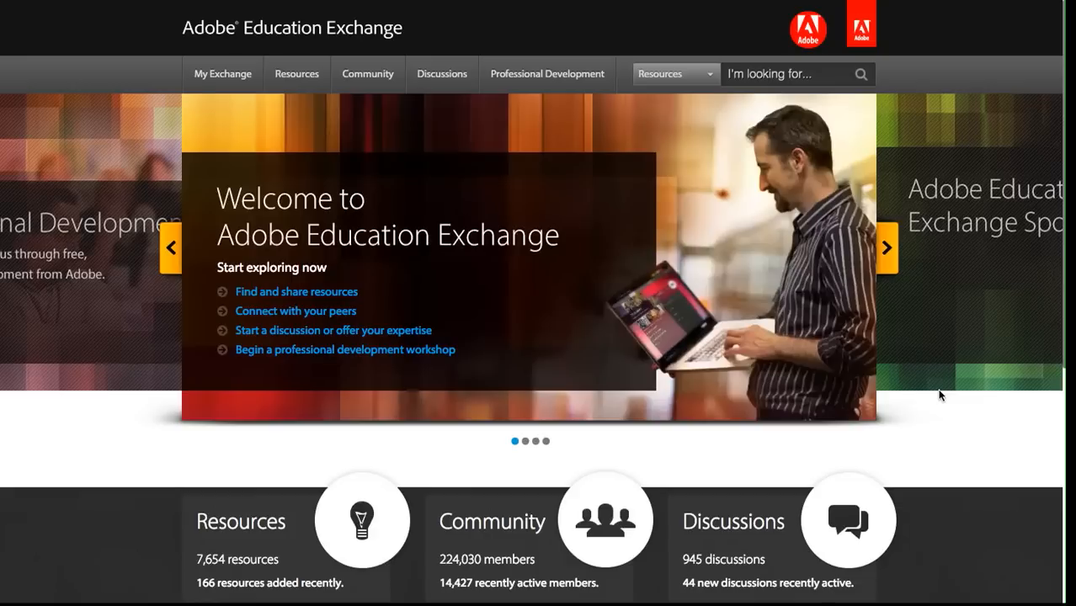
{"action": "mouse_move", "coordinate": [958, 404]}
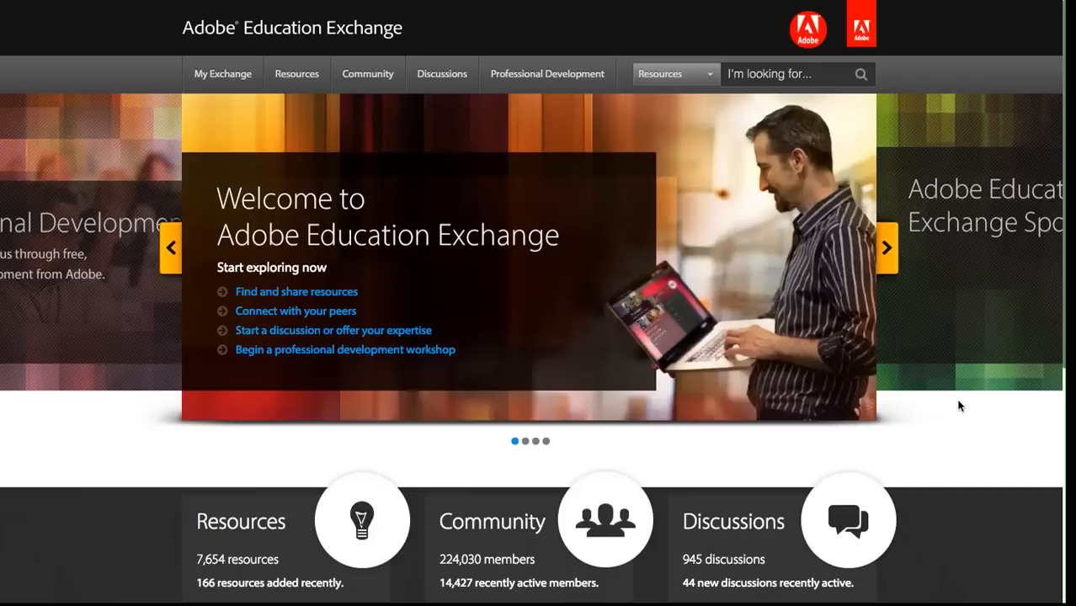
{"action": "mouse_move", "coordinate": [225, 134]}
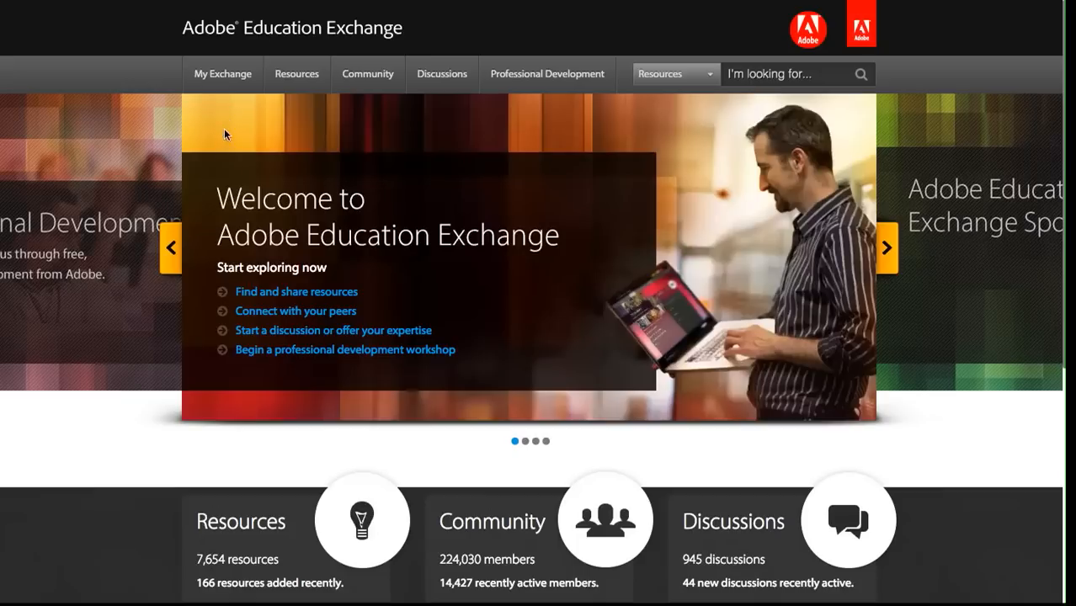
Under Learning > Courses, expand Train the Trainer: Creative Cloud to show weeks 1–5 completed.
{"action": "left_click", "coordinate": [223, 73]}
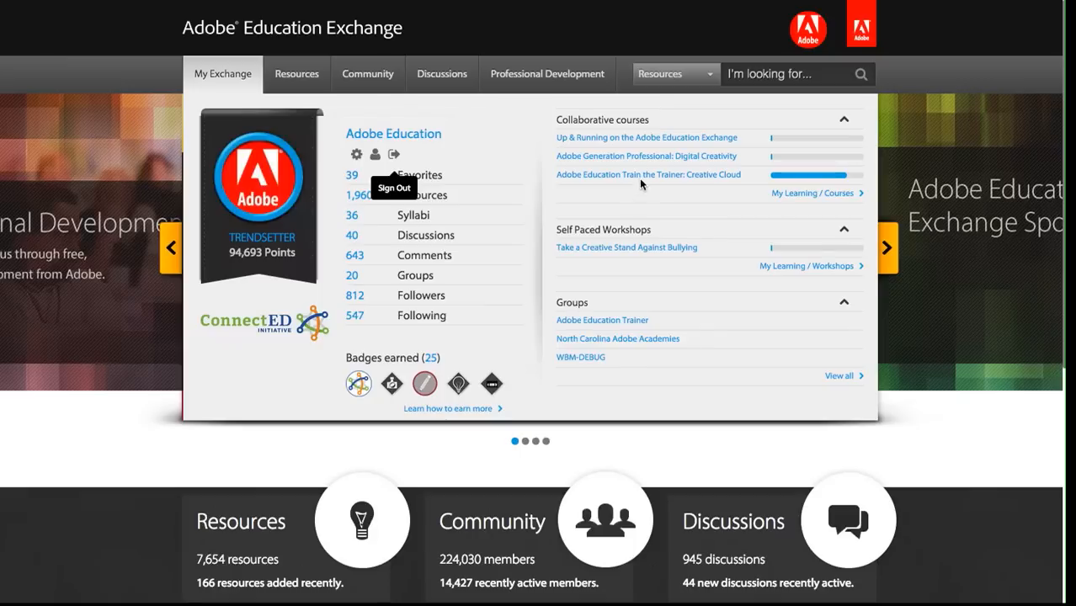
{"action": "mouse_move", "coordinate": [655, 185]}
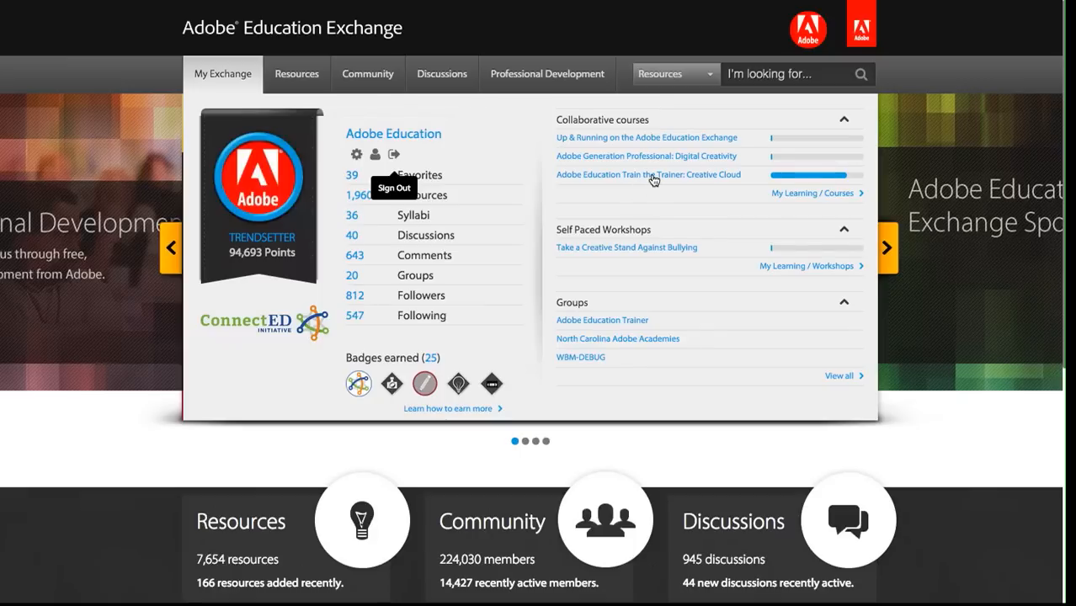
{"action": "mouse_move", "coordinate": [651, 189]}
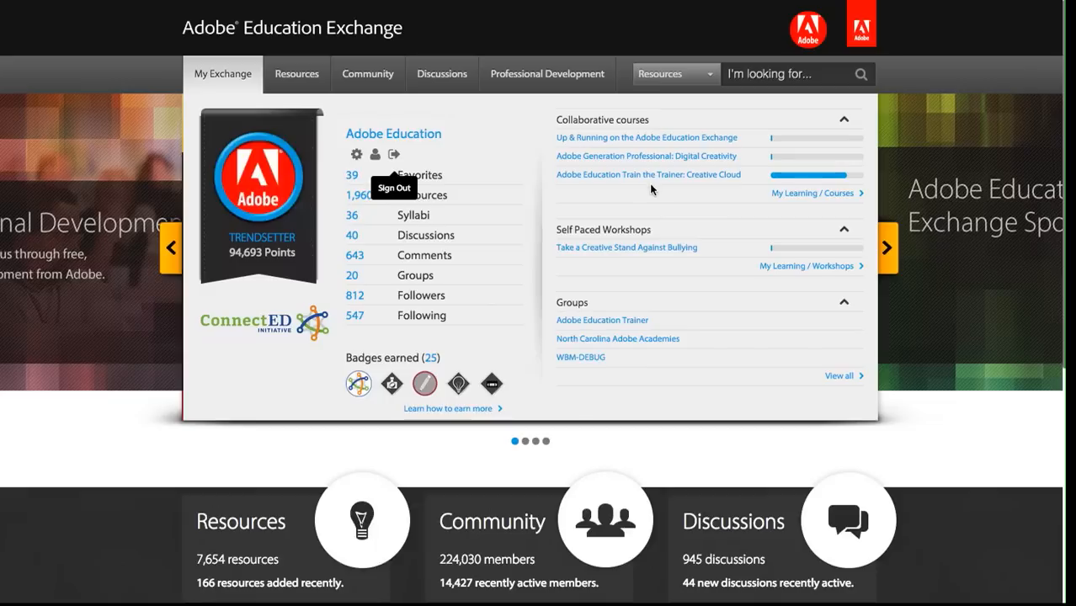
{"action": "mouse_move", "coordinate": [715, 225]}
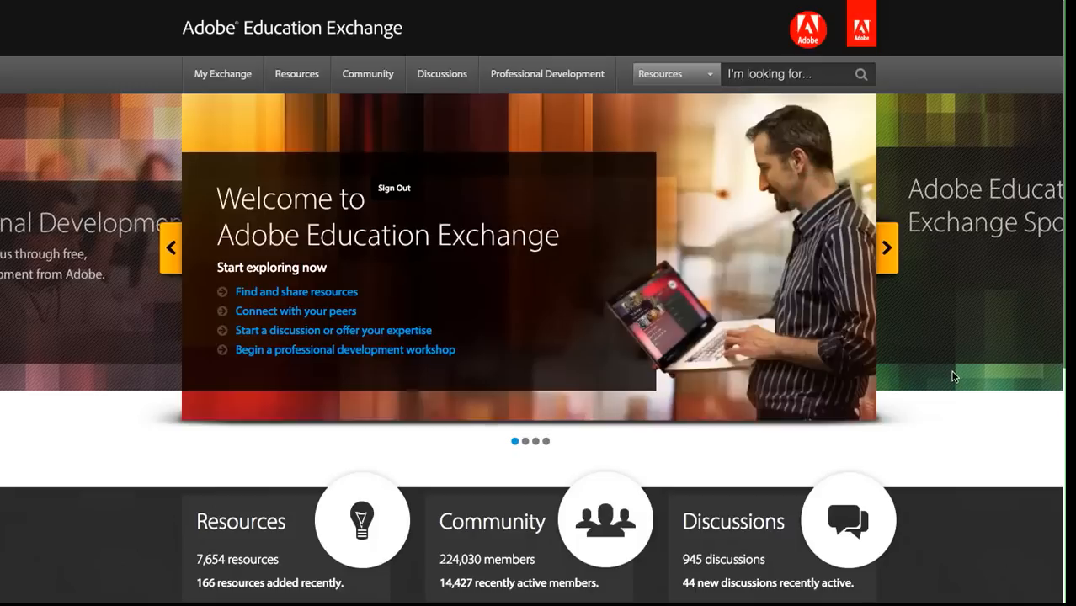
{"action": "left_click", "coordinate": [222, 73]}
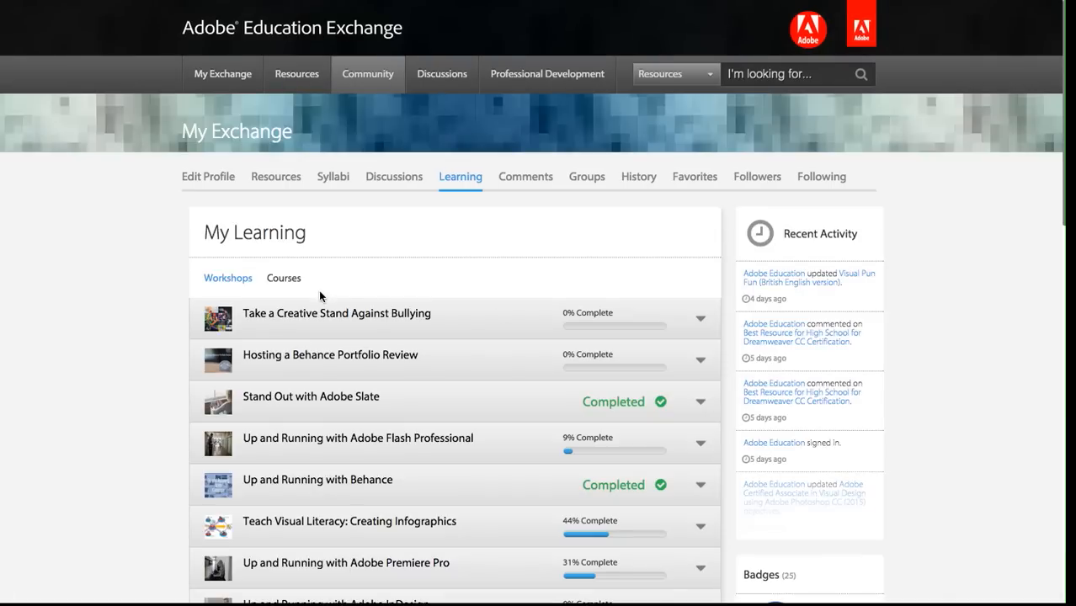
{"action": "left_click", "coordinate": [283, 278]}
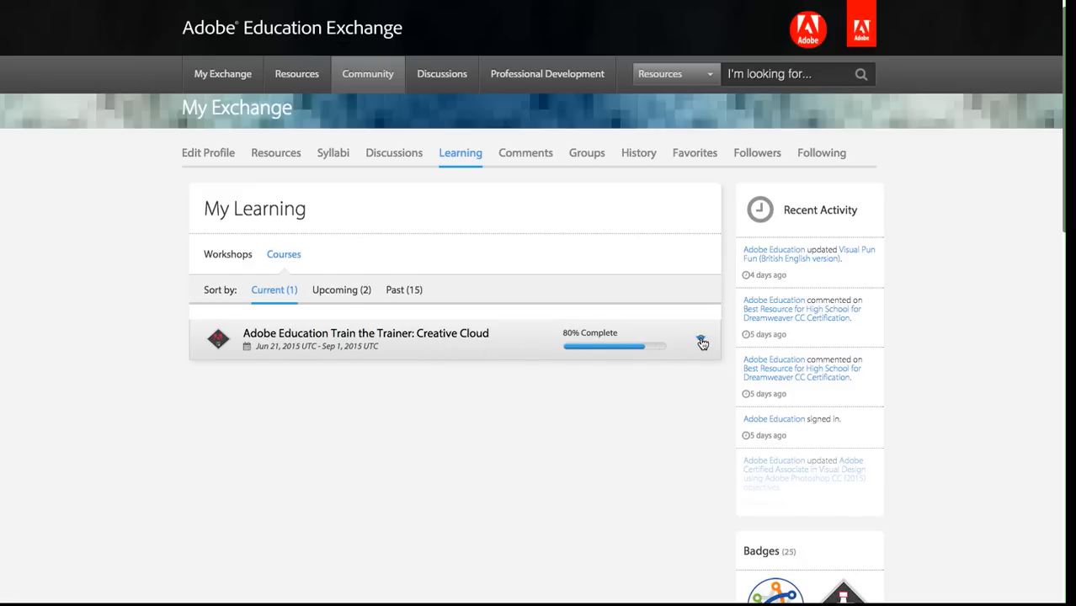
{"action": "left_click", "coordinate": [702, 343]}
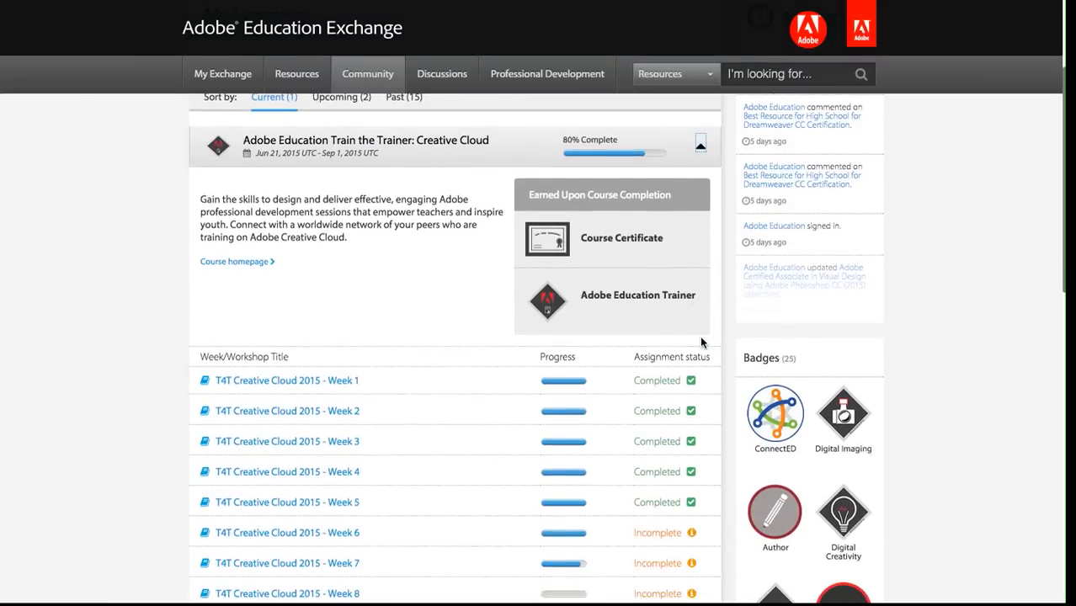
{"action": "scroll", "scroll_direction": "down", "scroll_amount": 3}
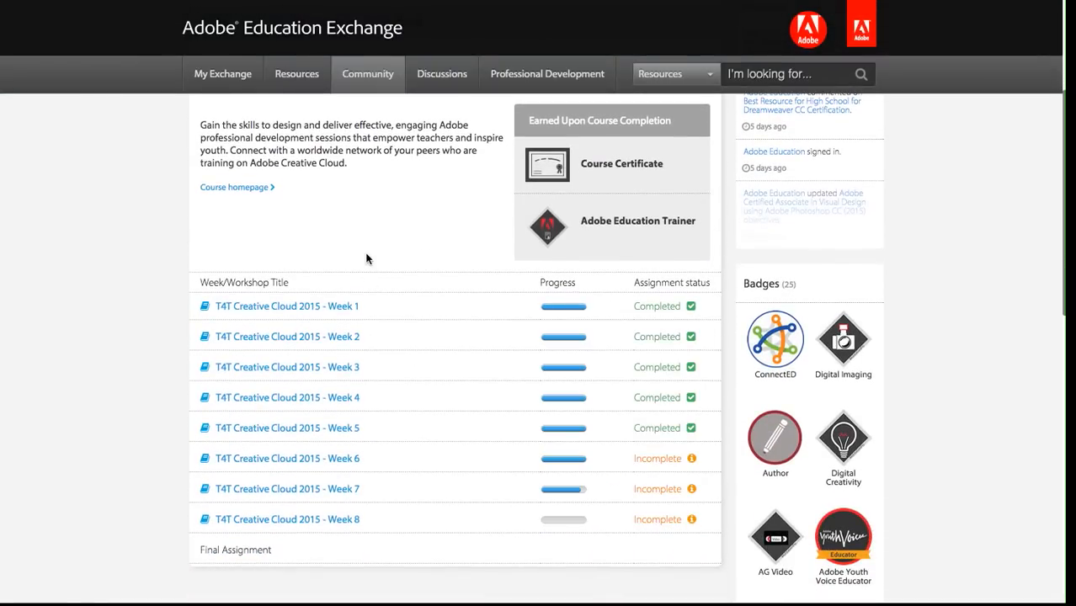
{"action": "scroll", "scroll_direction": "down", "scroll_amount": 3}
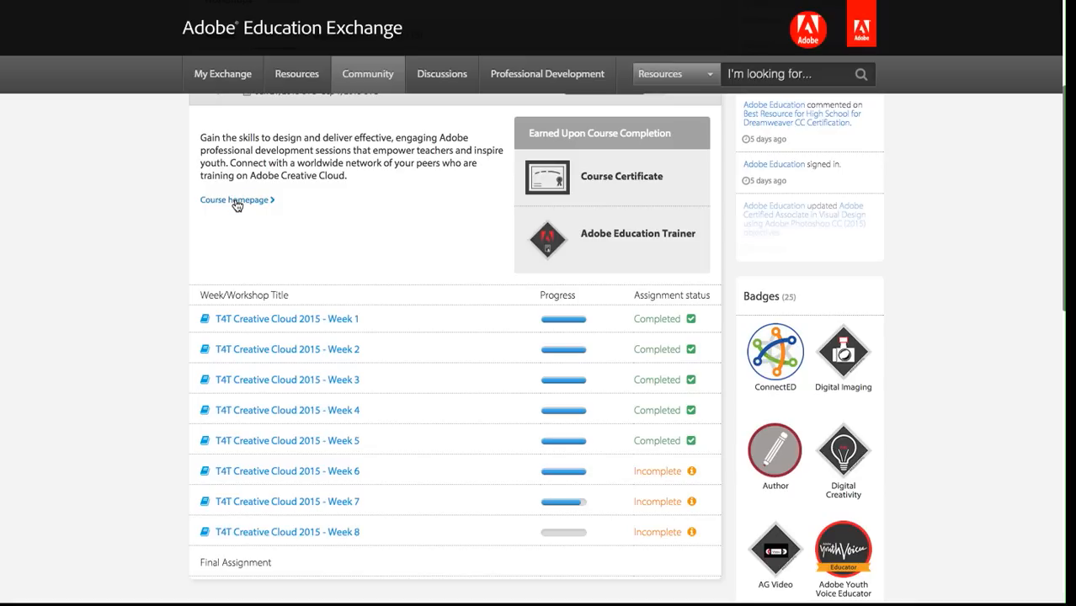
On the course homepage, read the Final Assignment post down to its criteria and instructors.
{"action": "left_click", "coordinate": [234, 200]}
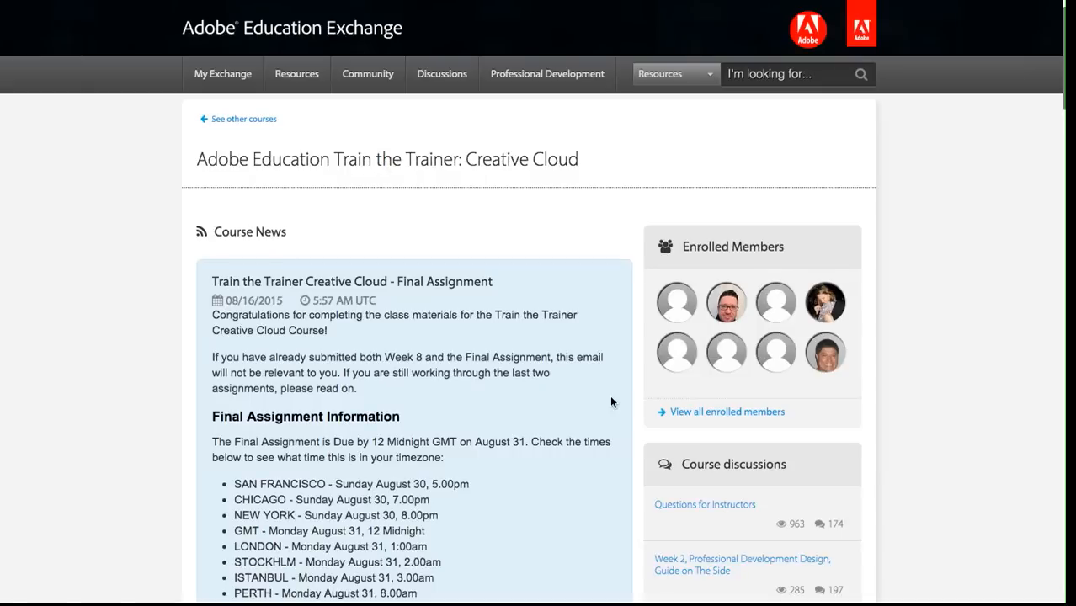
{"action": "mouse_move", "coordinate": [609, 404]}
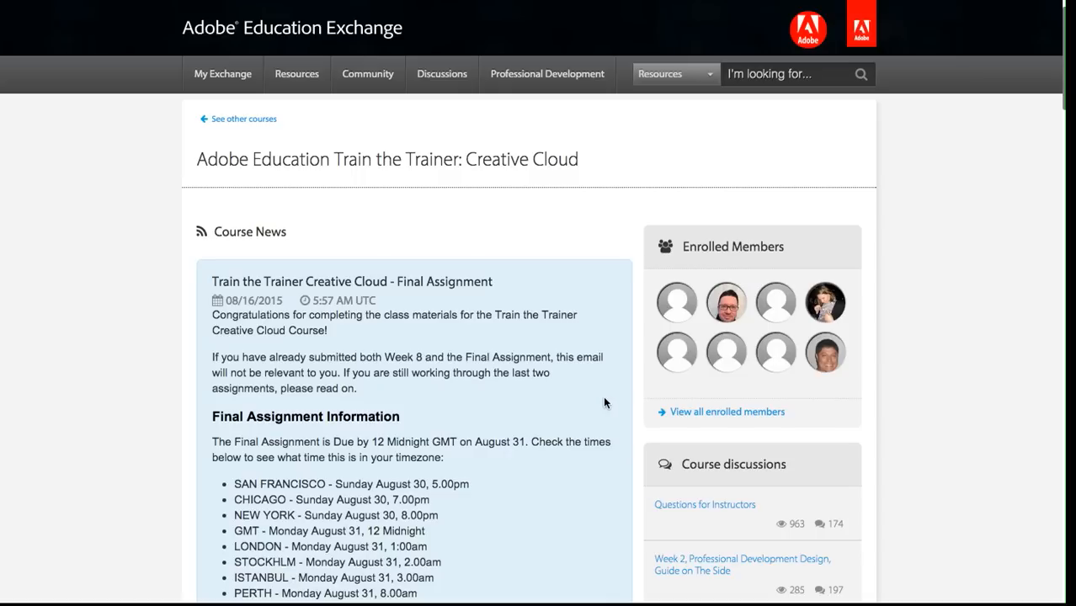
{"action": "scroll", "scroll_direction": "down", "scroll_amount": 3}
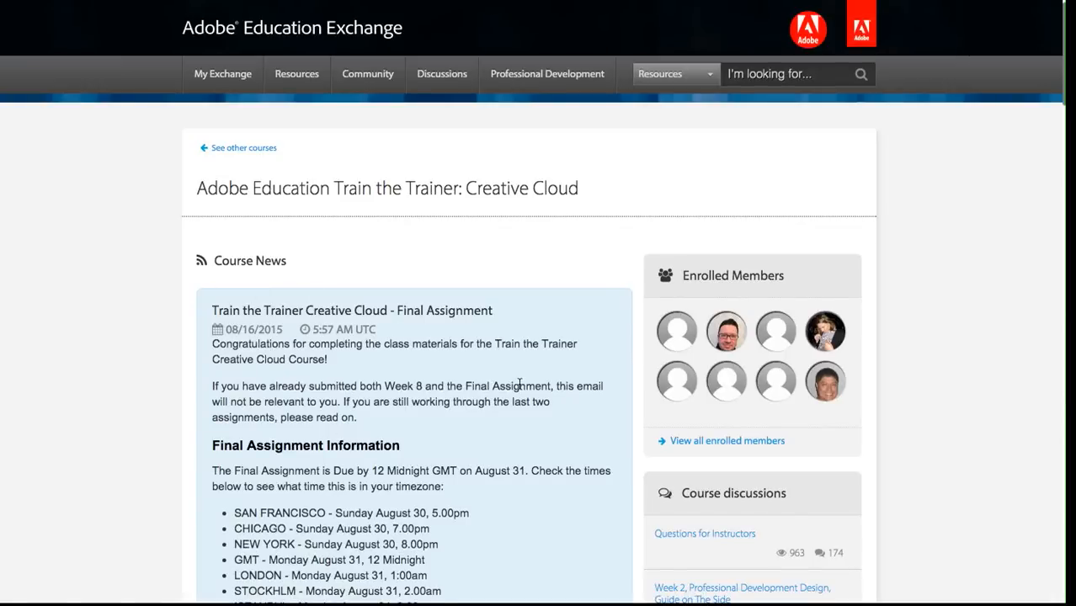
{"action": "scroll", "scroll_direction": "down", "scroll_amount": 3}
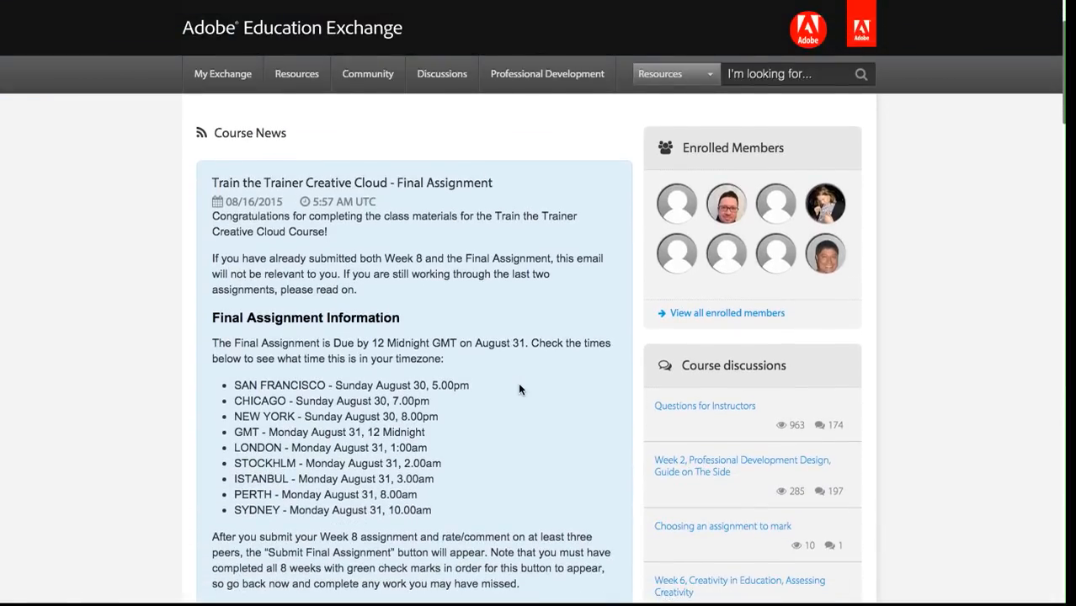
{"action": "scroll", "scroll_direction": "down", "scroll_amount": 3}
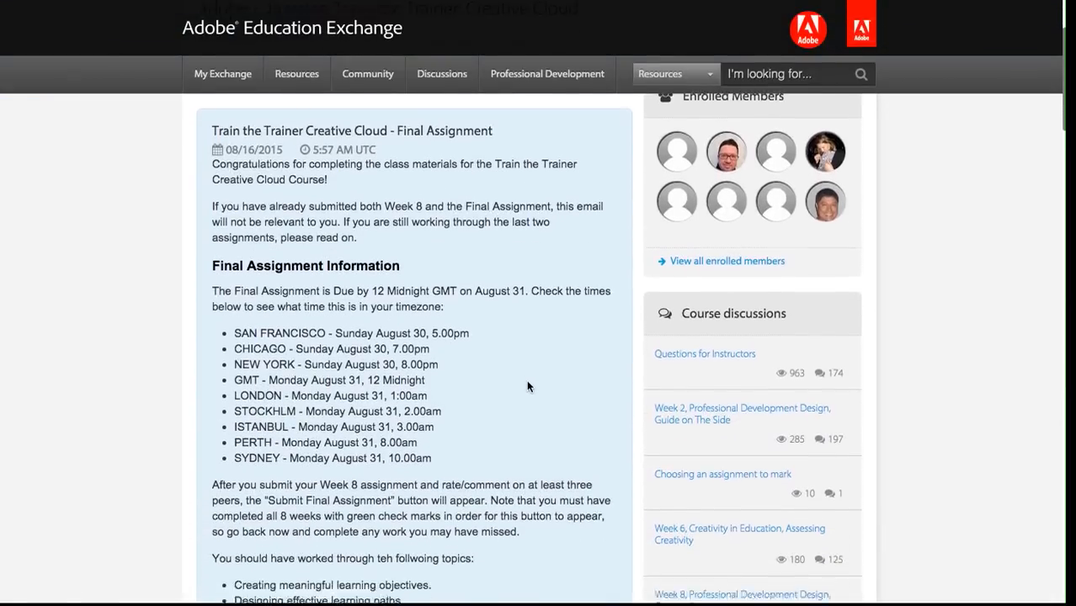
{"action": "scroll", "scroll_direction": "down", "scroll_amount": 3}
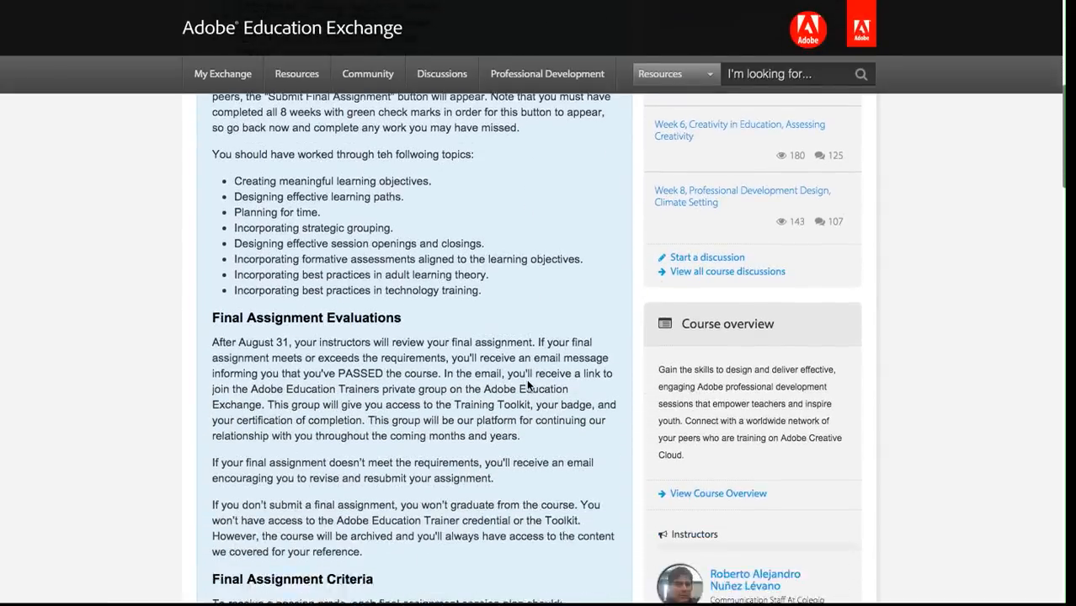
{"action": "scroll", "scroll_direction": "down", "scroll_amount": 3}
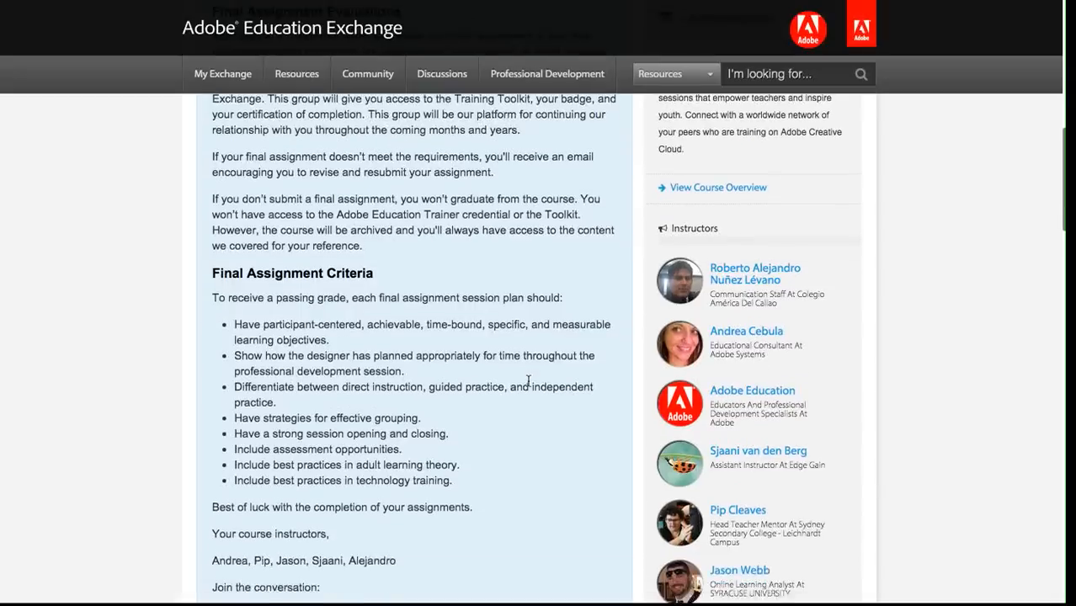
{"action": "scroll", "scroll_direction": "down", "scroll_amount": 3}
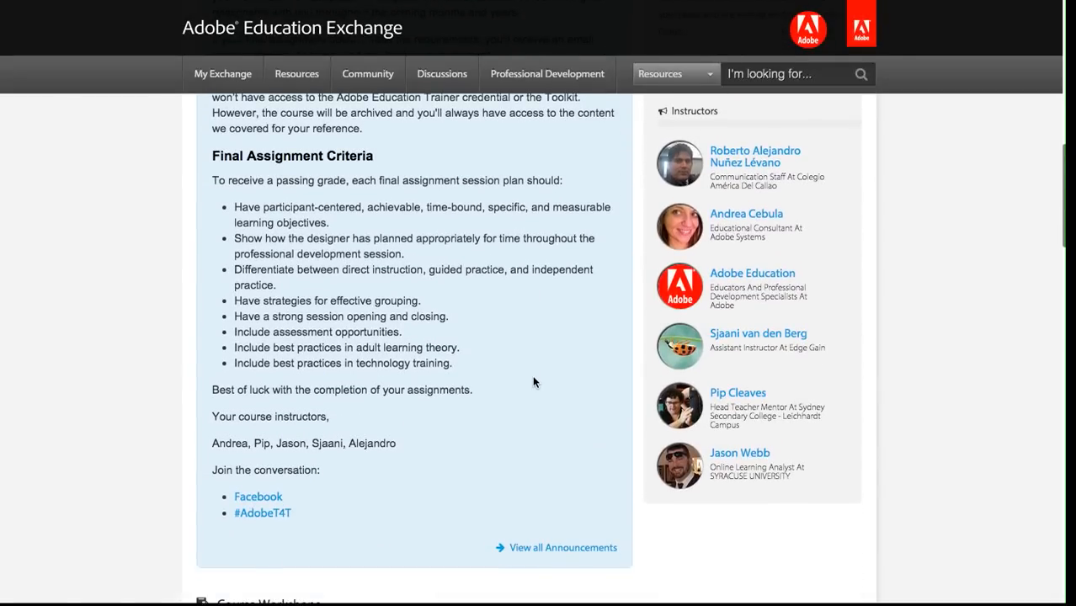
{"action": "mouse_move", "coordinate": [531, 357]}
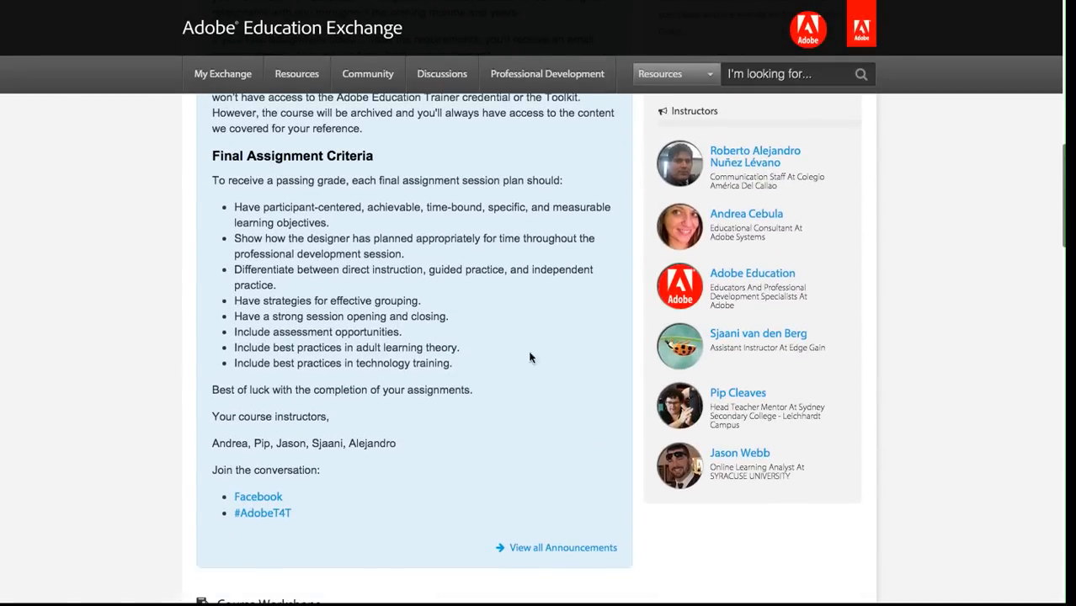
{"action": "mouse_move", "coordinate": [534, 386]}
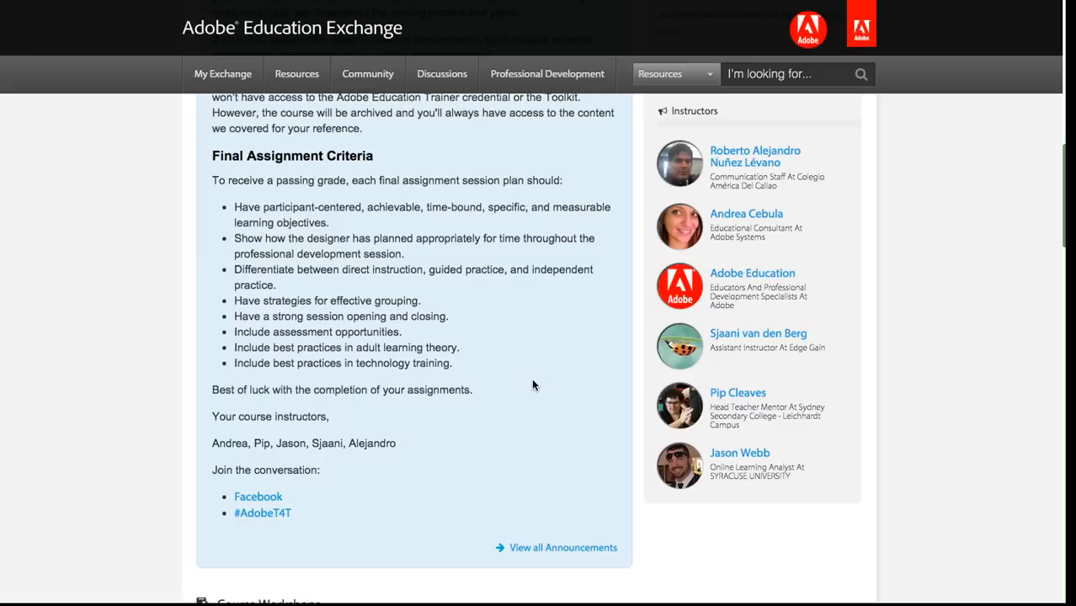
{"action": "scroll", "scroll_direction": "down", "scroll_amount": 3}
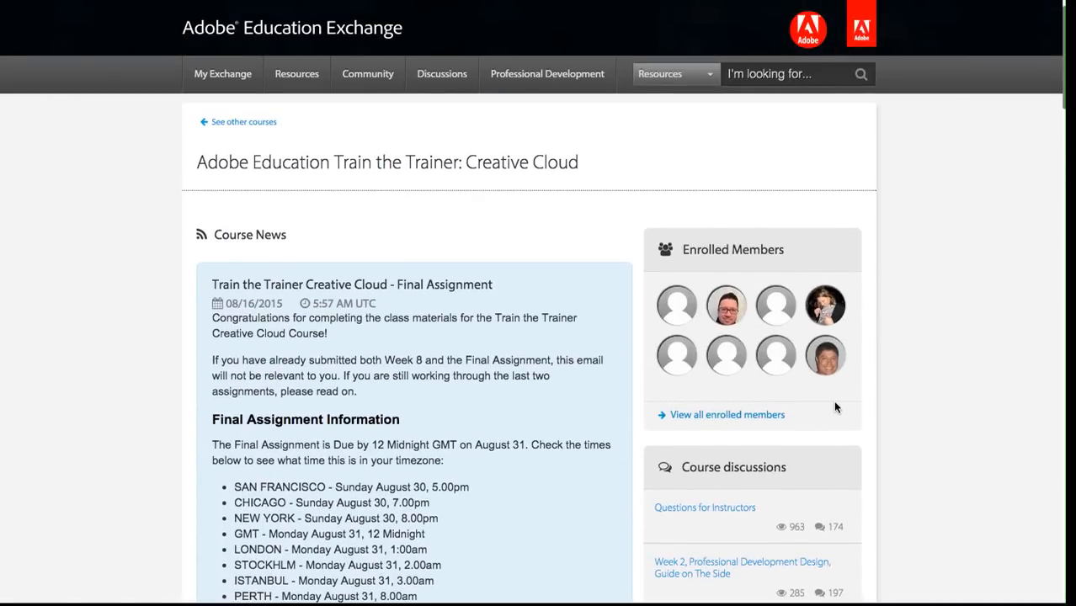
{"action": "mouse_move", "coordinate": [825, 304]}
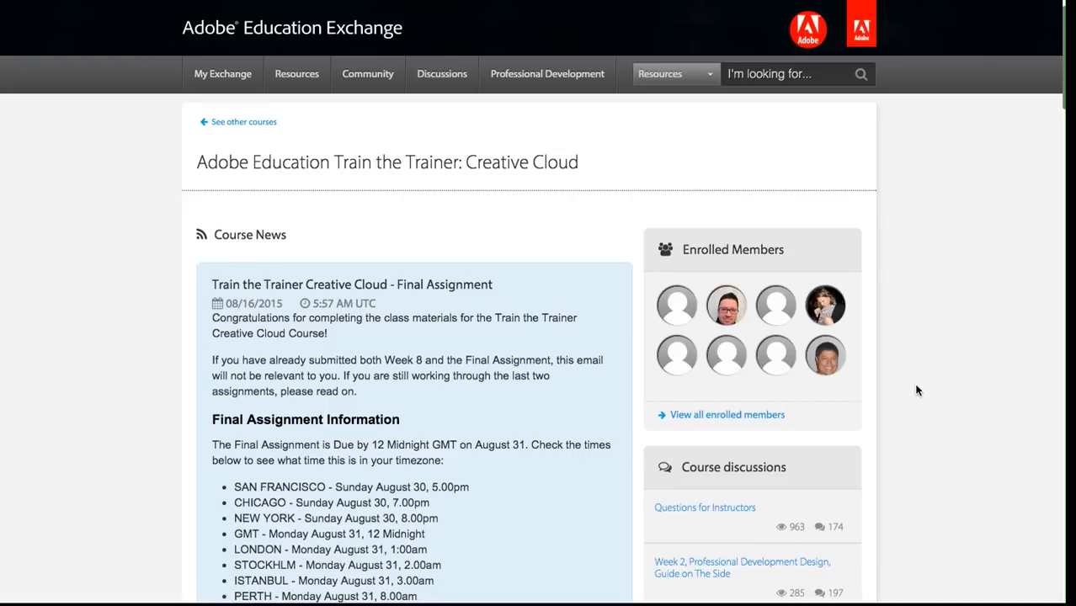
{"action": "scroll", "scroll_direction": "down", "scroll_amount": 3}
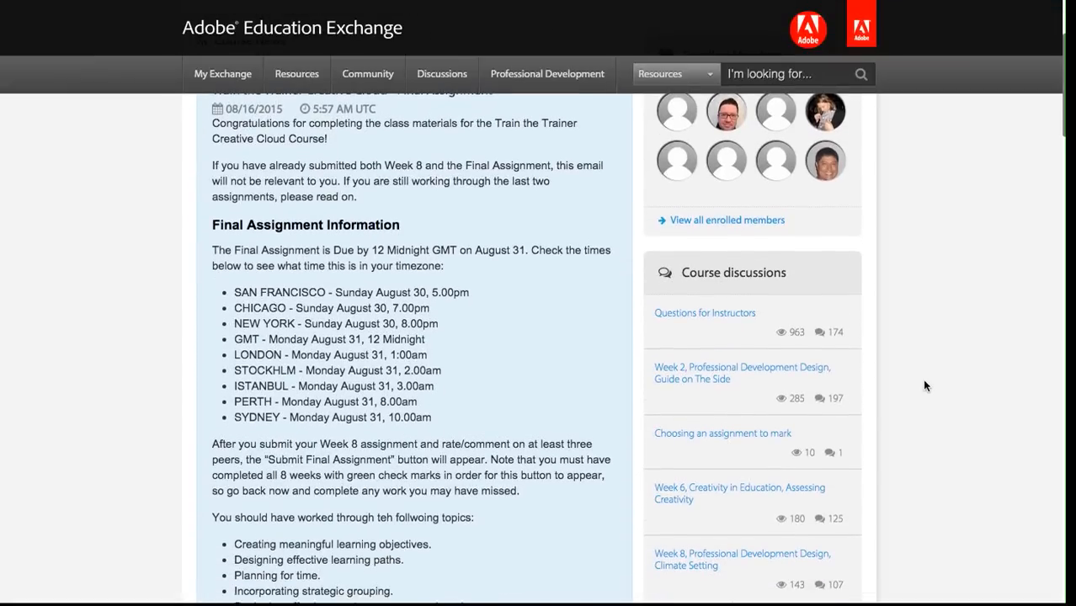
{"action": "scroll", "scroll_direction": "down", "scroll_amount": 3}
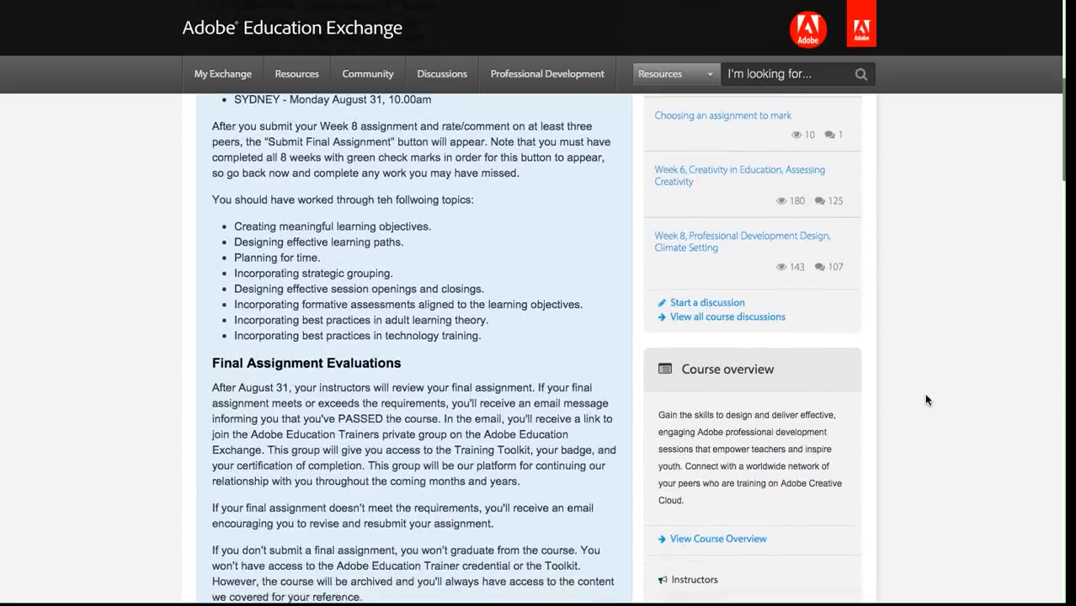
{"action": "scroll", "scroll_direction": "down", "scroll_amount": 3}
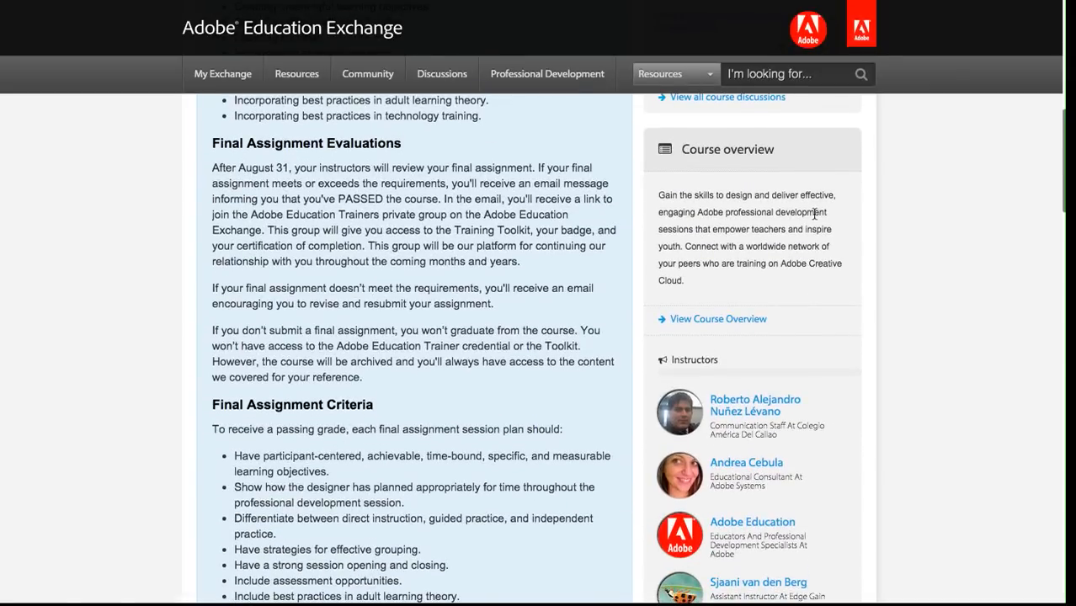
{"action": "mouse_move", "coordinate": [757, 279]}
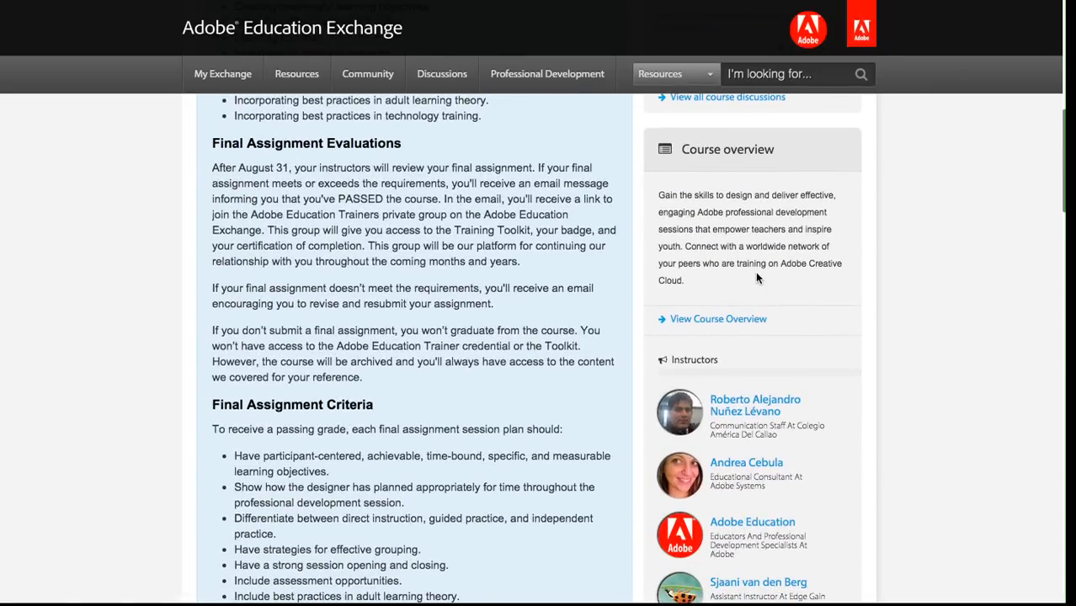
{"action": "mouse_move", "coordinate": [719, 318]}
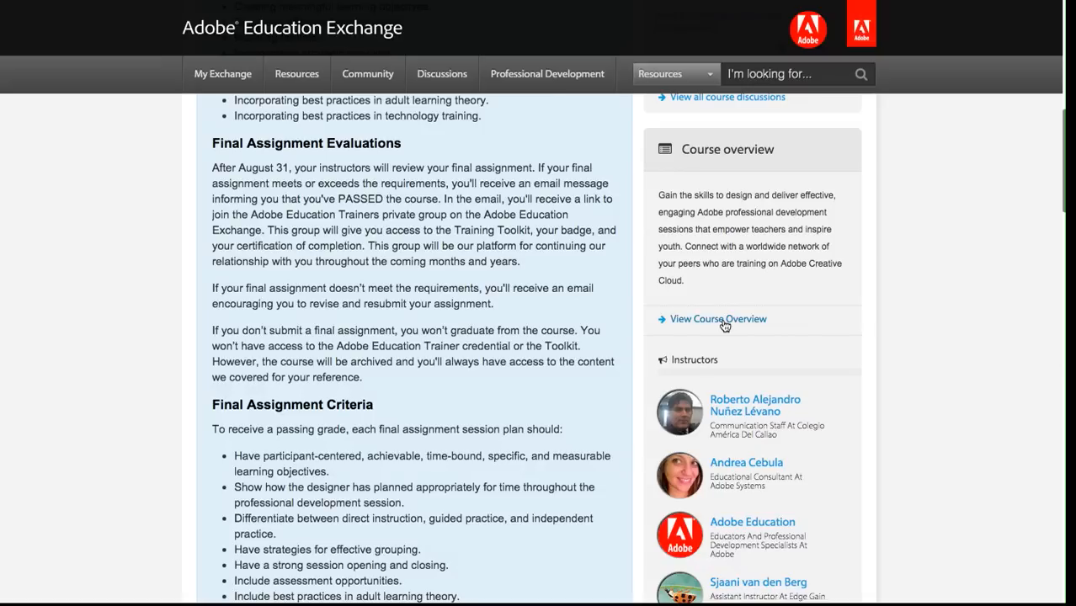
{"action": "scroll", "scroll_direction": "down", "scroll_amount": 3}
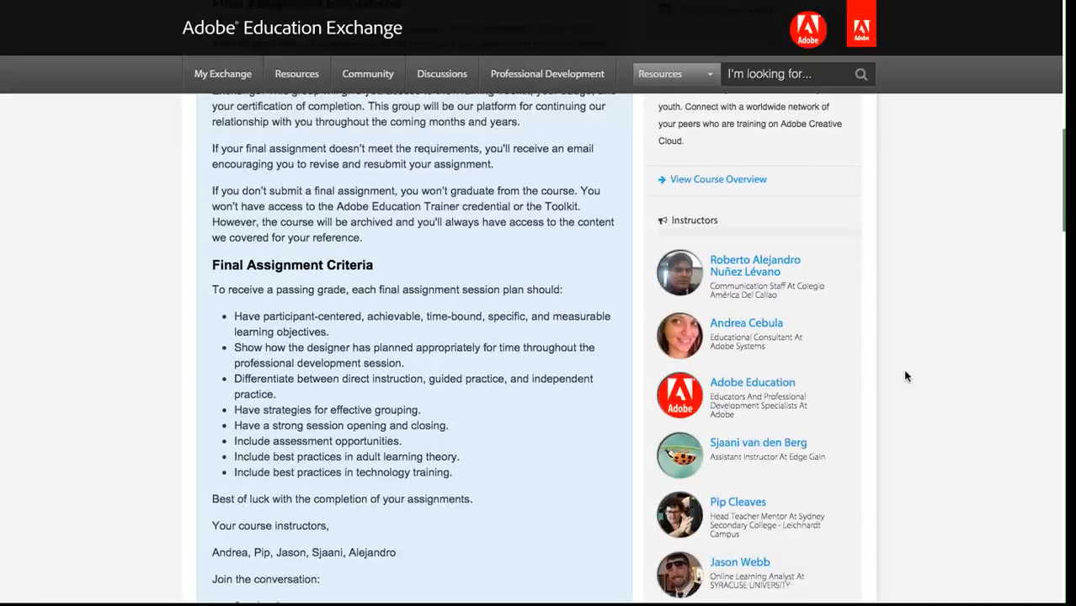
{"action": "scroll", "scroll_direction": "down", "scroll_amount": 3}
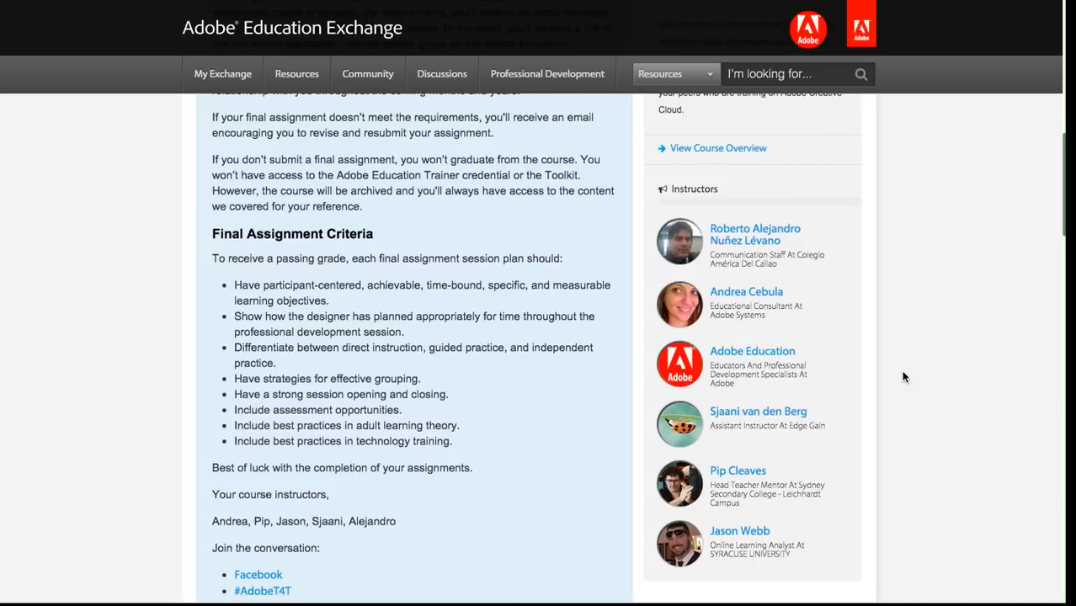
{"action": "scroll", "scroll_direction": "up", "scroll_amount": 3}
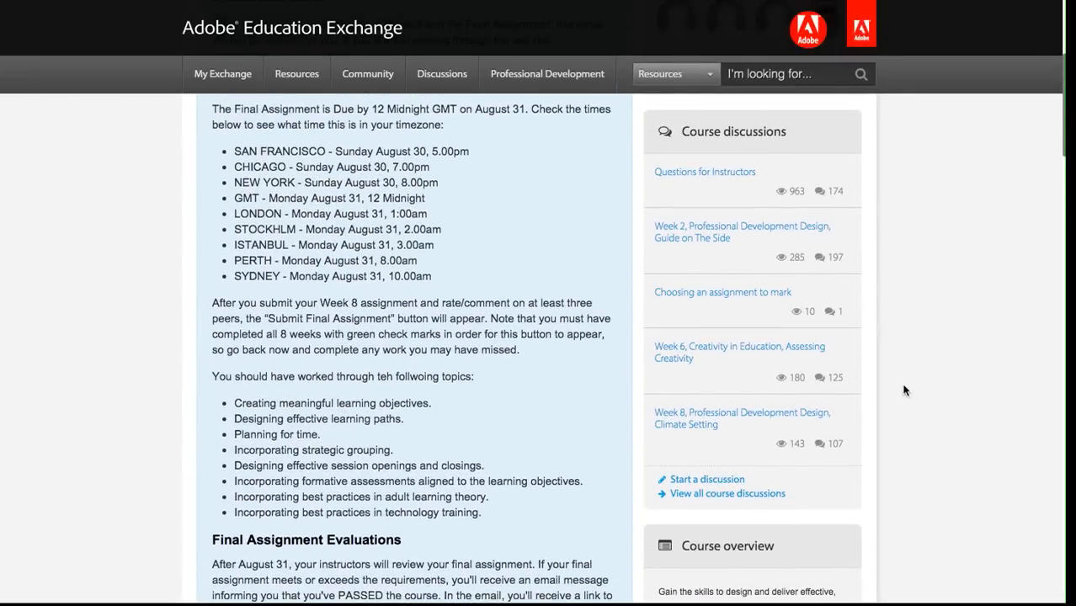
{"action": "scroll", "scroll_direction": "down", "scroll_amount": 3}
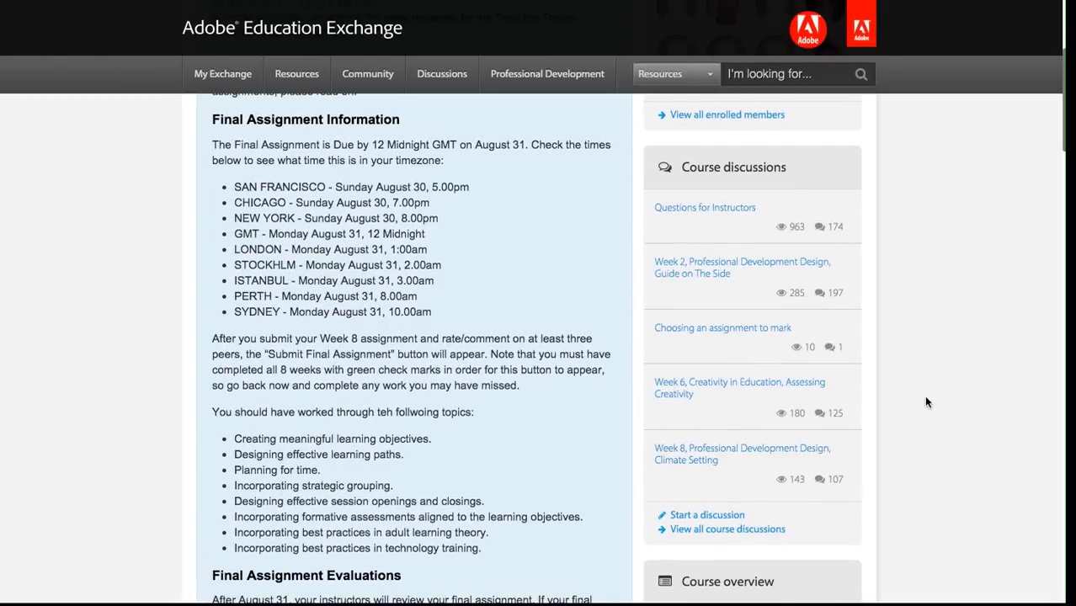
{"action": "mouse_move", "coordinate": [706, 524]}
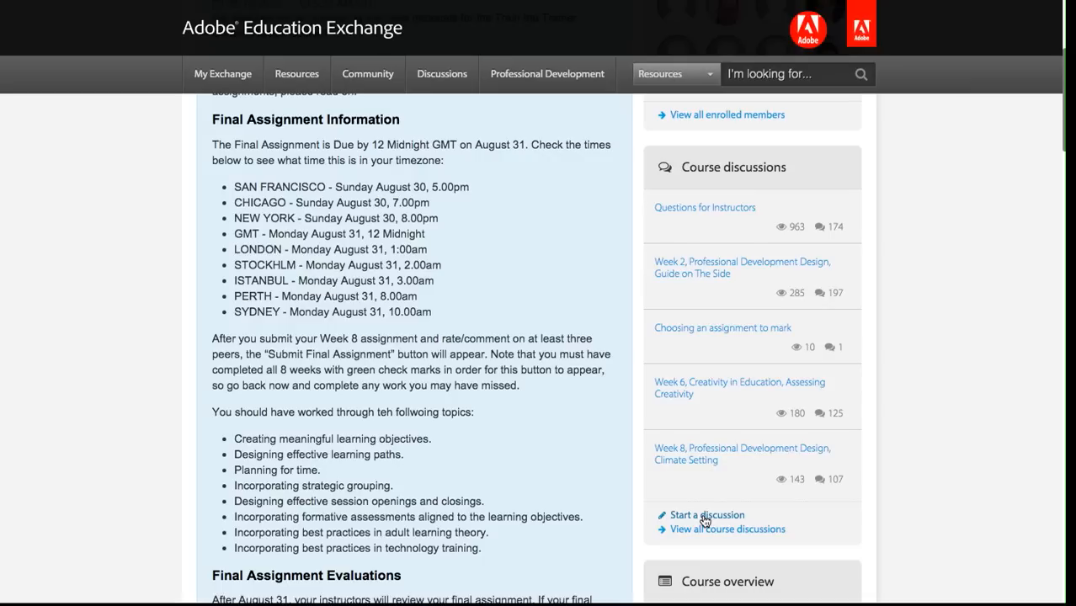
{"action": "mouse_move", "coordinate": [705, 534]}
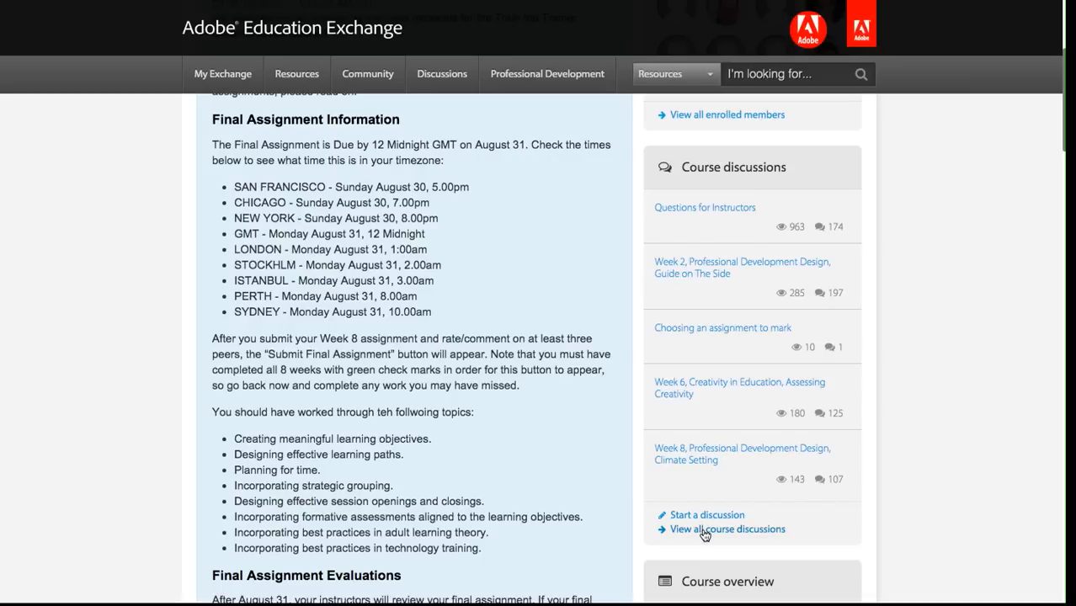
{"action": "left_click", "coordinate": [726, 529]}
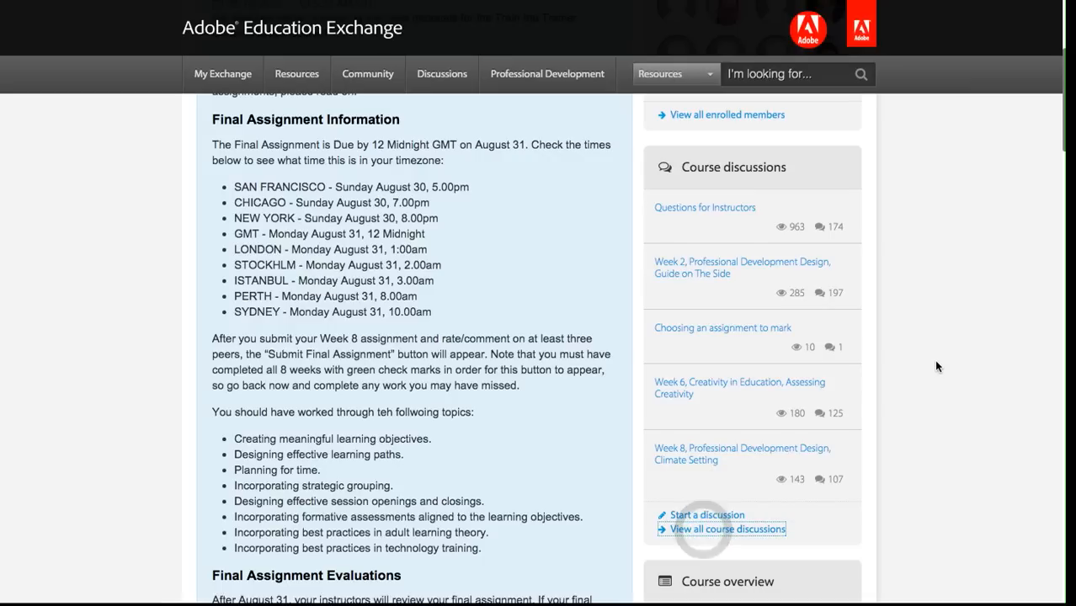
Load the course Discussions page, check the Sort by options, and scroll the thread list.
{"action": "left_click", "coordinate": [727, 529]}
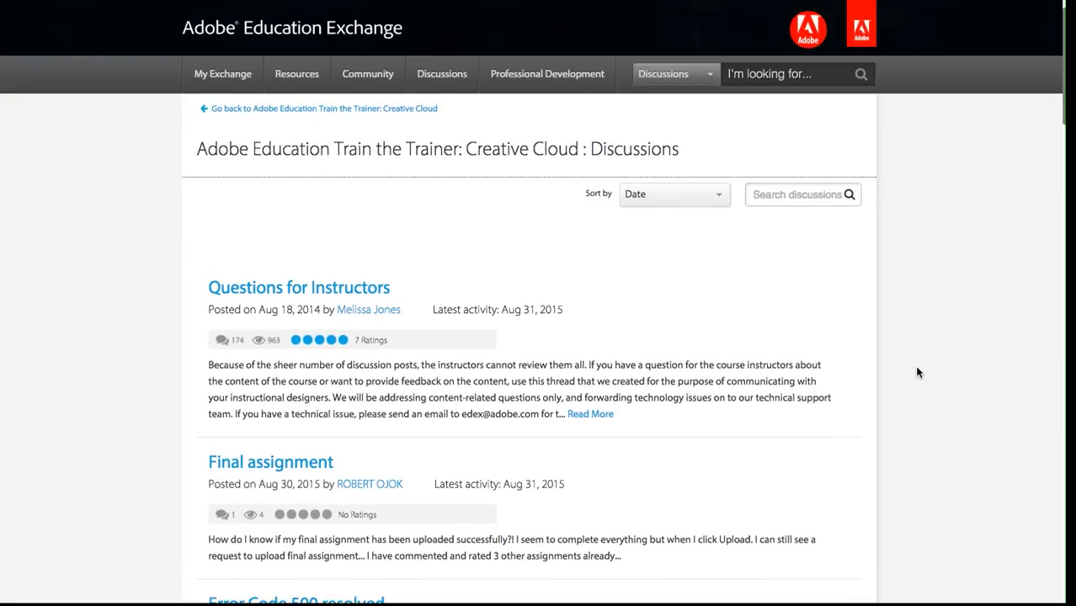
{"action": "mouse_move", "coordinate": [720, 246]}
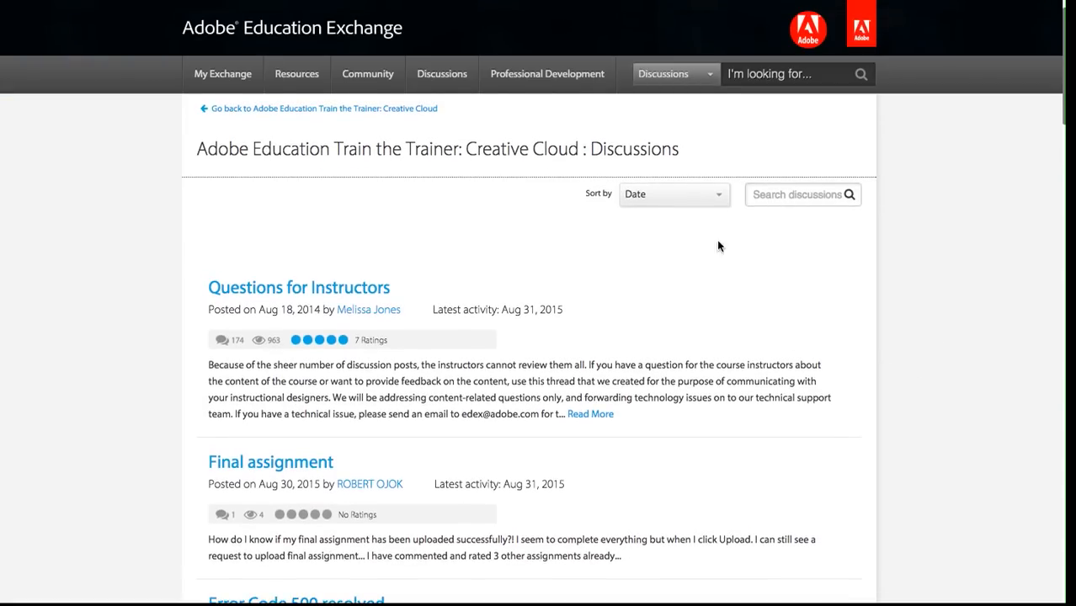
{"action": "left_click", "coordinate": [673, 194]}
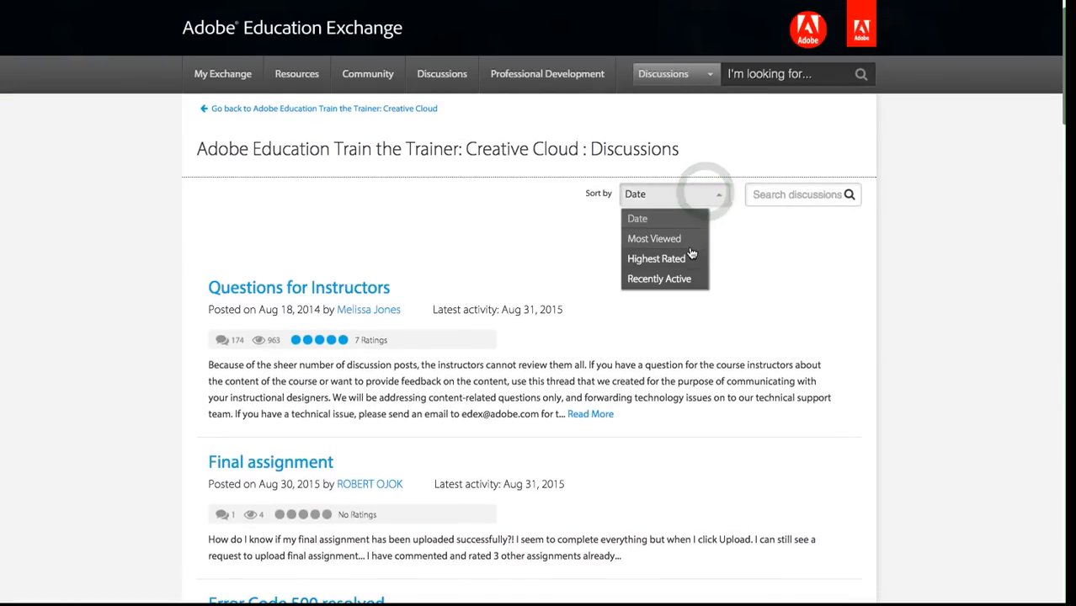
{"action": "mouse_move", "coordinate": [789, 268]}
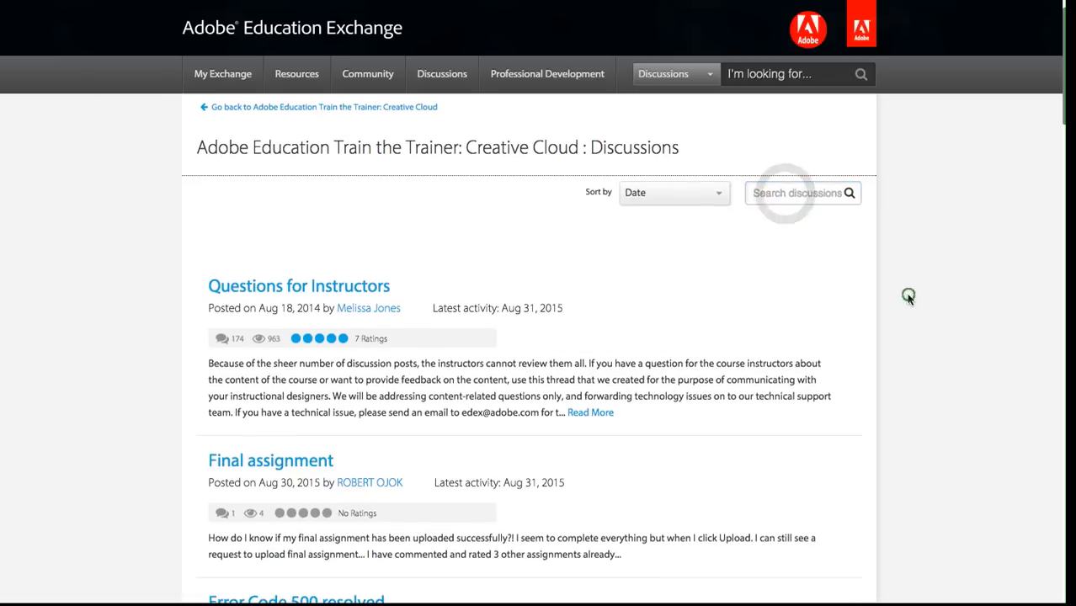
{"action": "scroll", "scroll_direction": "down", "scroll_amount": 3}
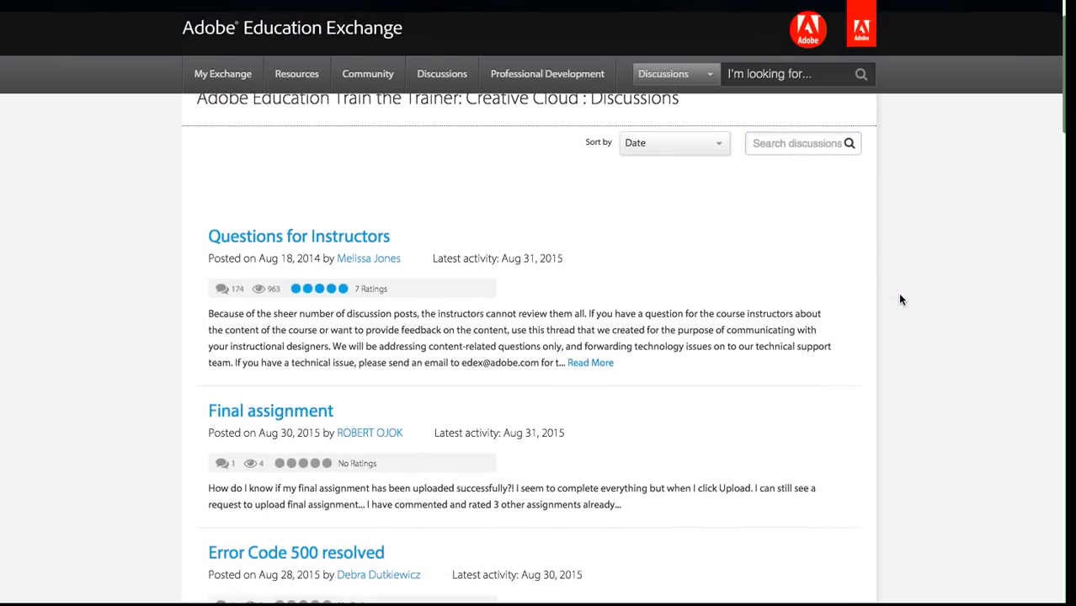
{"action": "scroll", "scroll_direction": "down", "scroll_amount": 3}
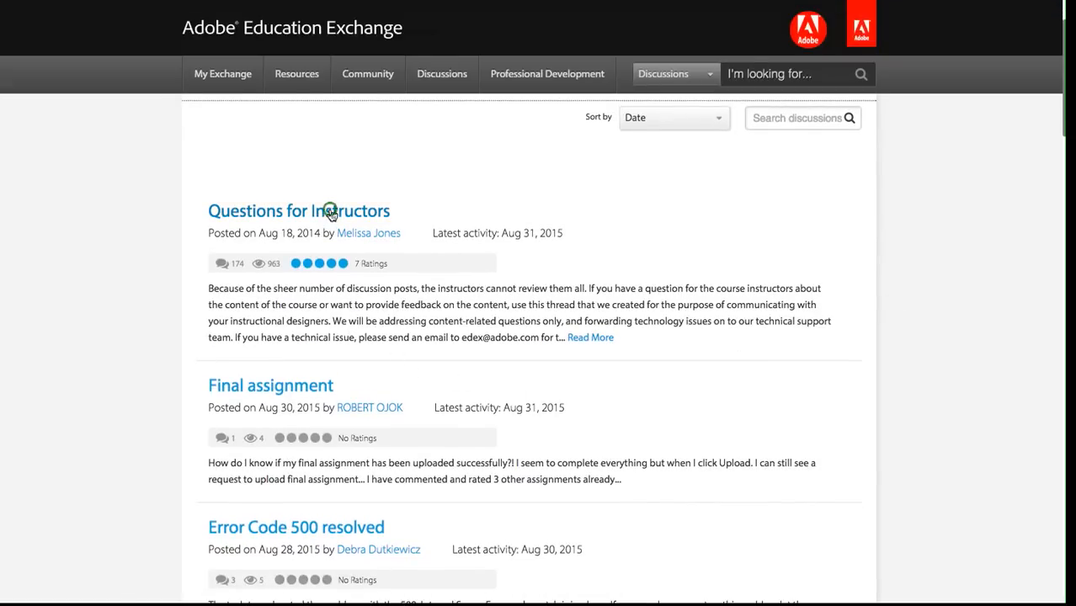
{"action": "left_click", "coordinate": [299, 210]}
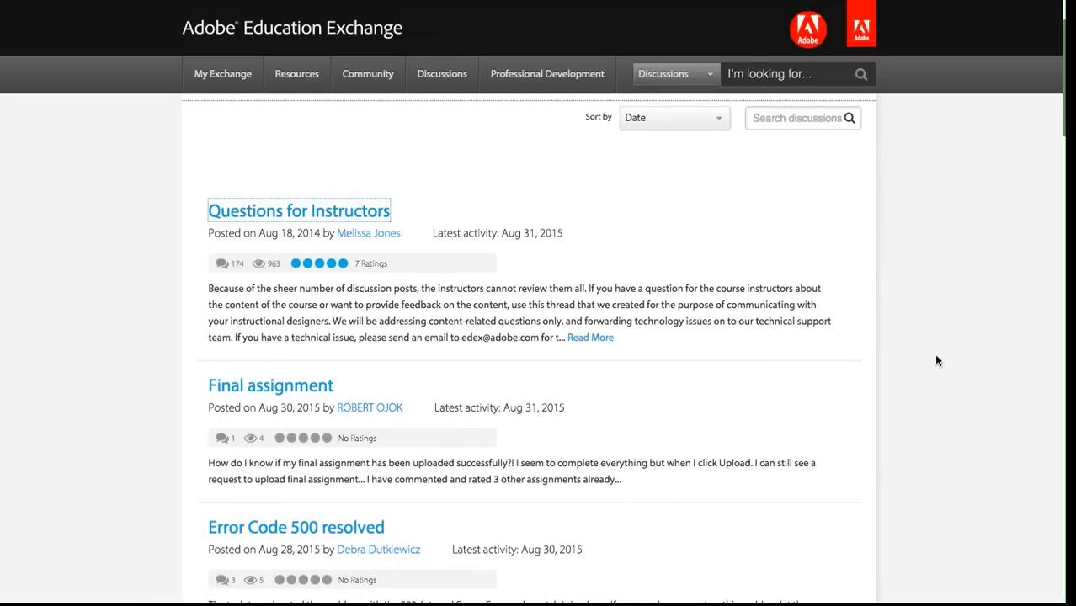
Open Questions for Instructors, scroll through its 174 comments, then return to the top.
{"action": "left_click", "coordinate": [299, 211]}
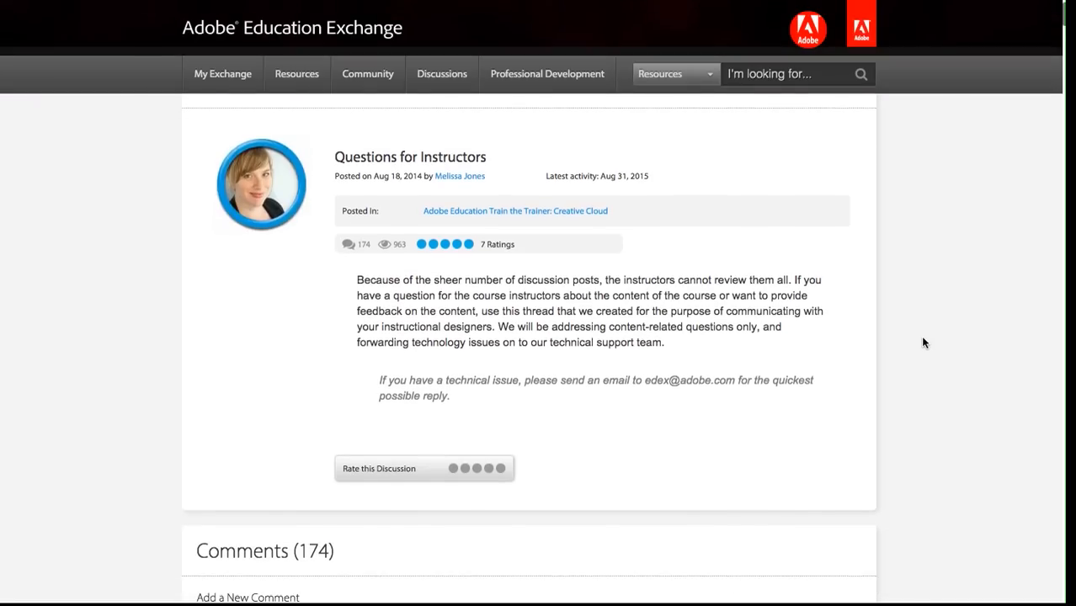
{"action": "scroll", "scroll_direction": "down", "scroll_amount": 3}
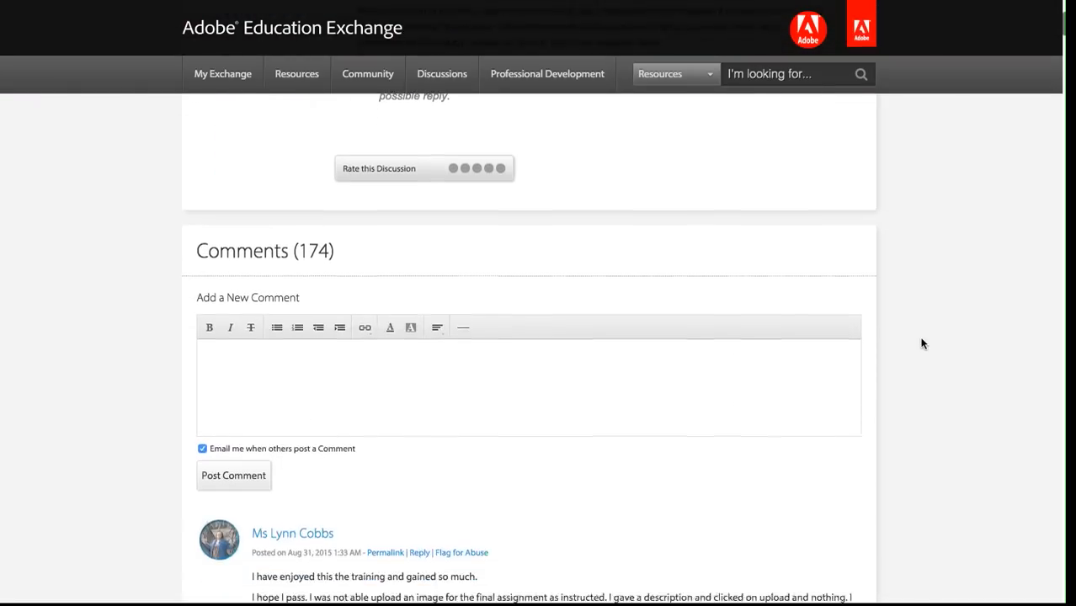
{"action": "scroll", "scroll_direction": "down", "scroll_amount": 3}
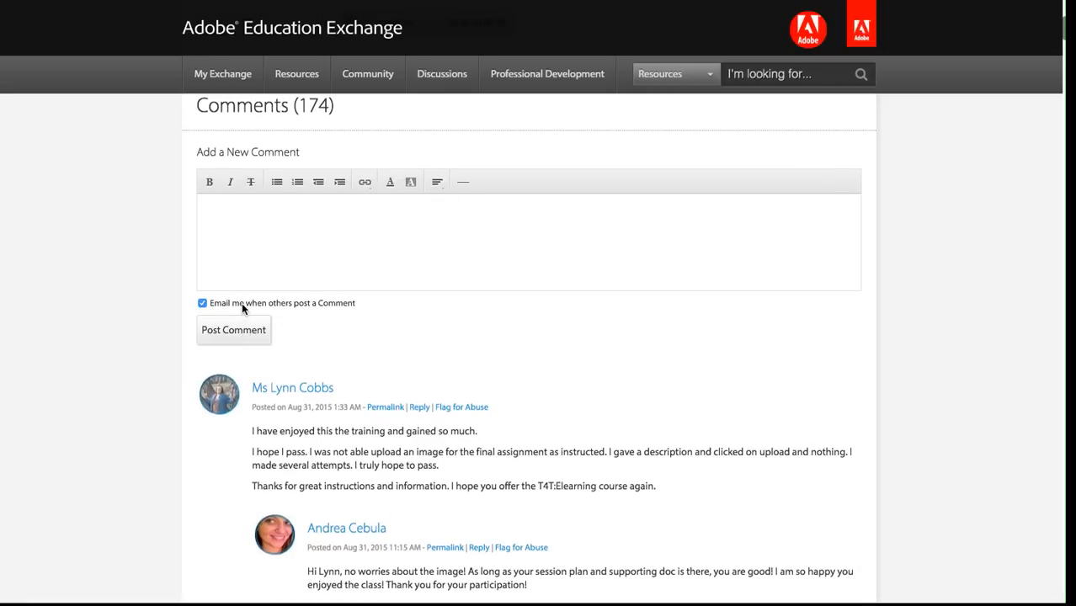
{"action": "mouse_move", "coordinate": [484, 374]}
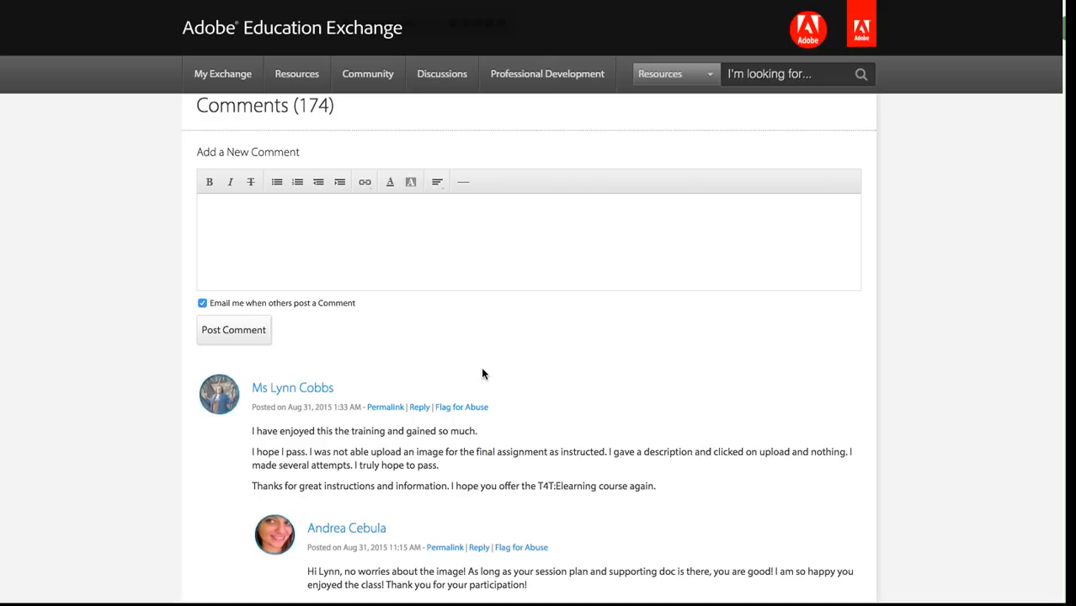
{"action": "mouse_move", "coordinate": [496, 364]}
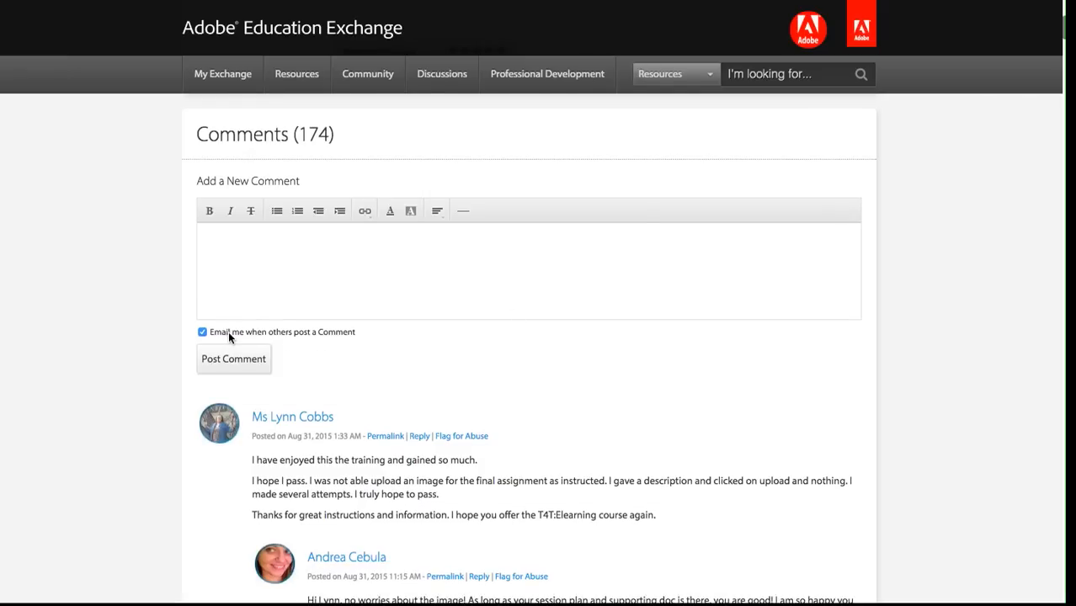
{"action": "scroll", "scroll_direction": "up", "scroll_amount": 3}
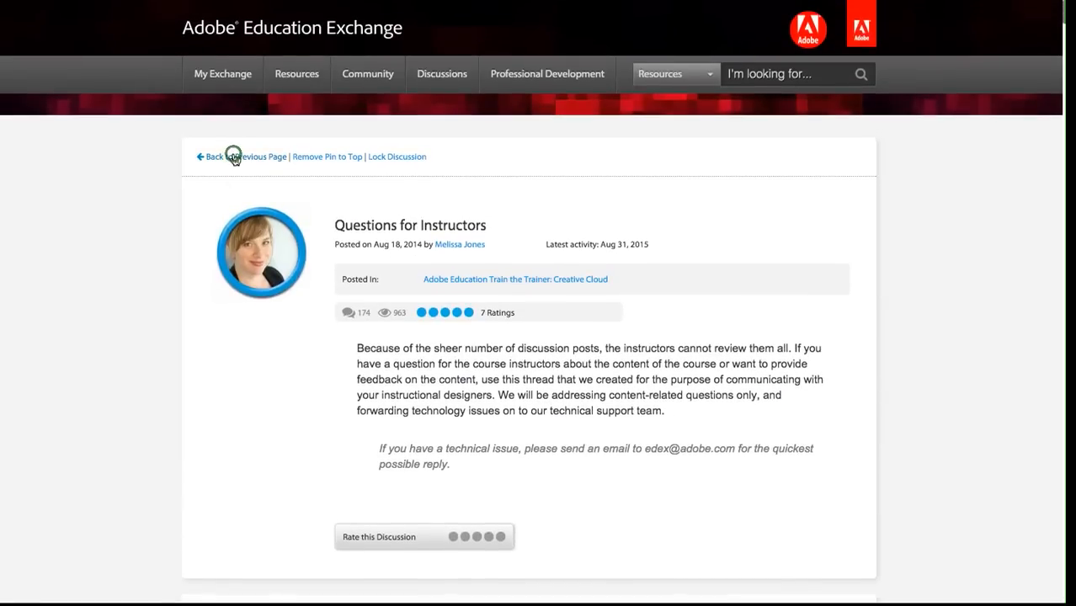
Go back to the Train the Trainer course page and scroll to Course Workshops.
{"action": "left_click", "coordinate": [212, 156]}
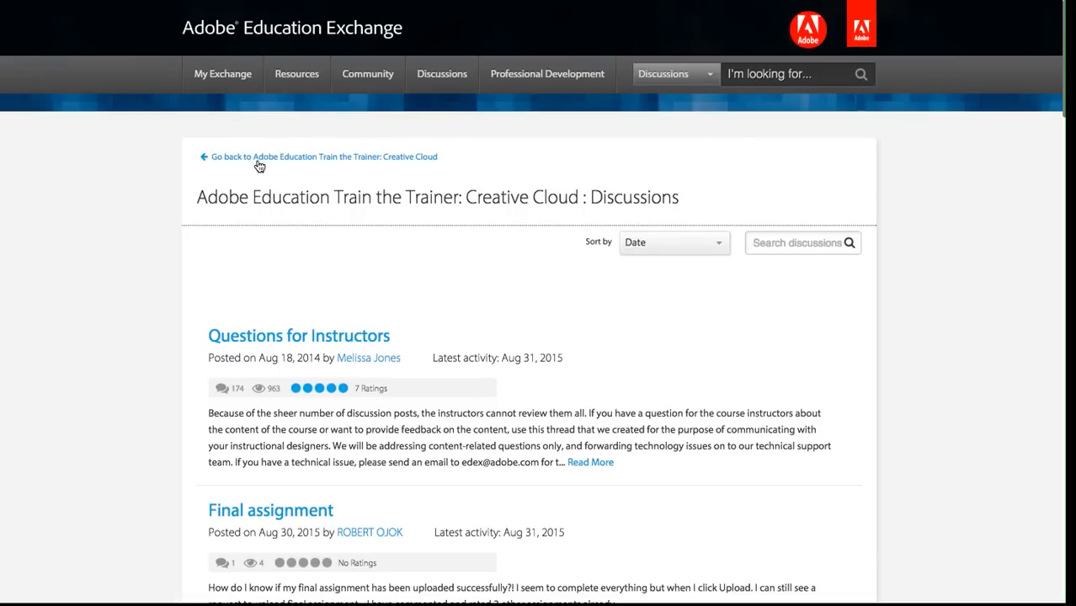
{"action": "left_click", "coordinate": [258, 166]}
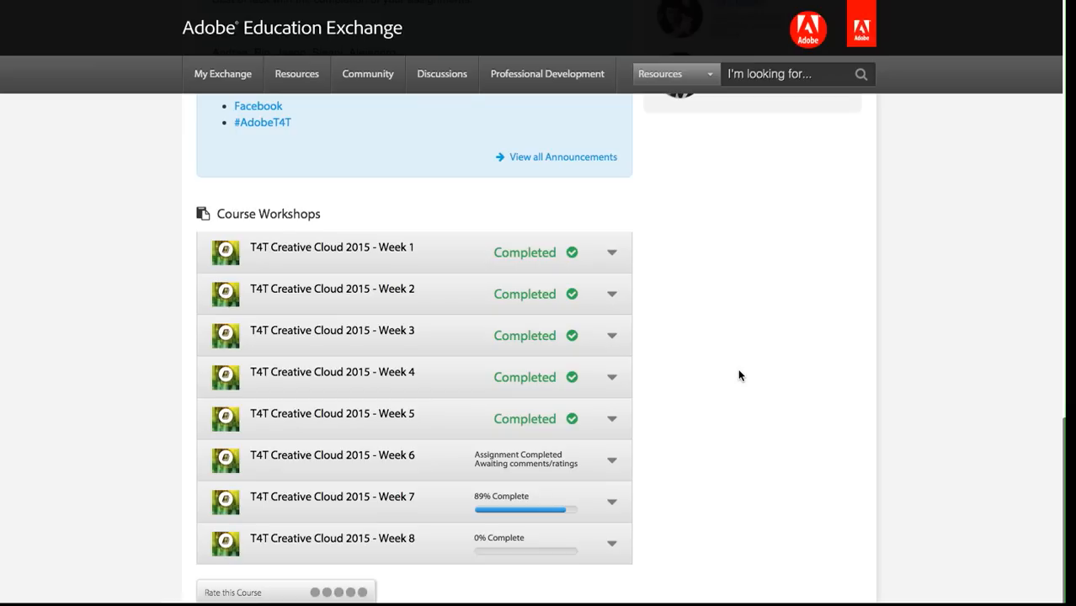
{"action": "scroll", "scroll_direction": "down", "scroll_amount": 3}
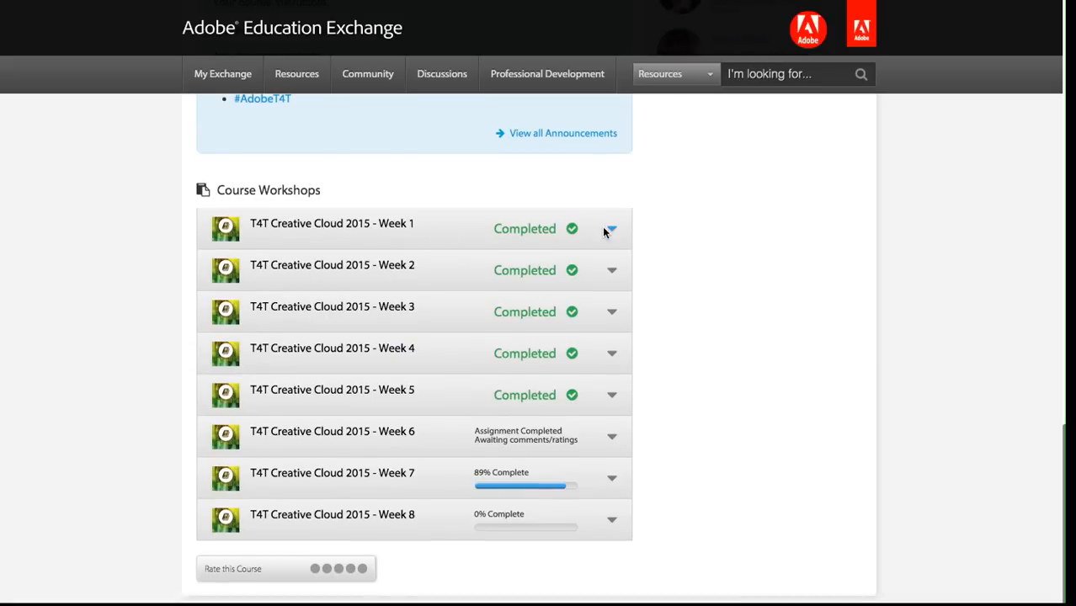
Expand Week 1 to review its completed steps, then return to the workshops list.
{"action": "left_click", "coordinate": [612, 228]}
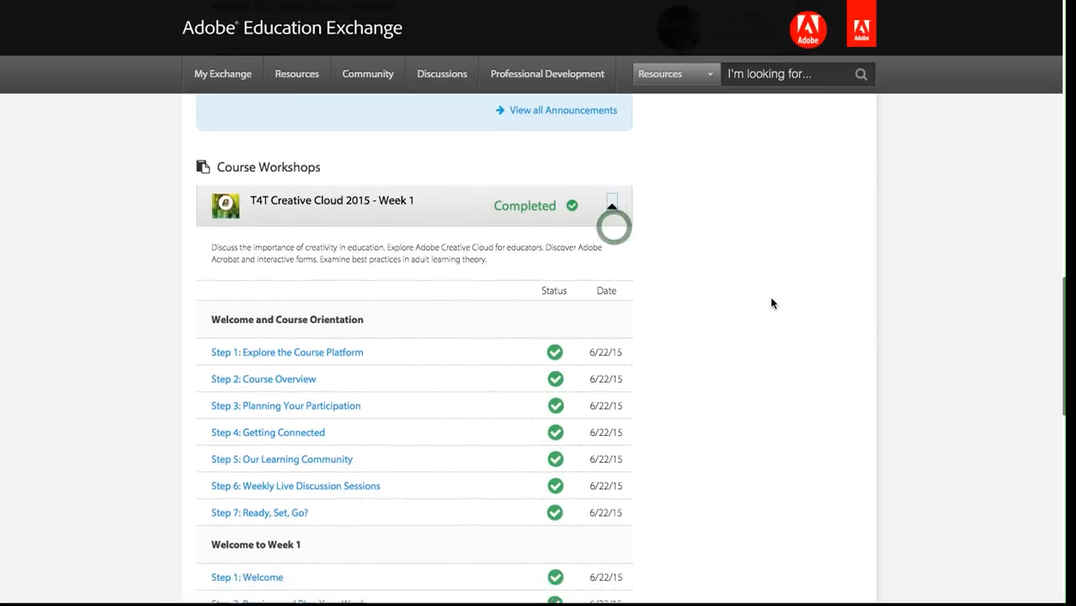
{"action": "scroll", "scroll_direction": "down", "scroll_amount": 3}
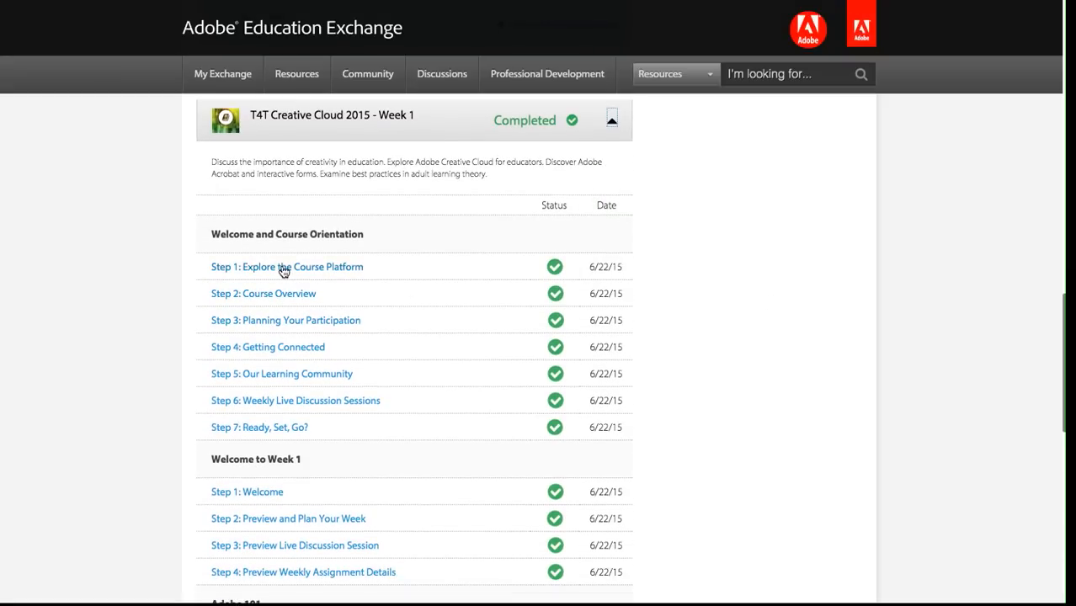
{"action": "mouse_move", "coordinate": [374, 274]}
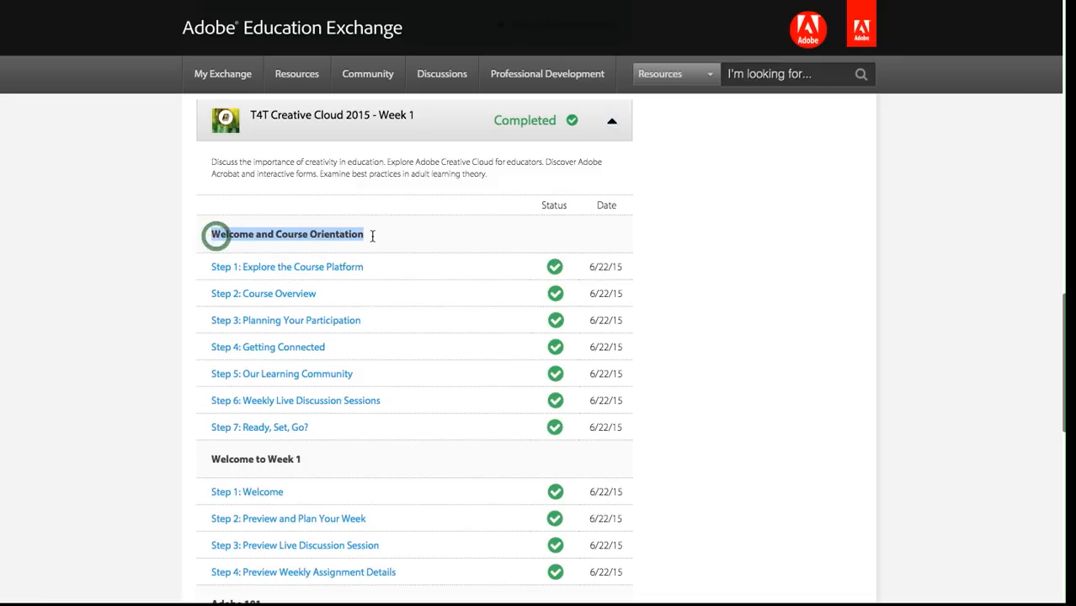
{"action": "scroll", "scroll_direction": "down", "scroll_amount": 3}
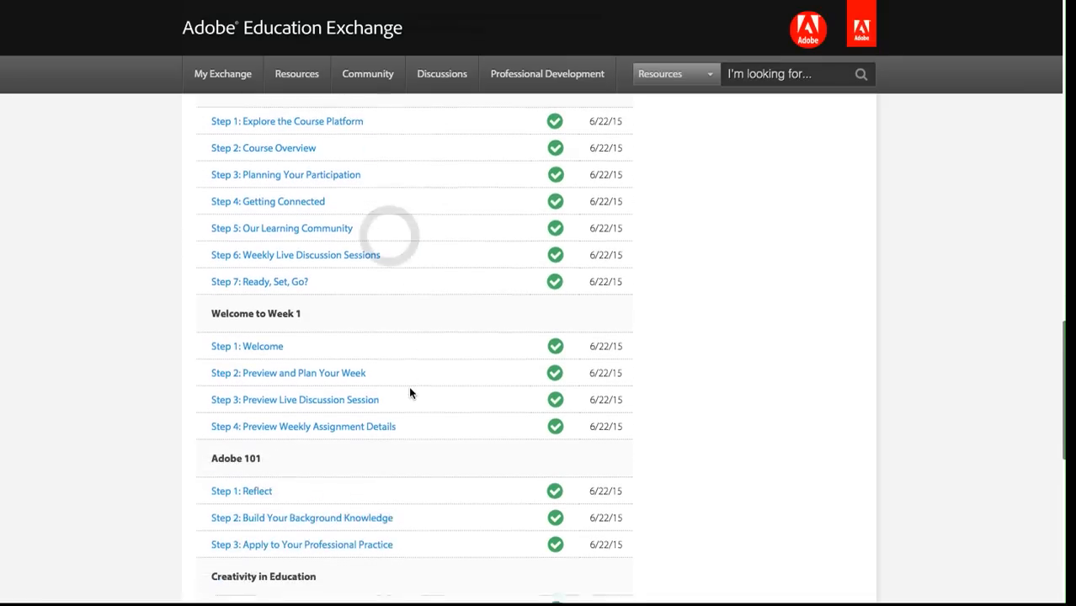
{"action": "scroll", "scroll_direction": "down", "scroll_amount": 3}
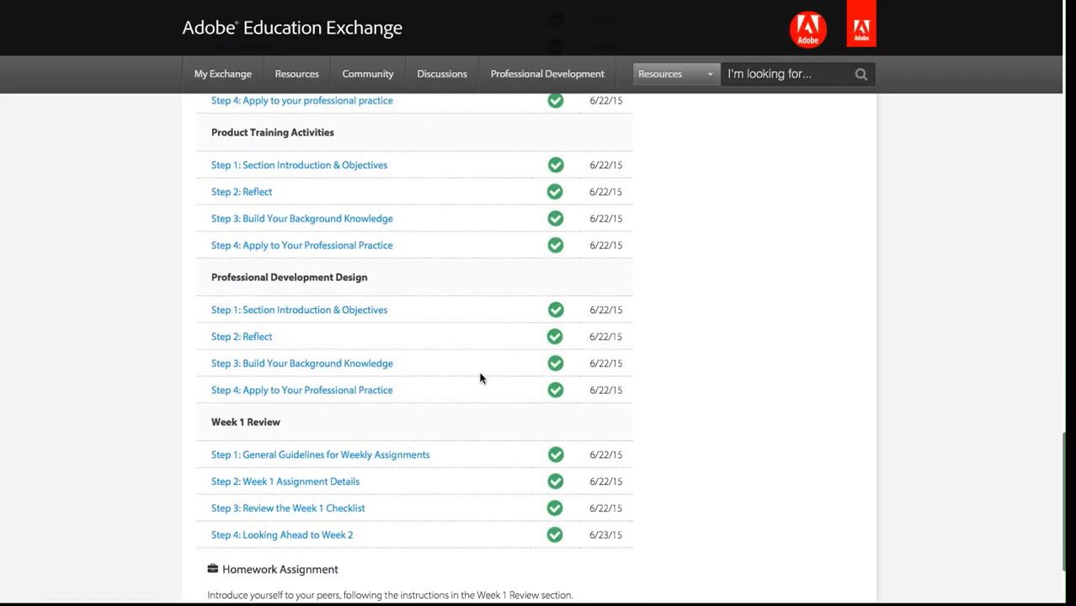
{"action": "mouse_move", "coordinate": [591, 552]}
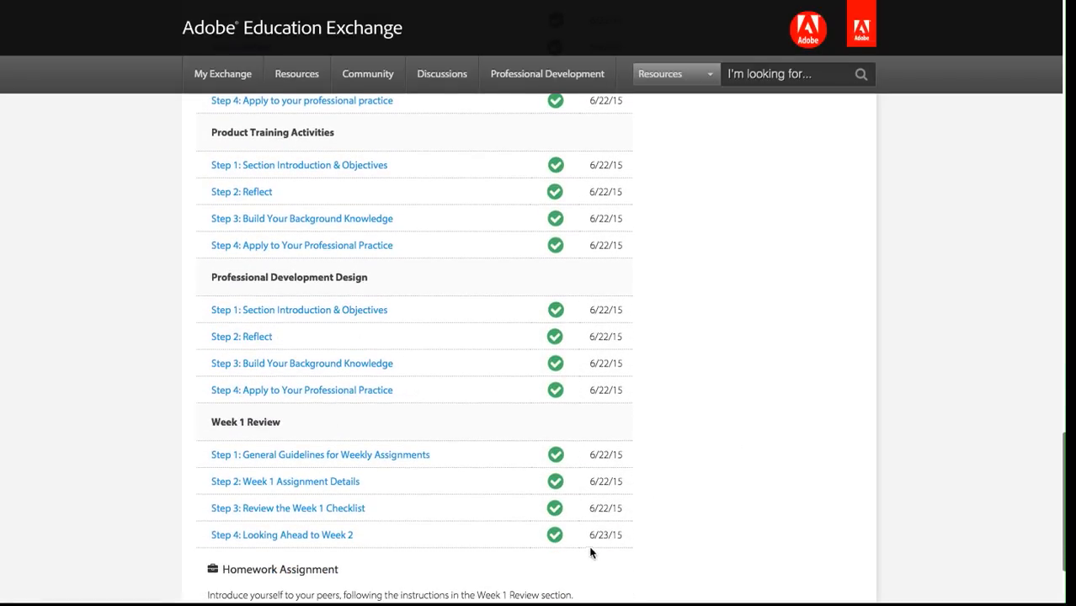
{"action": "mouse_move", "coordinate": [564, 388]}
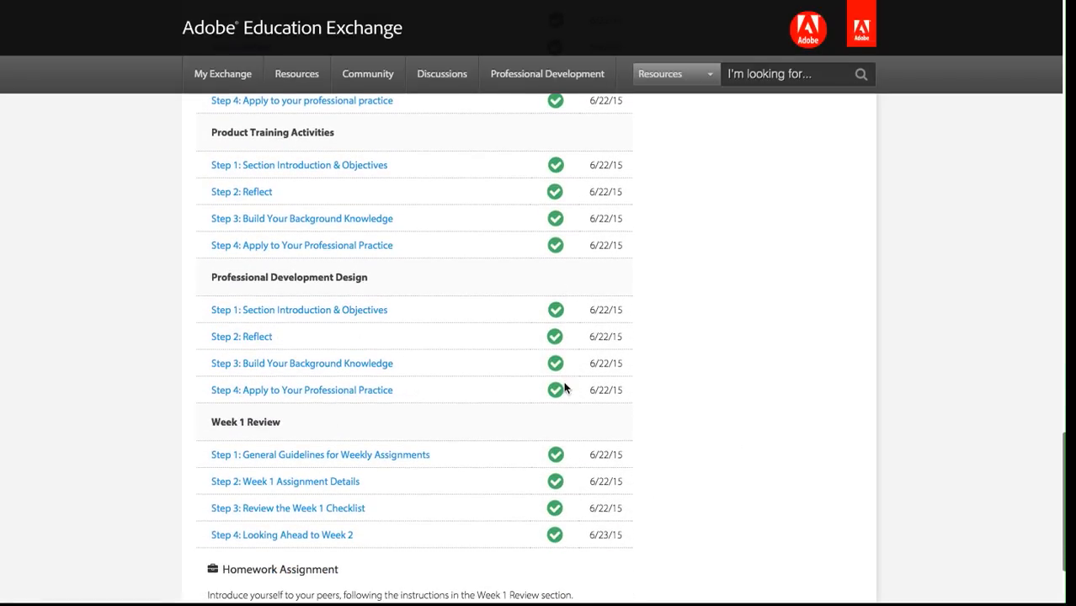
{"action": "mouse_move", "coordinate": [640, 475]}
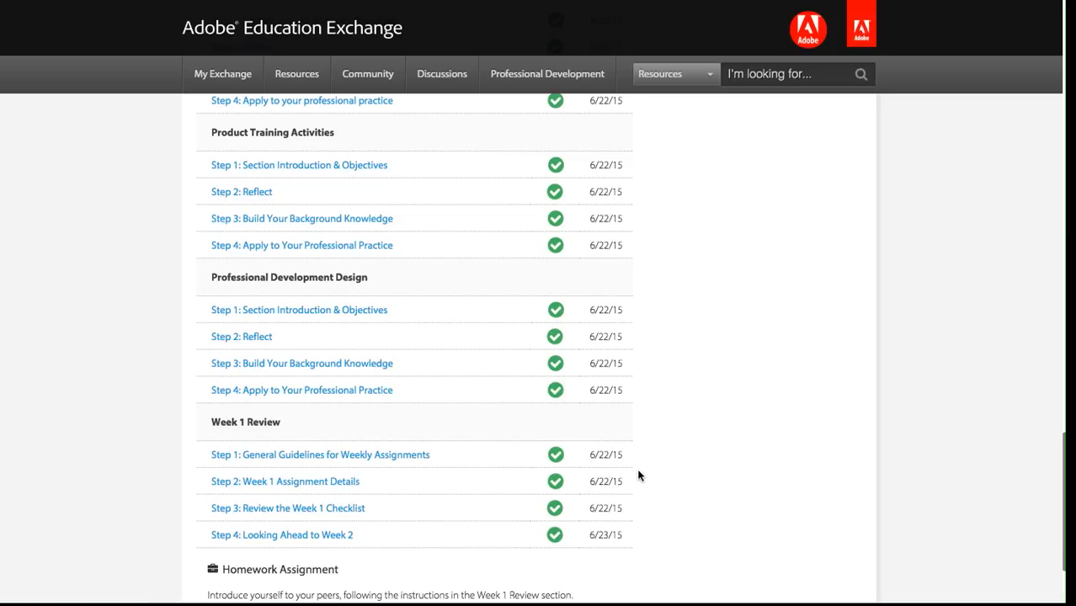
{"action": "scroll", "scroll_direction": "down", "scroll_amount": 3}
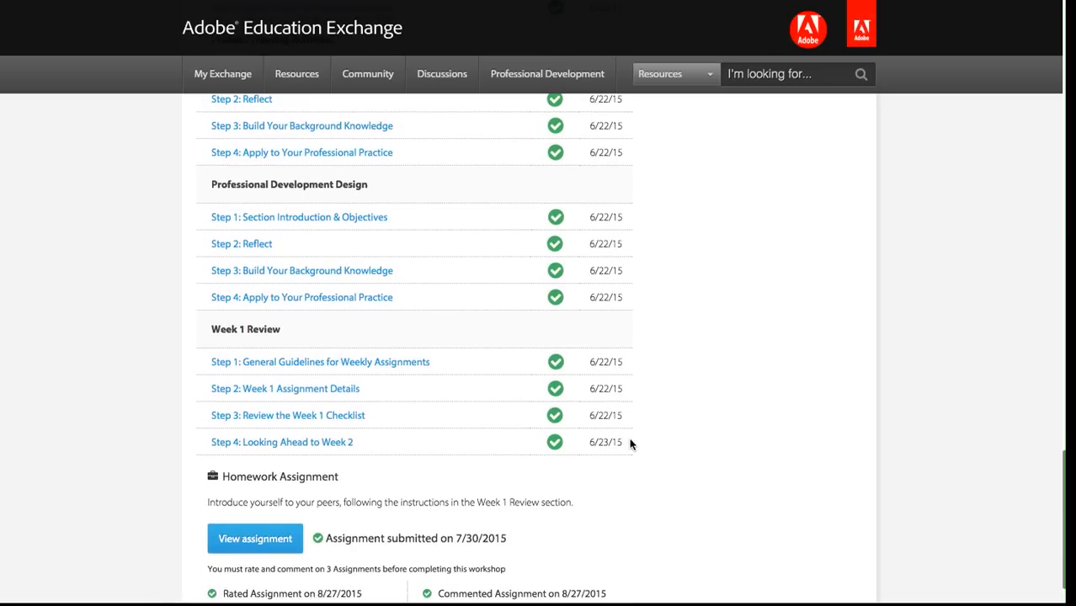
{"action": "mouse_move", "coordinate": [713, 431]}
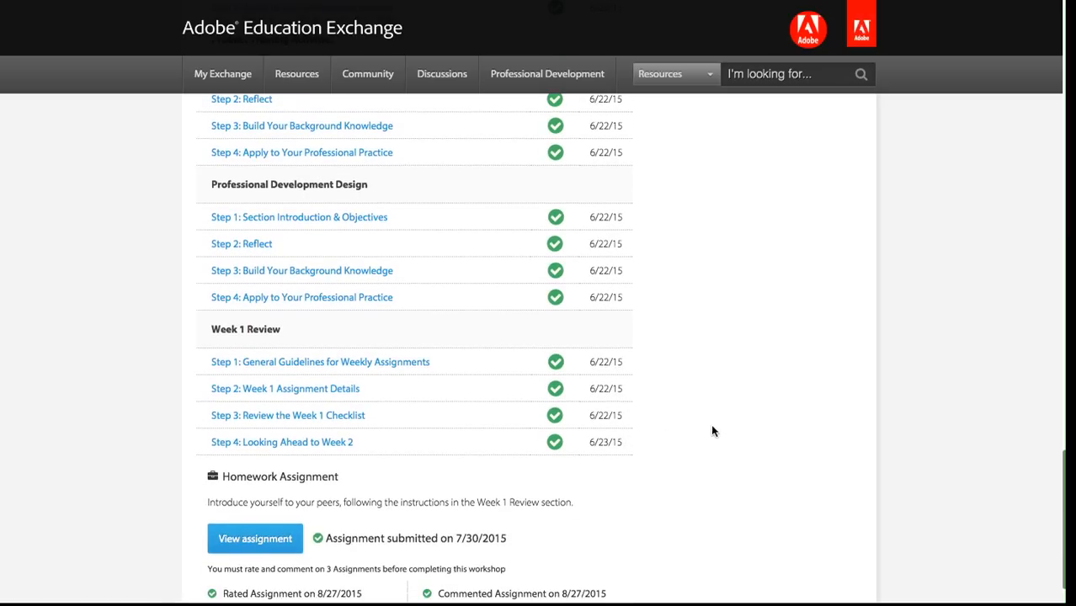
{"action": "scroll", "scroll_direction": "down", "scroll_amount": 3}
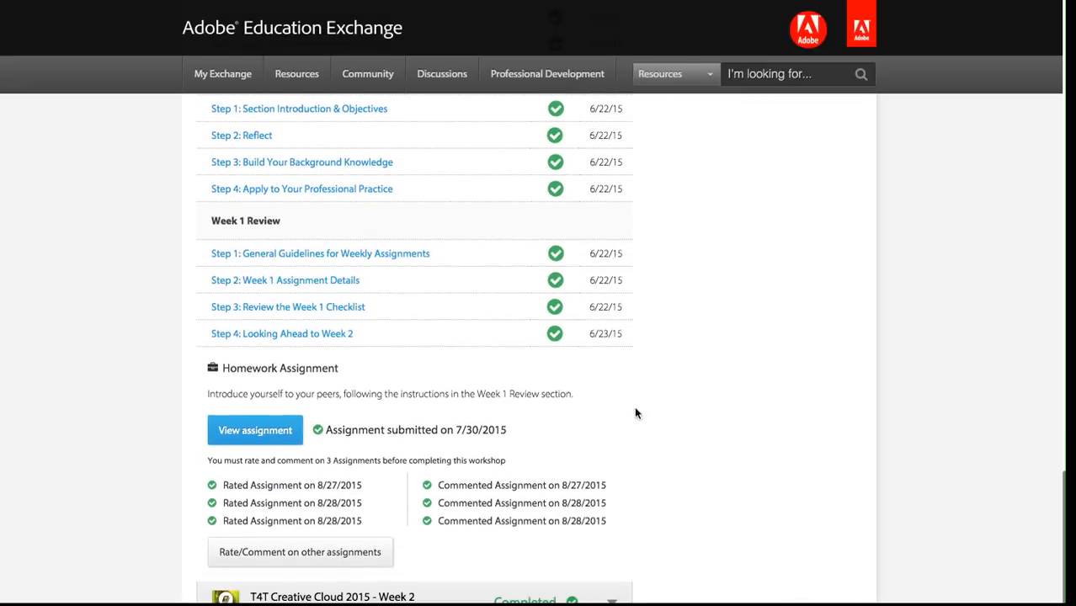
{"action": "scroll", "scroll_direction": "down", "scroll_amount": 3}
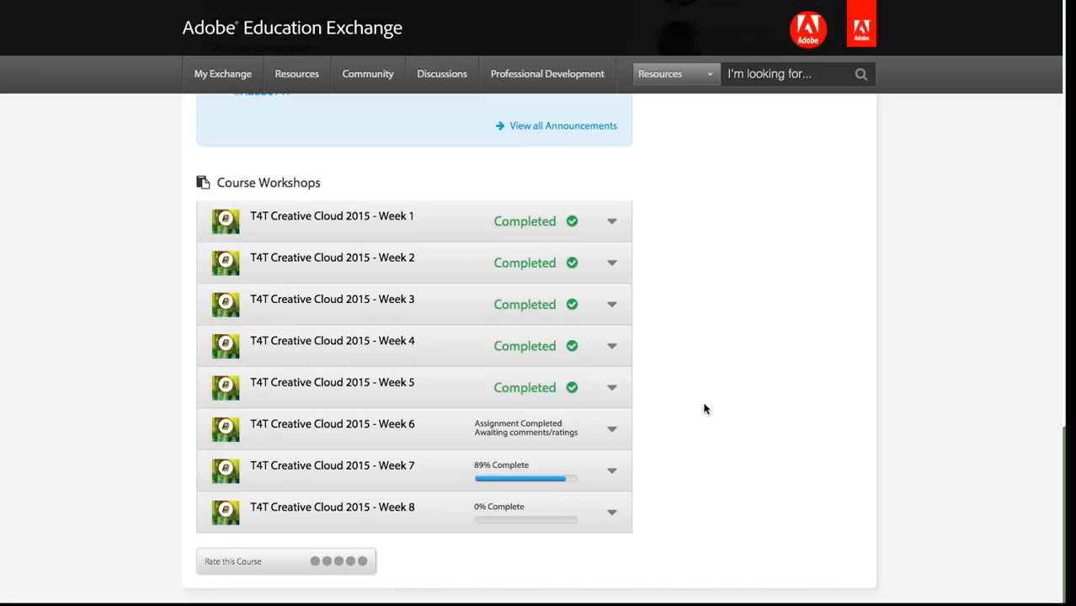
Expand Week 6, scroll to Week 7 Review, and open its Step 2 checklist.
{"action": "scroll", "scroll_direction": "down", "scroll_amount": 3}
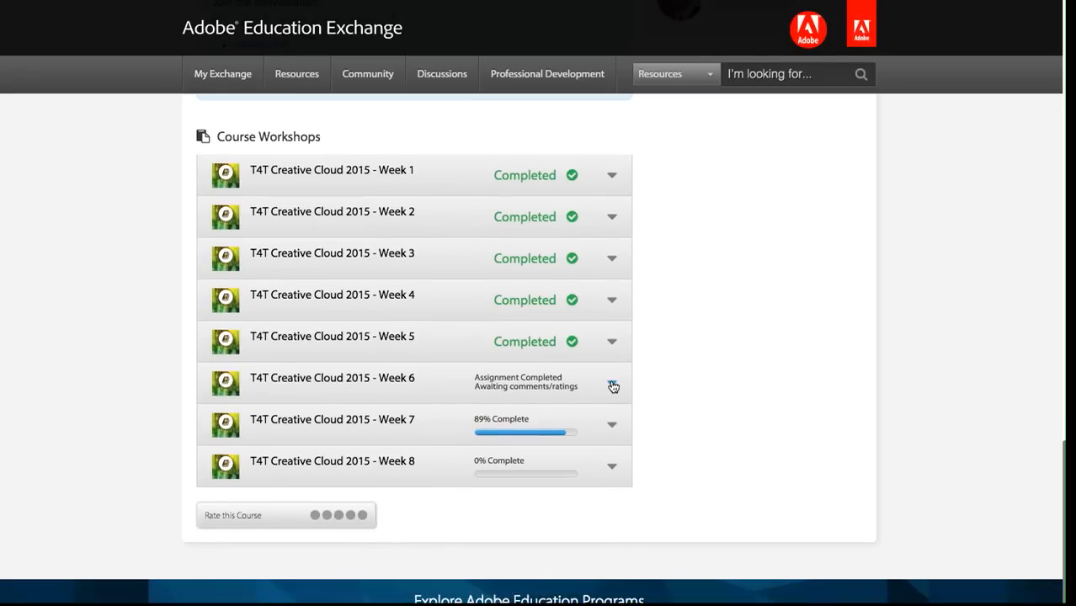
{"action": "mouse_move", "coordinate": [529, 386]}
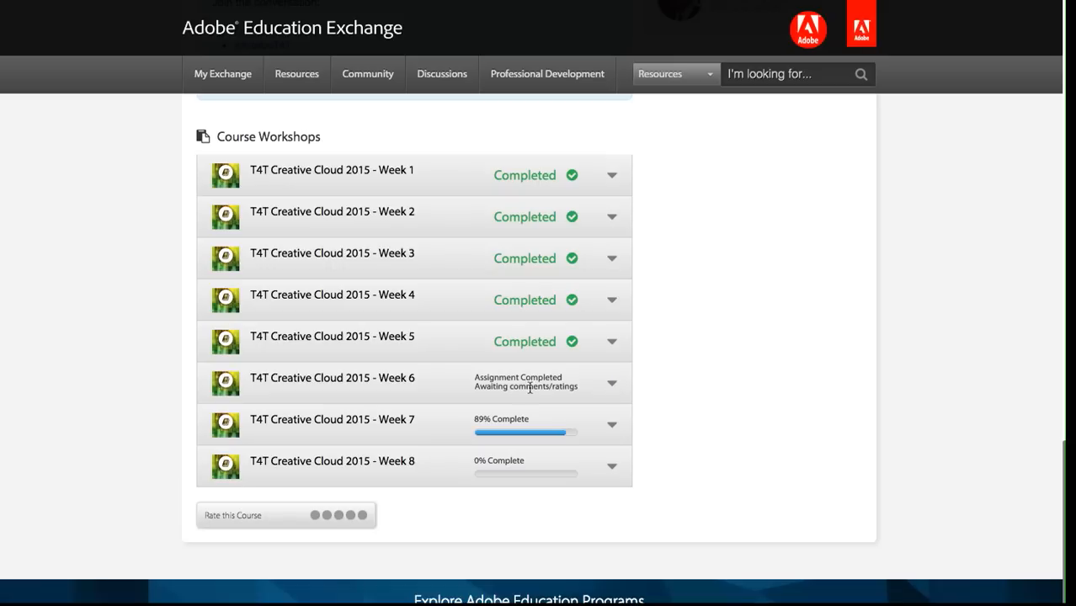
{"action": "left_click", "coordinate": [611, 383]}
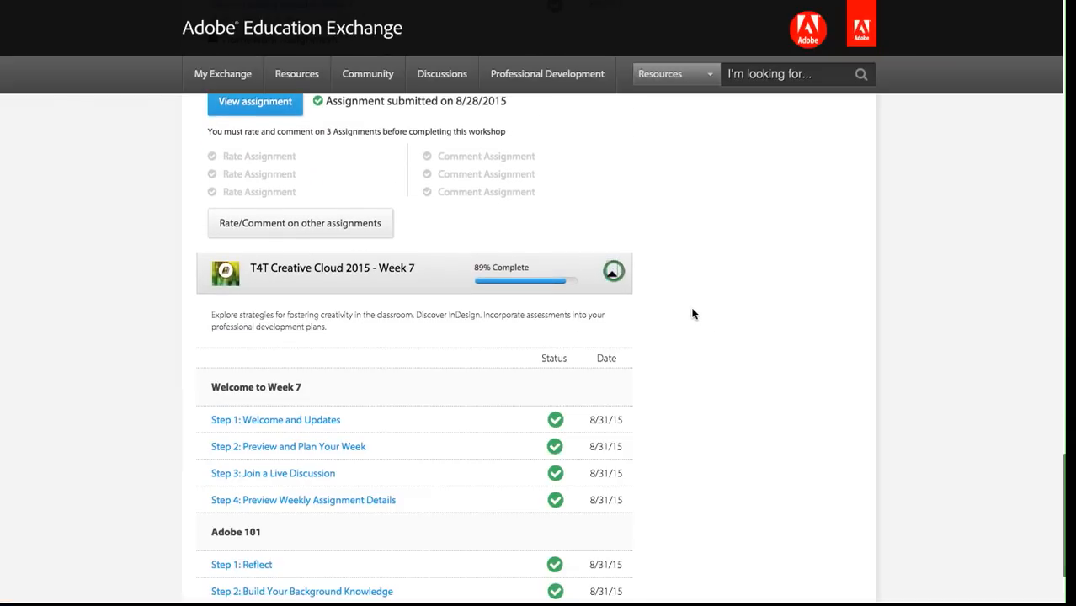
{"action": "scroll", "scroll_direction": "down", "scroll_amount": 3}
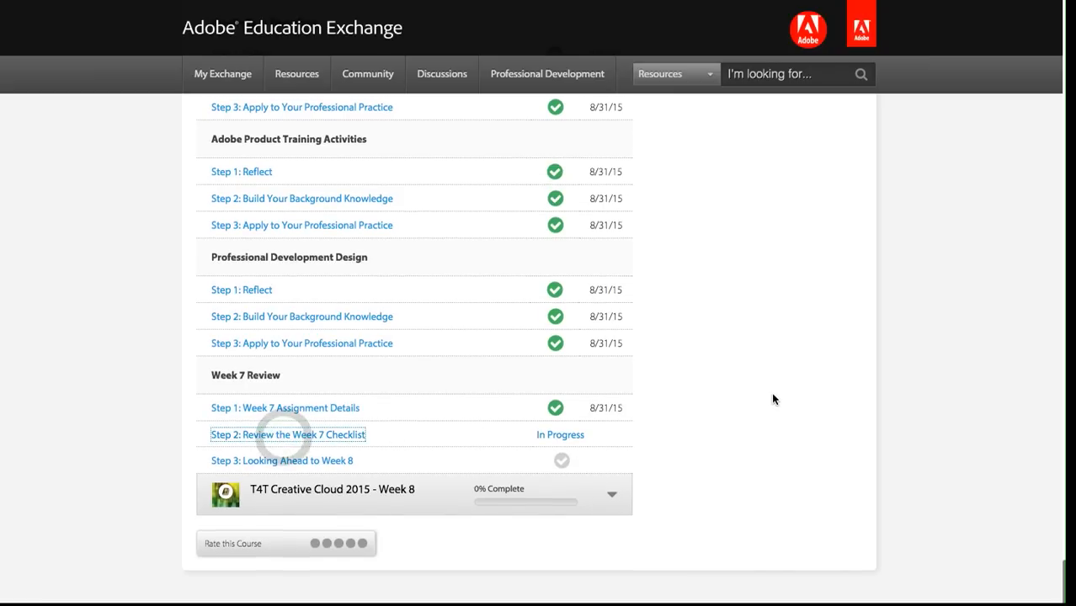
{"action": "left_click", "coordinate": [288, 435]}
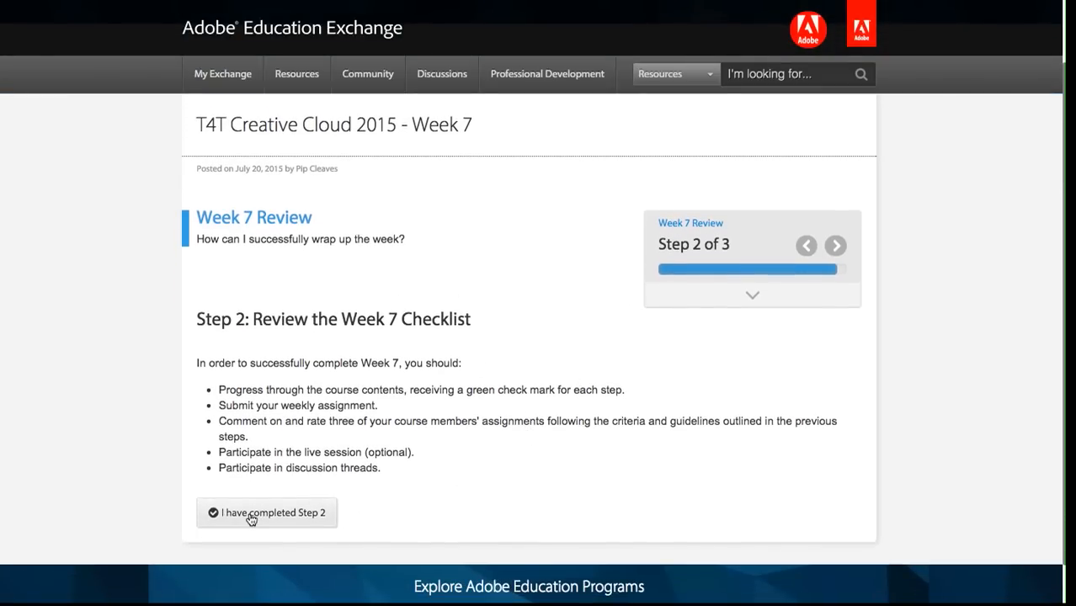
Mark Week 7 Review Step 2 and Step 3 as completed.
{"action": "left_click", "coordinate": [267, 513]}
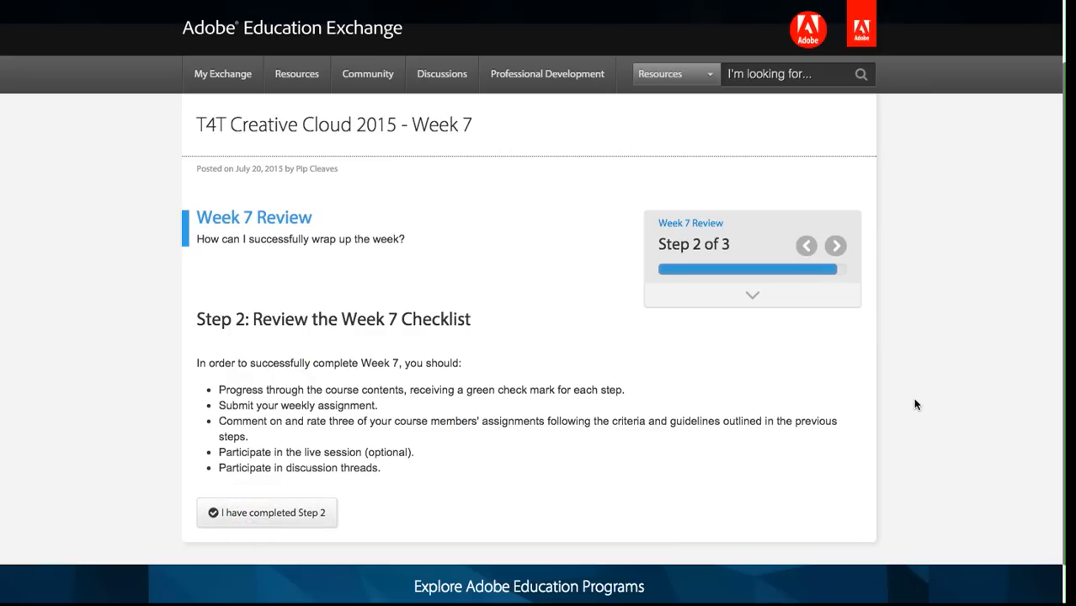
{"action": "left_click", "coordinate": [266, 512]}
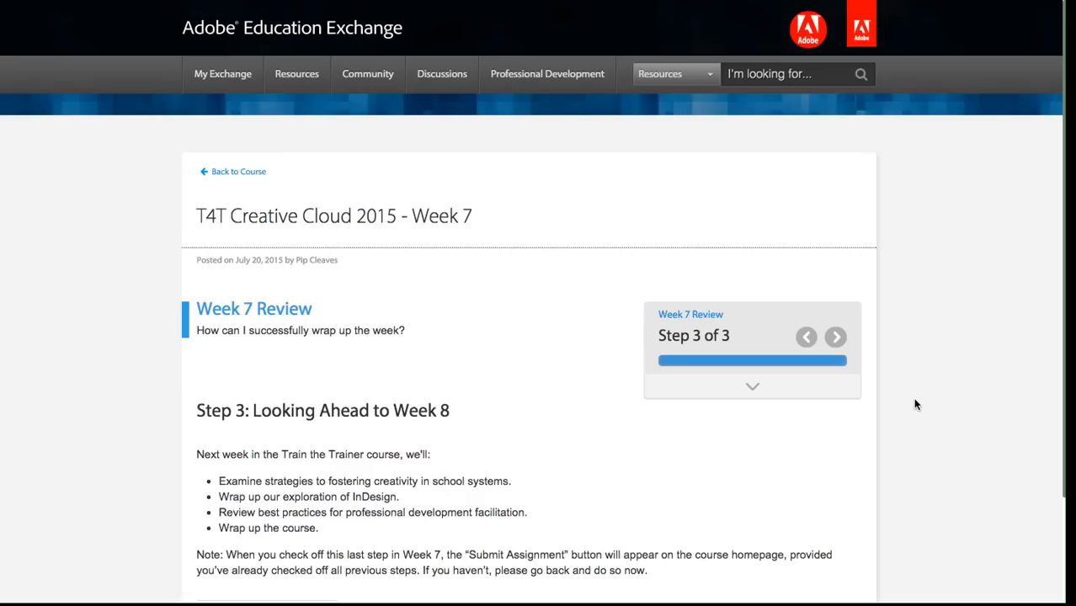
{"action": "scroll", "scroll_direction": "down", "scroll_amount": 3}
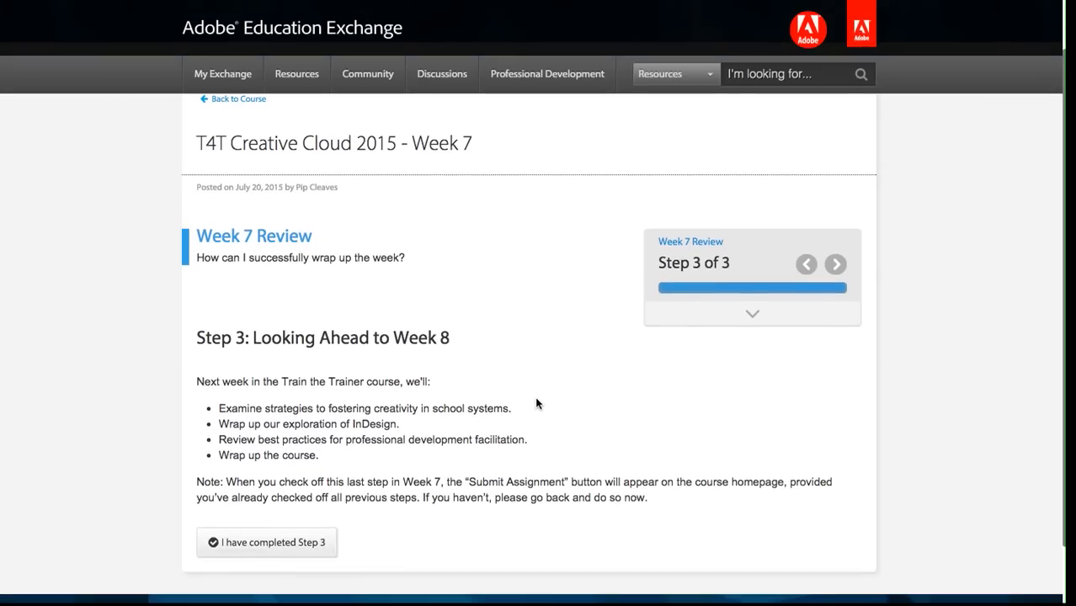
{"action": "mouse_move", "coordinate": [549, 384]}
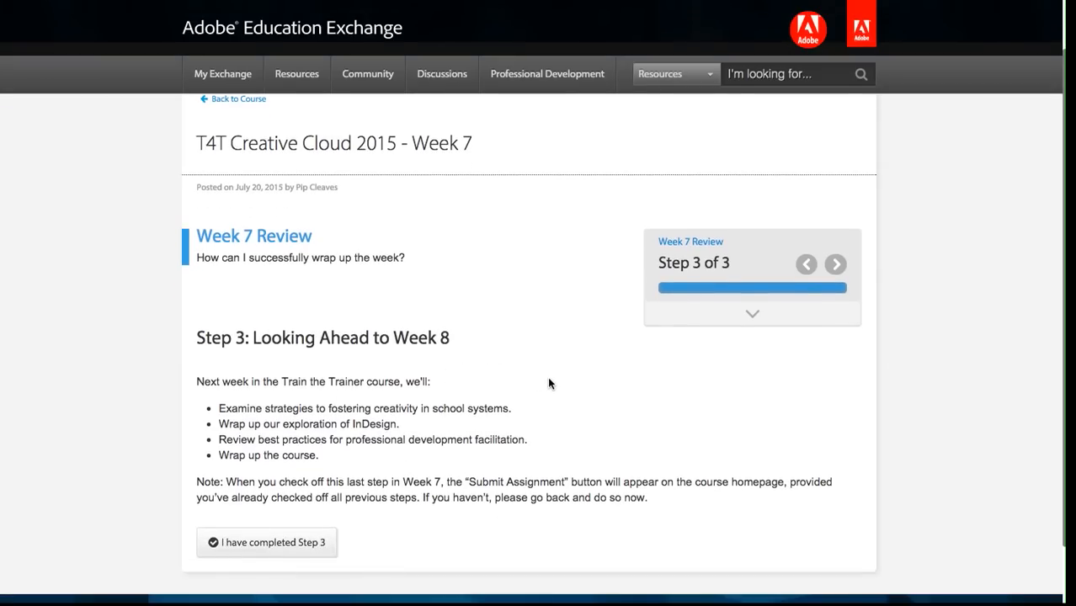
{"action": "scroll", "scroll_direction": "down", "scroll_amount": 3}
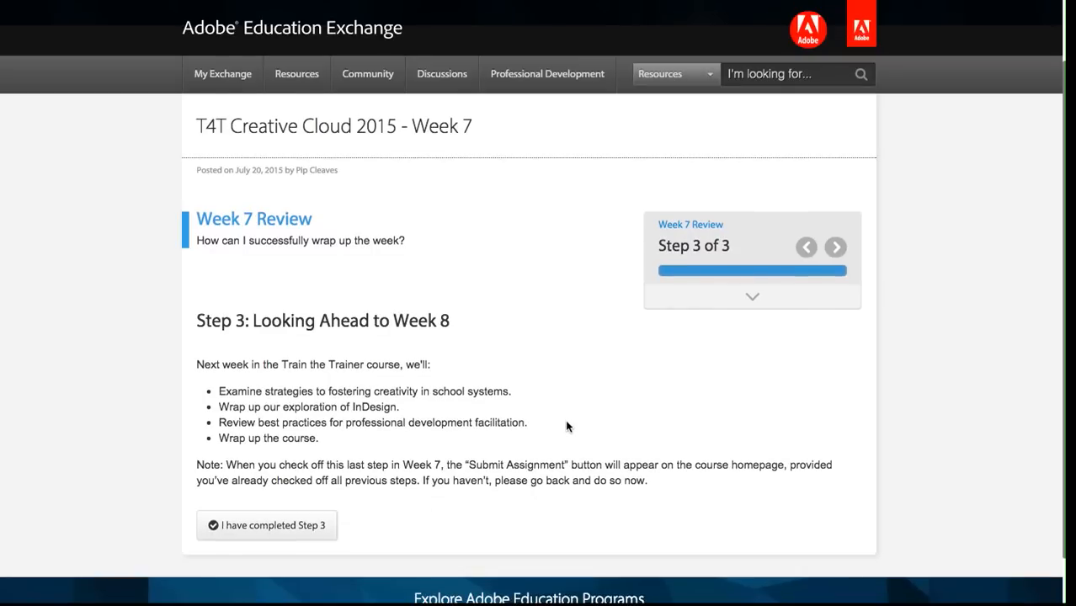
{"action": "left_click", "coordinate": [266, 525]}
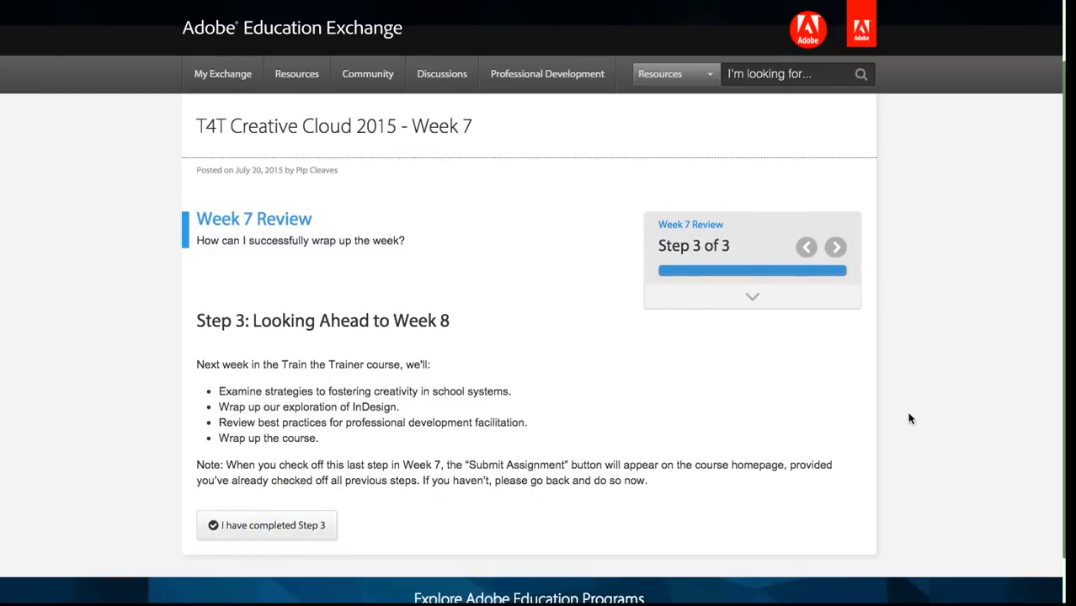
{"action": "mouse_move", "coordinate": [905, 419]}
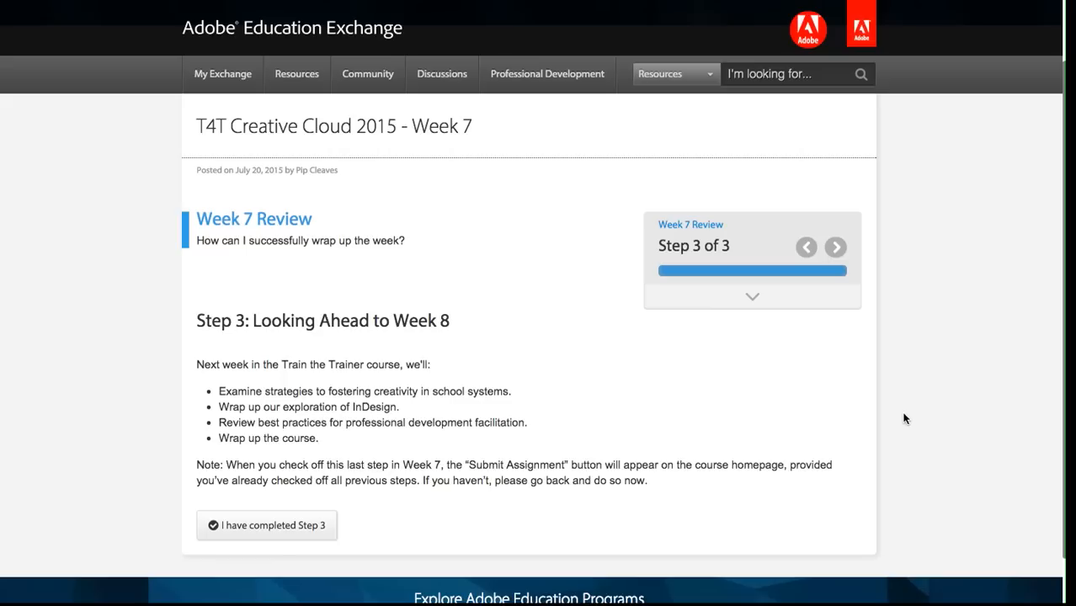
{"action": "mouse_move", "coordinate": [891, 420]}
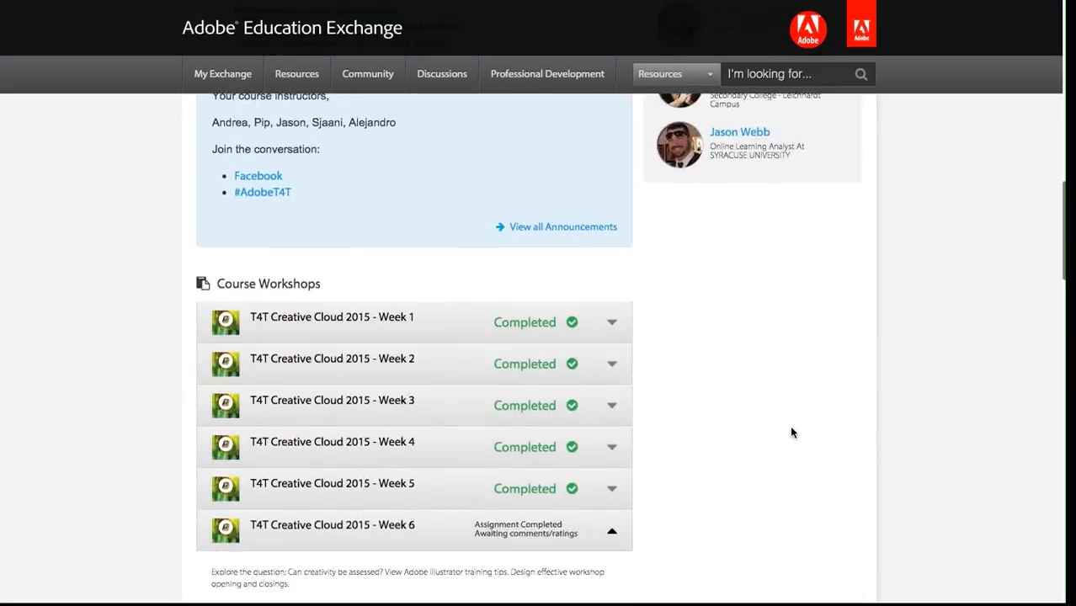
Scroll to see all Week 7 steps checked on 8/31/15 and the Submit assignment button.
{"action": "scroll", "scroll_direction": "down", "scroll_amount": 3}
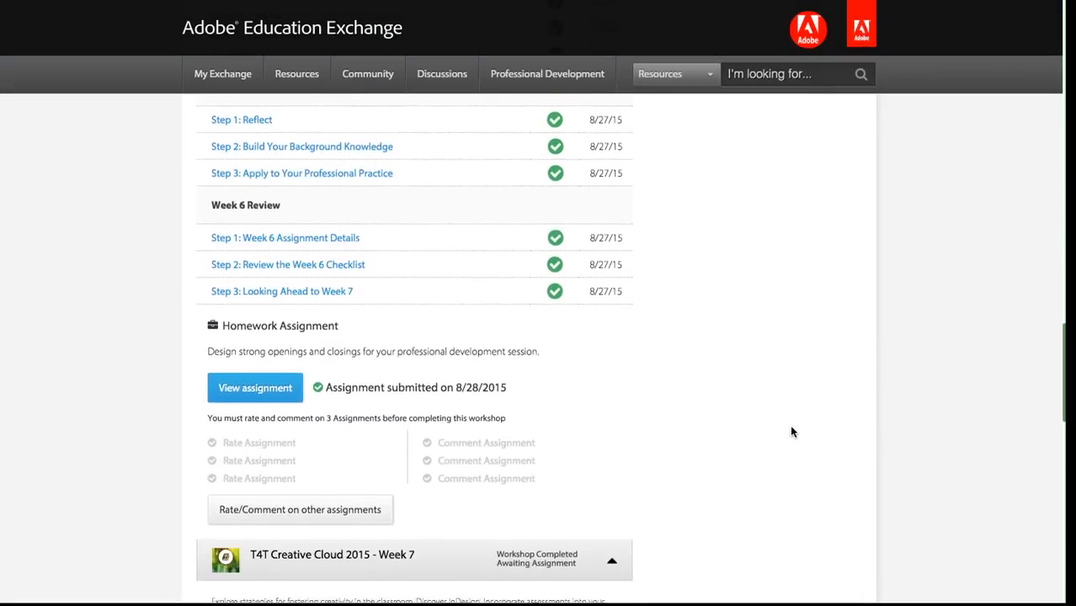
{"action": "scroll", "scroll_direction": "down", "scroll_amount": 3}
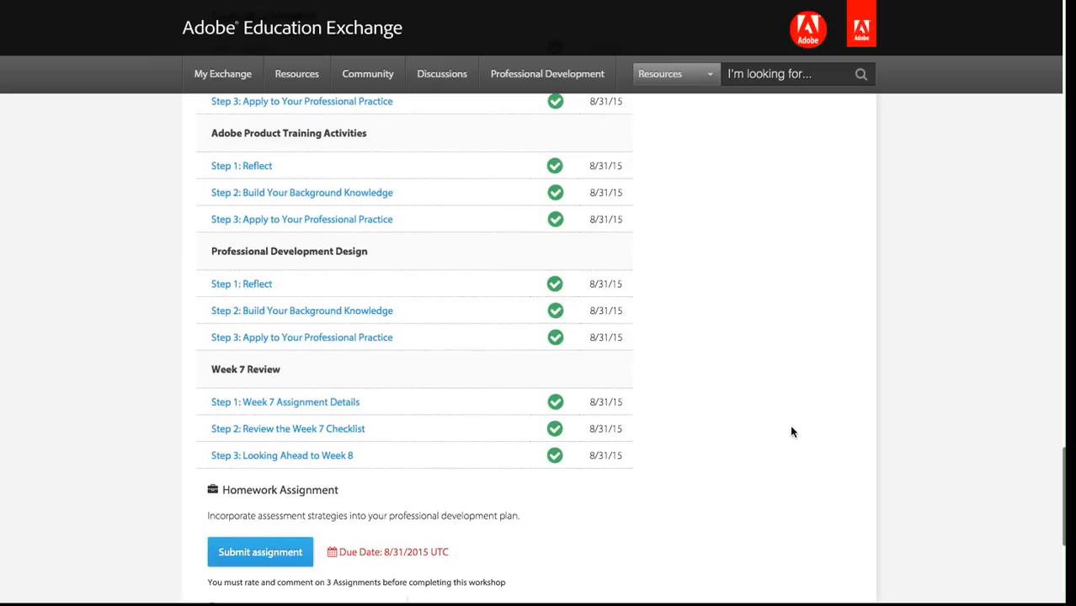
{"action": "mouse_move", "coordinate": [550, 486]}
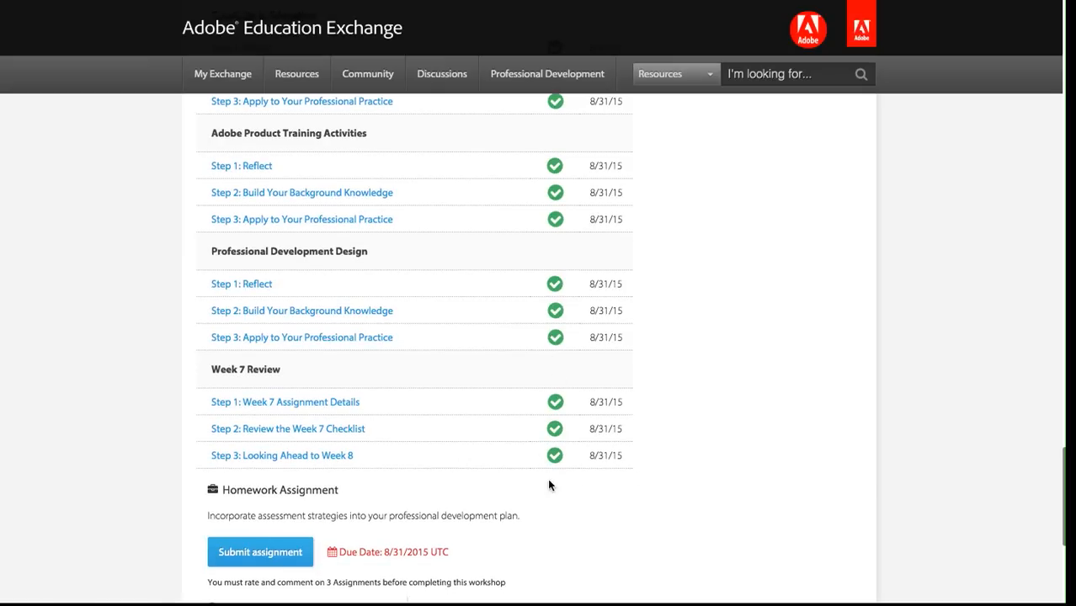
{"action": "scroll", "scroll_direction": "down", "scroll_amount": 3}
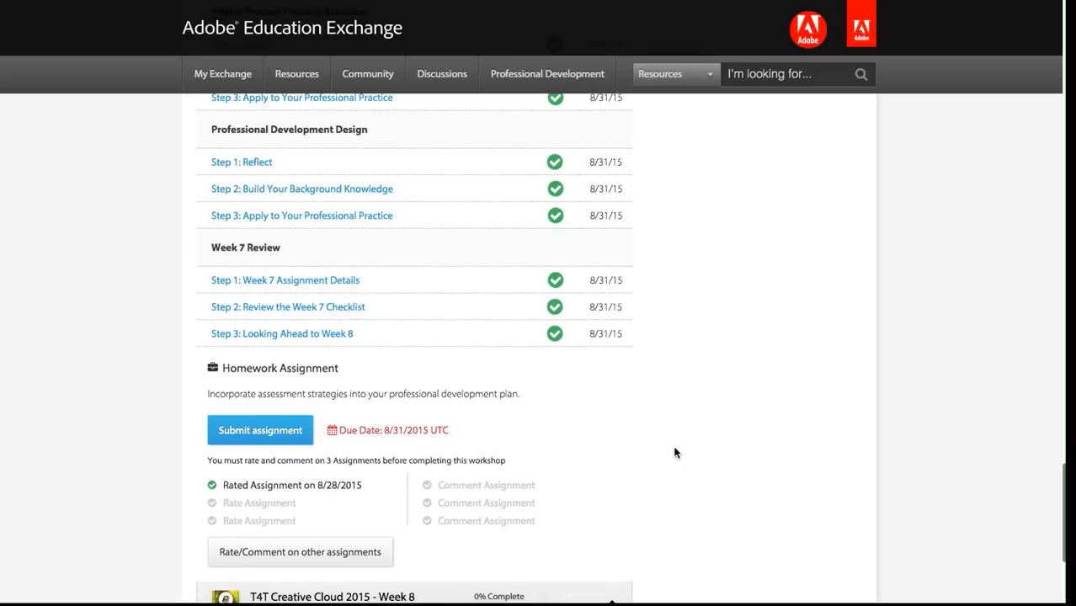
{"action": "mouse_move", "coordinate": [278, 371]}
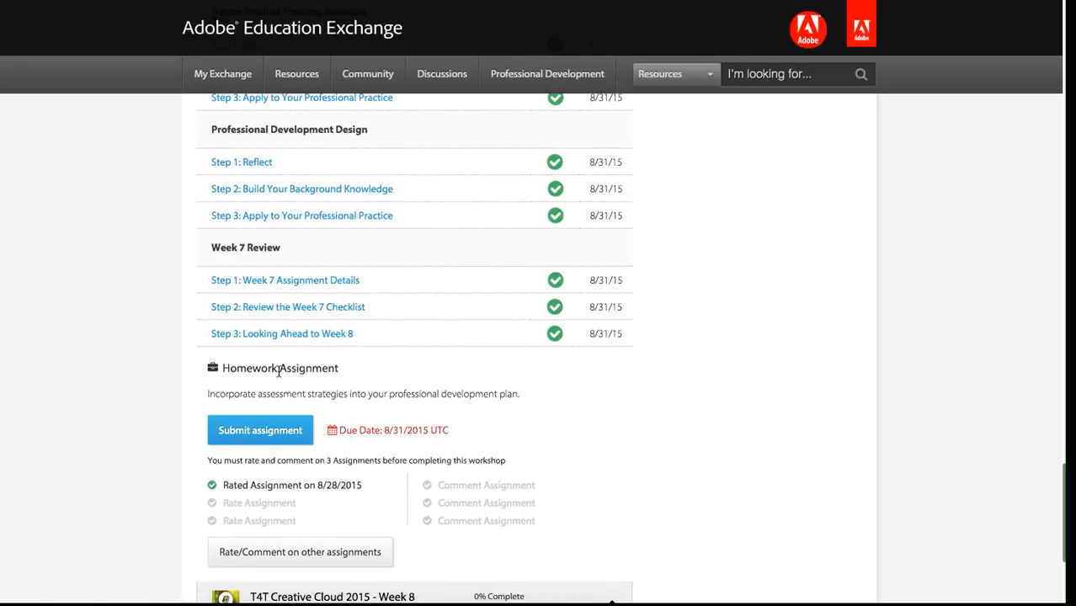
{"action": "scroll", "scroll_direction": "down", "scroll_amount": 3}
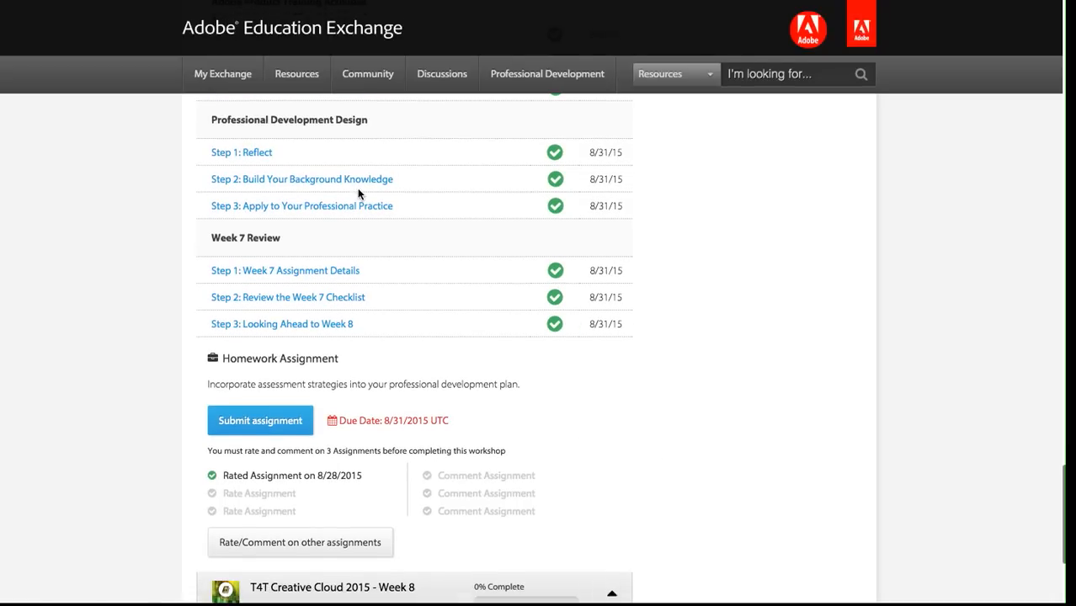
{"action": "mouse_move", "coordinate": [546, 331]}
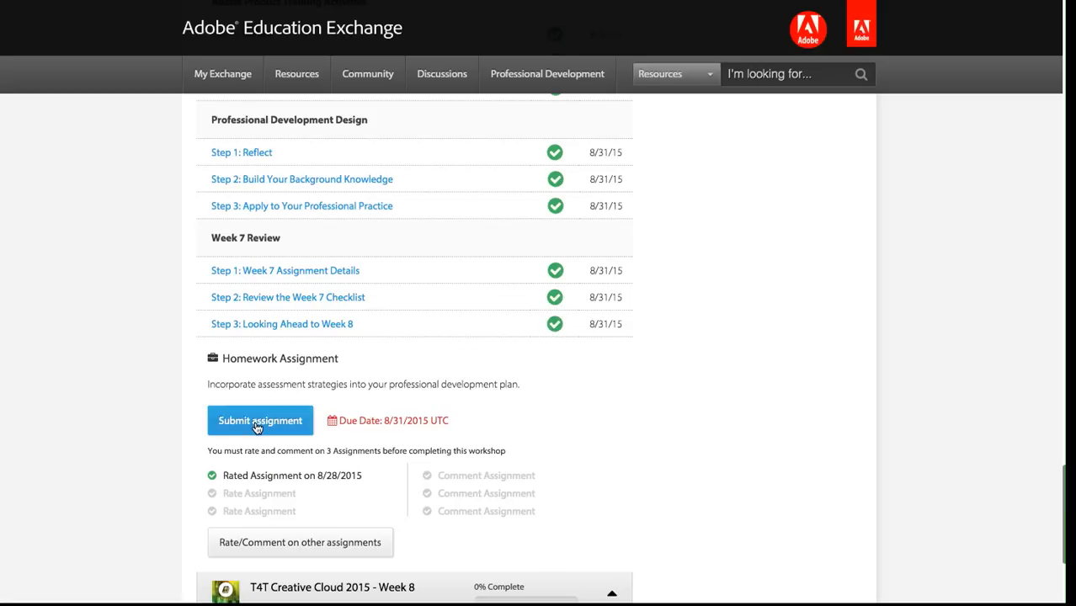
{"action": "mouse_move", "coordinate": [686, 436]}
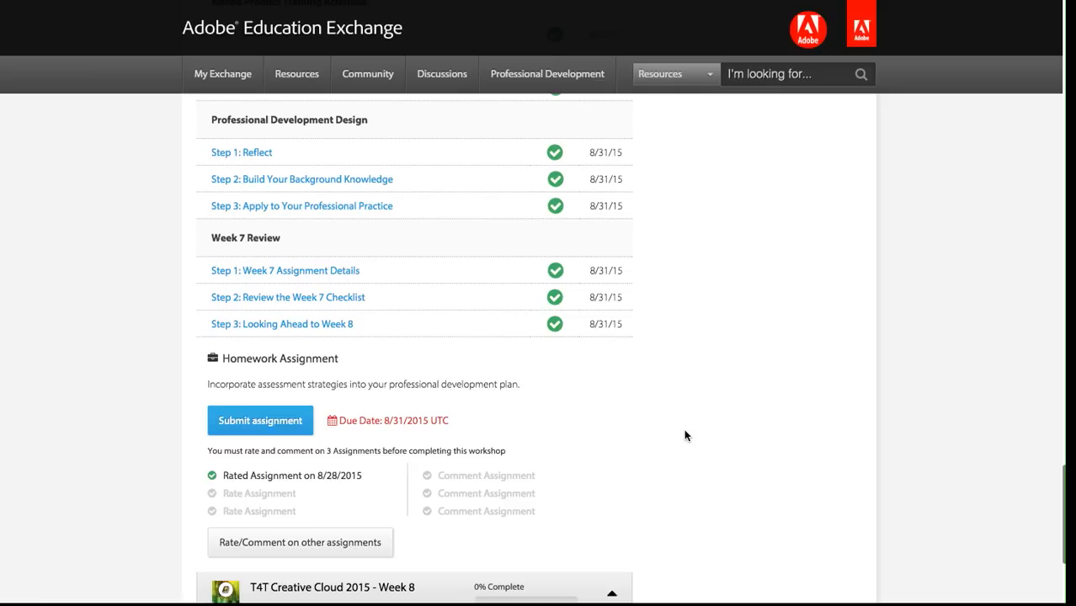
{"action": "mouse_move", "coordinate": [361, 401]}
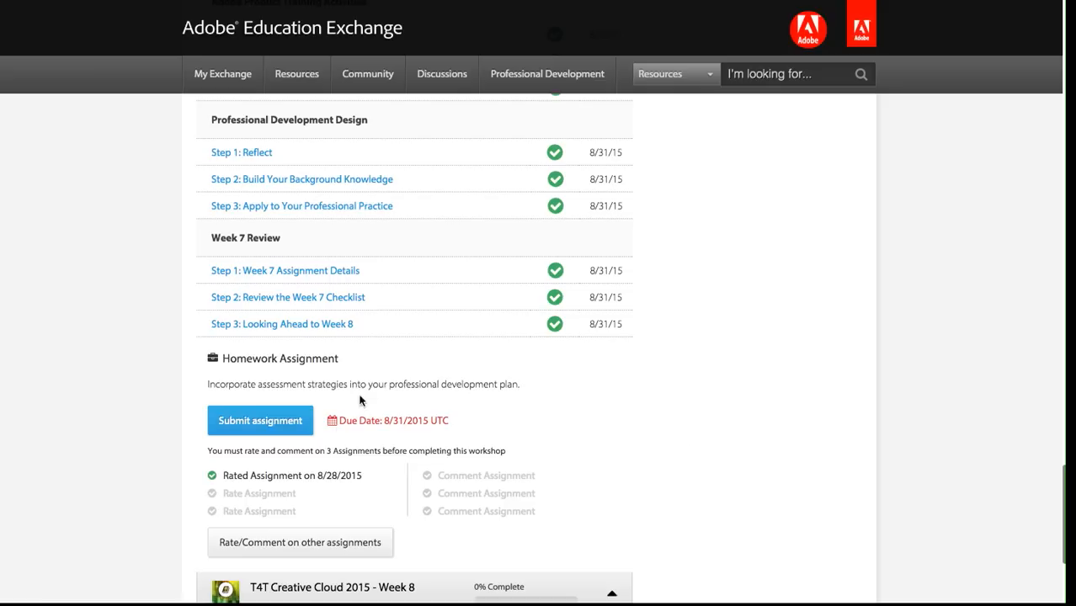
{"action": "mouse_move", "coordinate": [573, 453]}
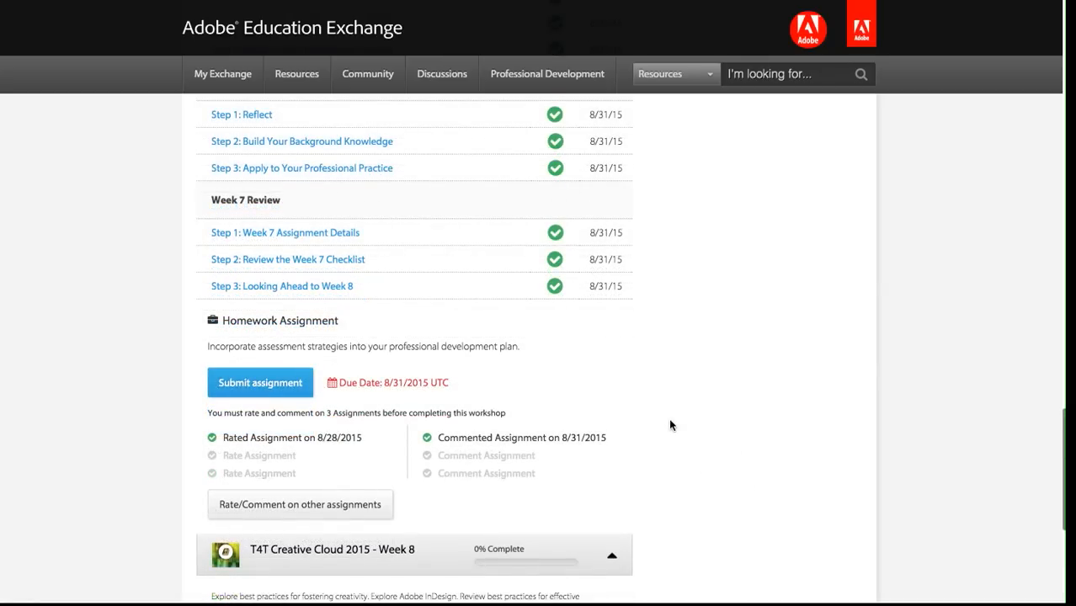
{"action": "mouse_move", "coordinate": [282, 395]}
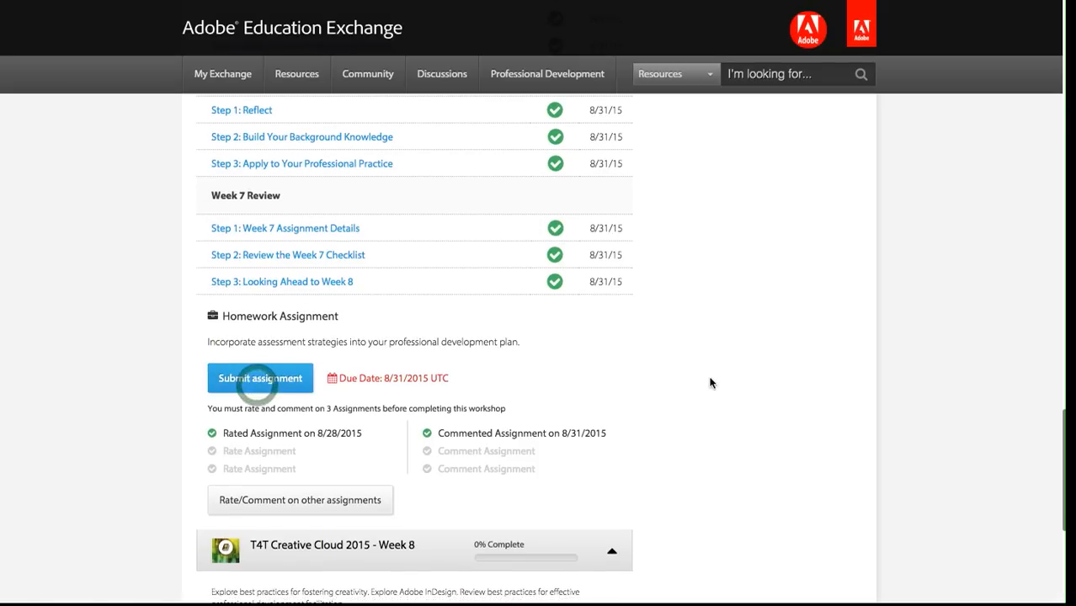
Start the Week 7 assignment submission and choose Photoshop as the Adobe product.
{"action": "left_click", "coordinate": [261, 378]}
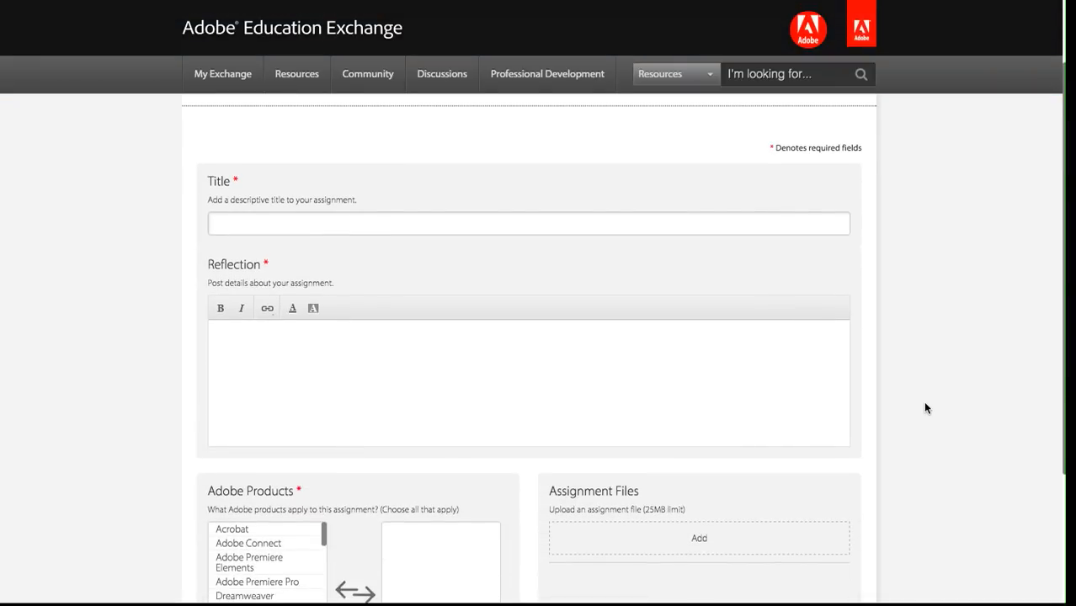
{"action": "mouse_move", "coordinate": [926, 401]}
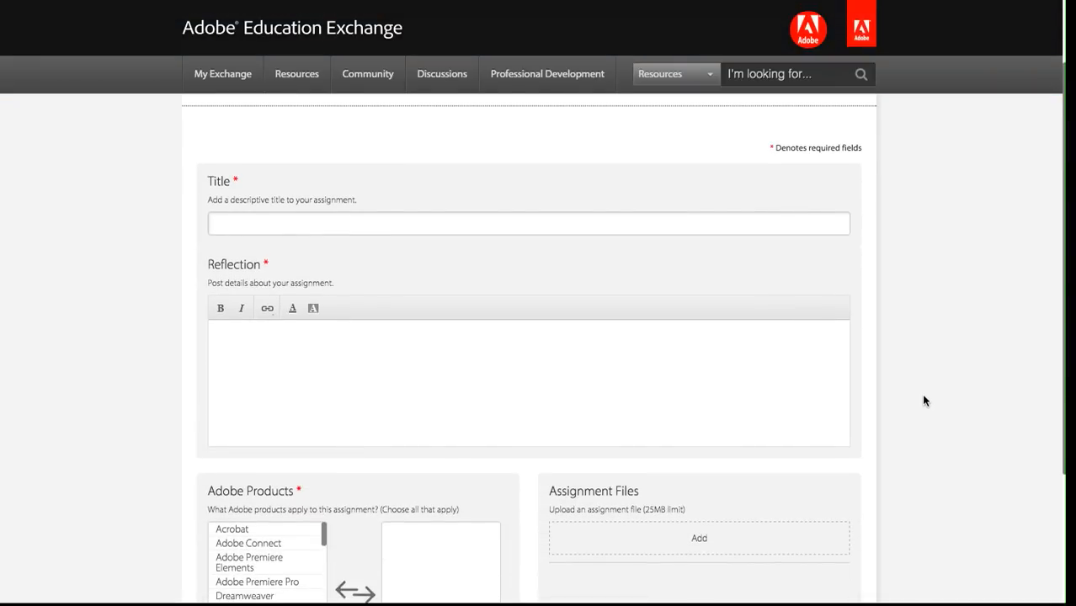
{"action": "left_click", "coordinate": [528, 224]}
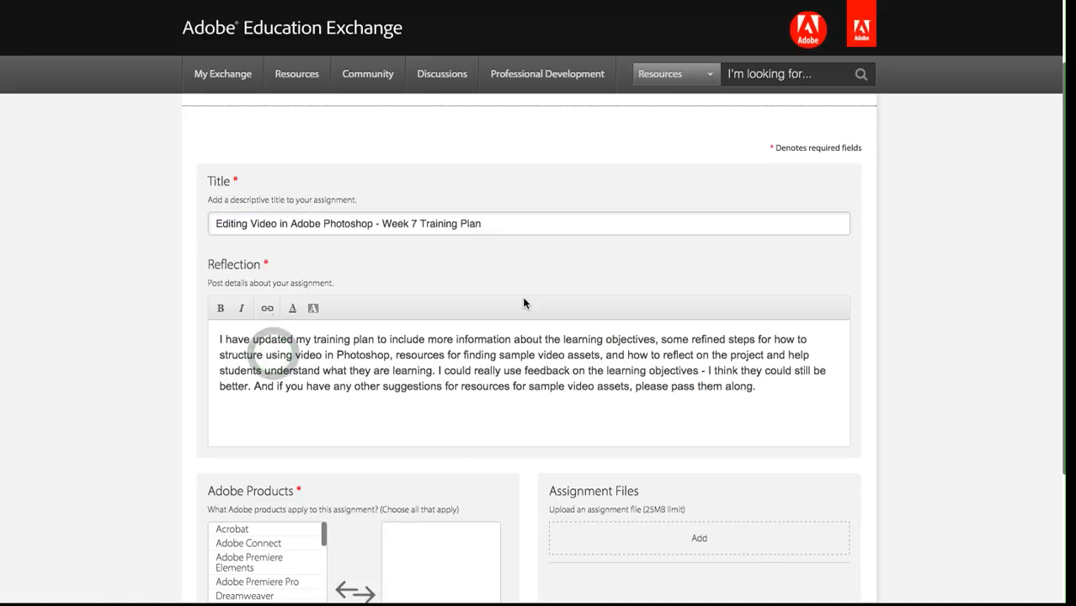
{"action": "scroll", "scroll_direction": "down", "scroll_amount": 3}
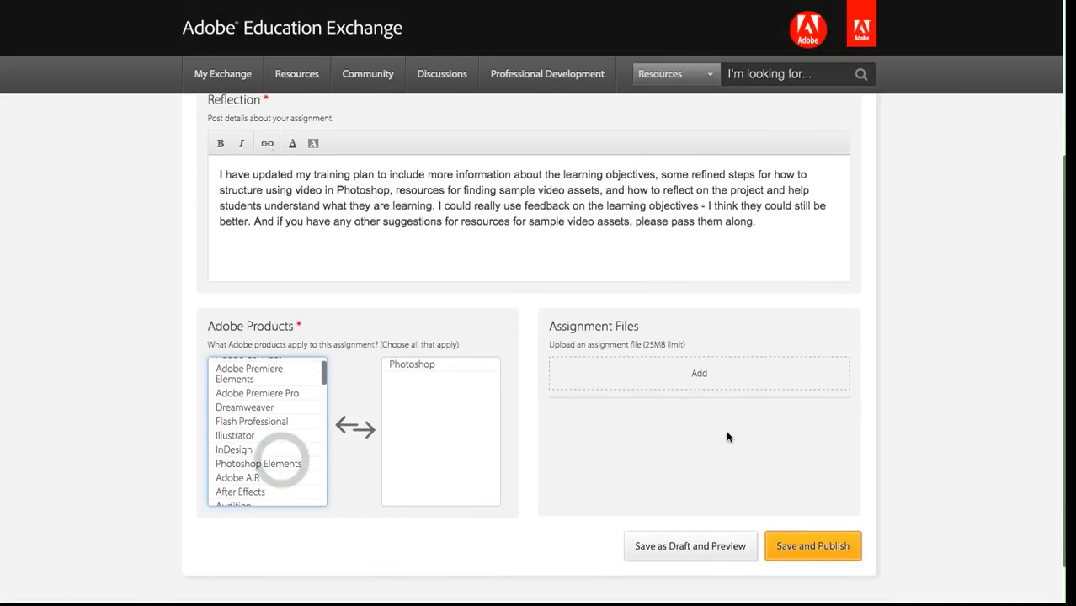
Attach Photoshop-VideoEditing-Training-AdobeEdu-Week7.pdf from the course assignments Week 7 folder.
{"action": "left_click", "coordinate": [699, 373]}
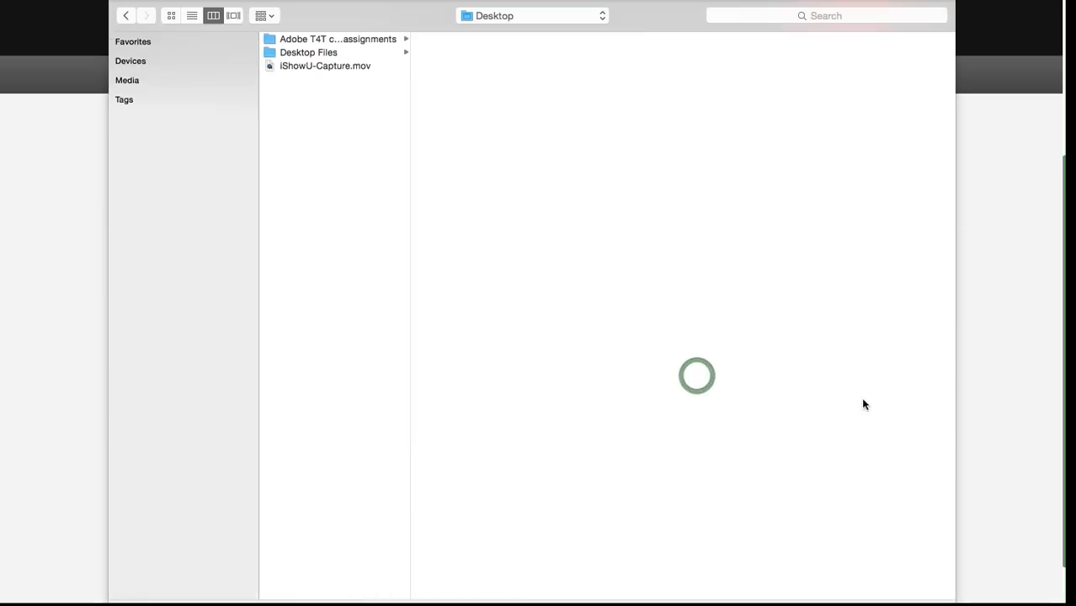
{"action": "left_click", "coordinate": [338, 39]}
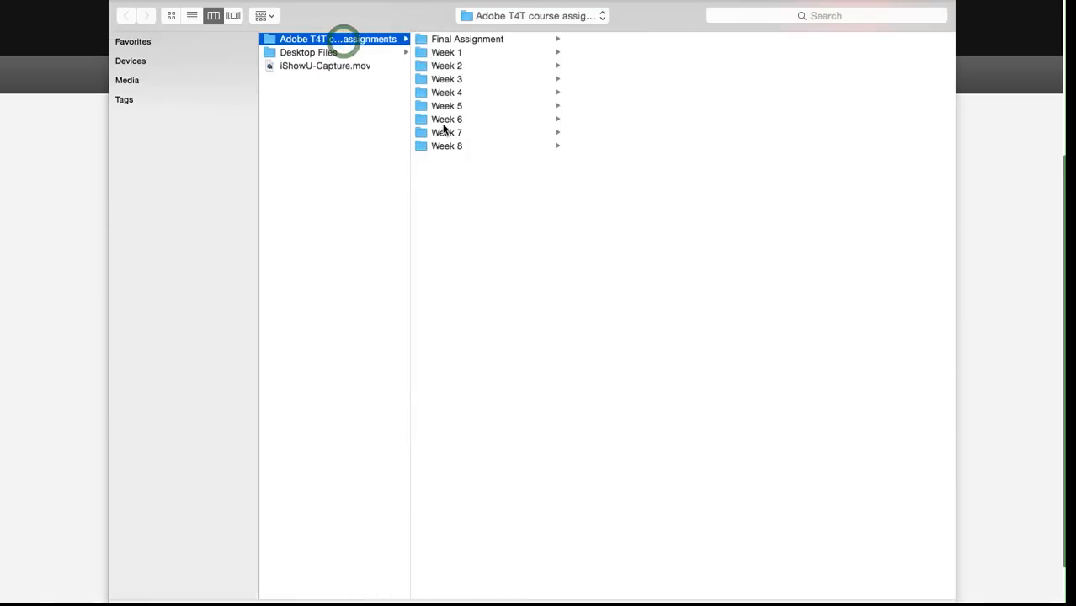
{"action": "left_click", "coordinate": [446, 132]}
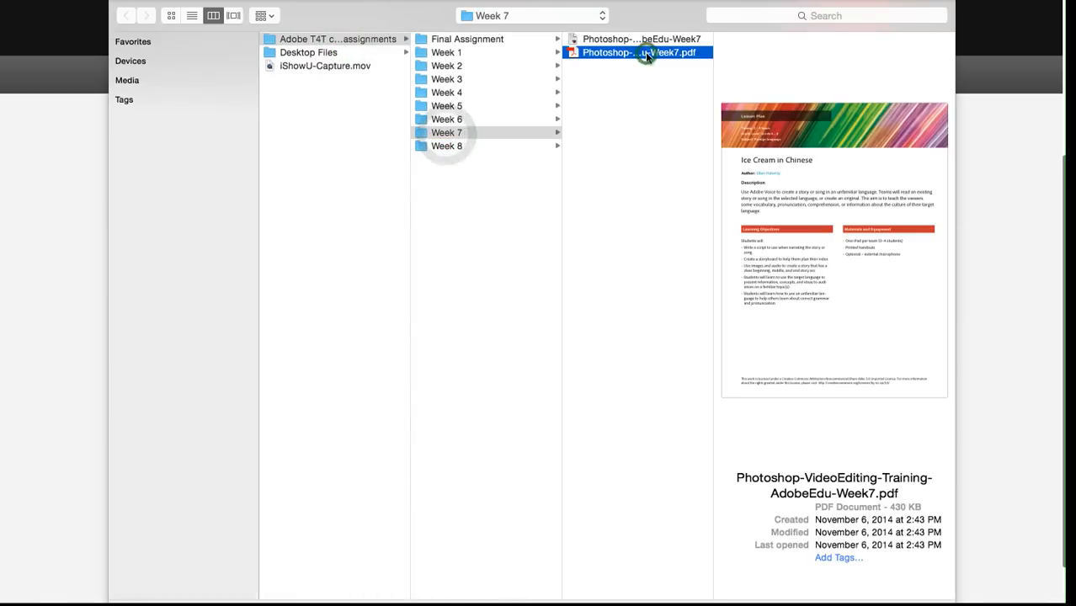
{"action": "left_click", "coordinate": [638, 52]}
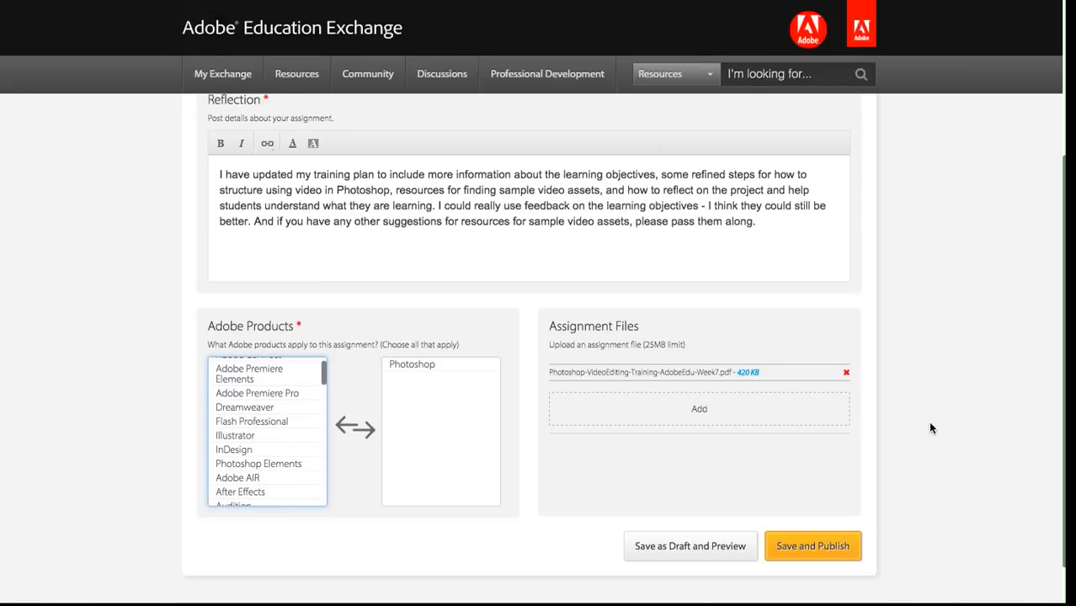
{"action": "mouse_move", "coordinate": [850, 384]}
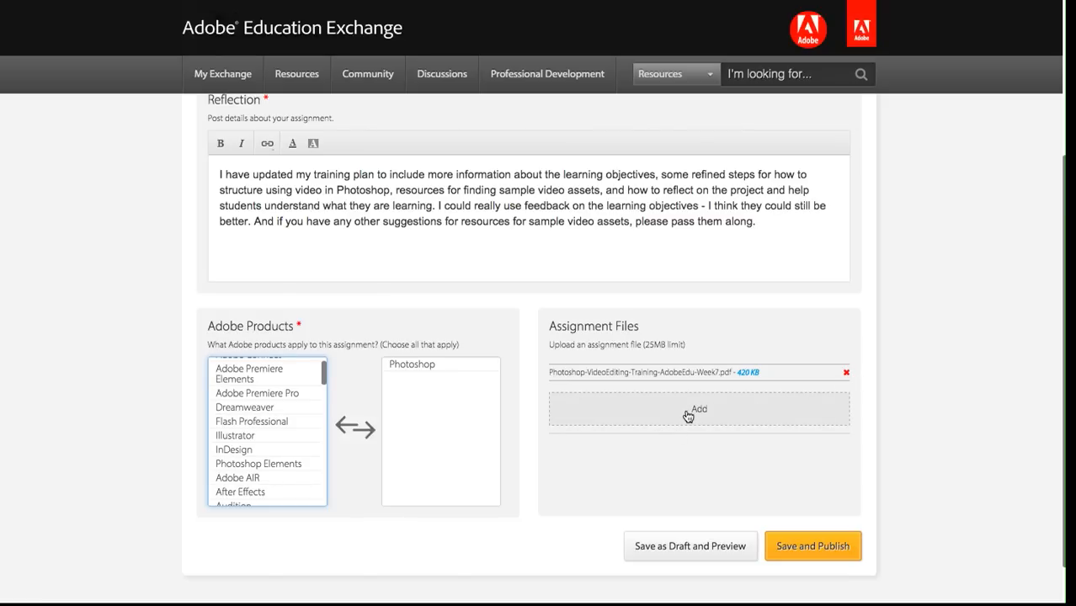
{"action": "mouse_move", "coordinate": [655, 432]}
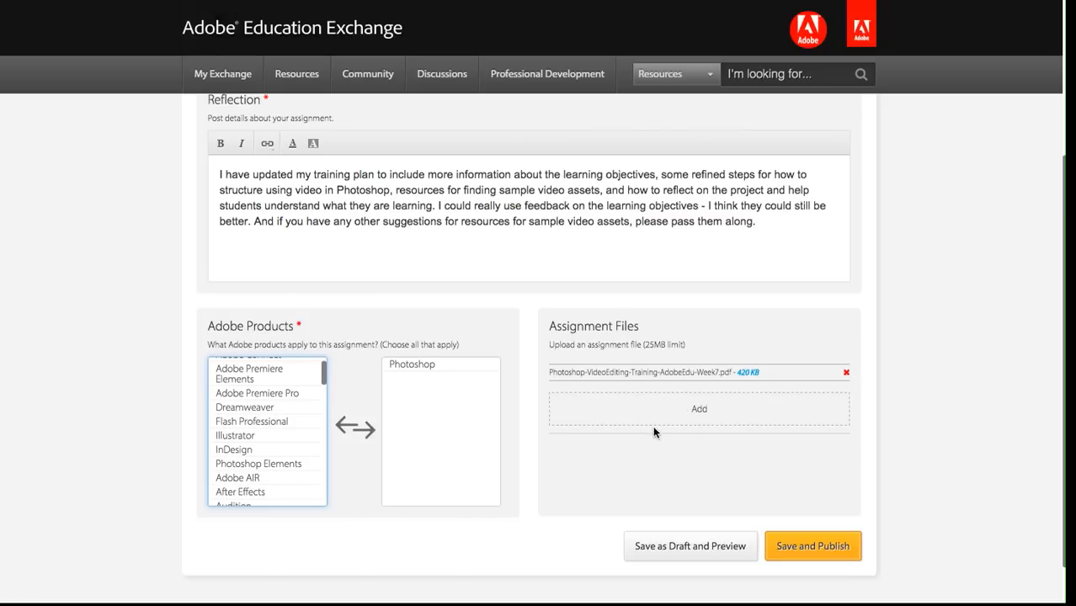
{"action": "mouse_move", "coordinate": [902, 440]}
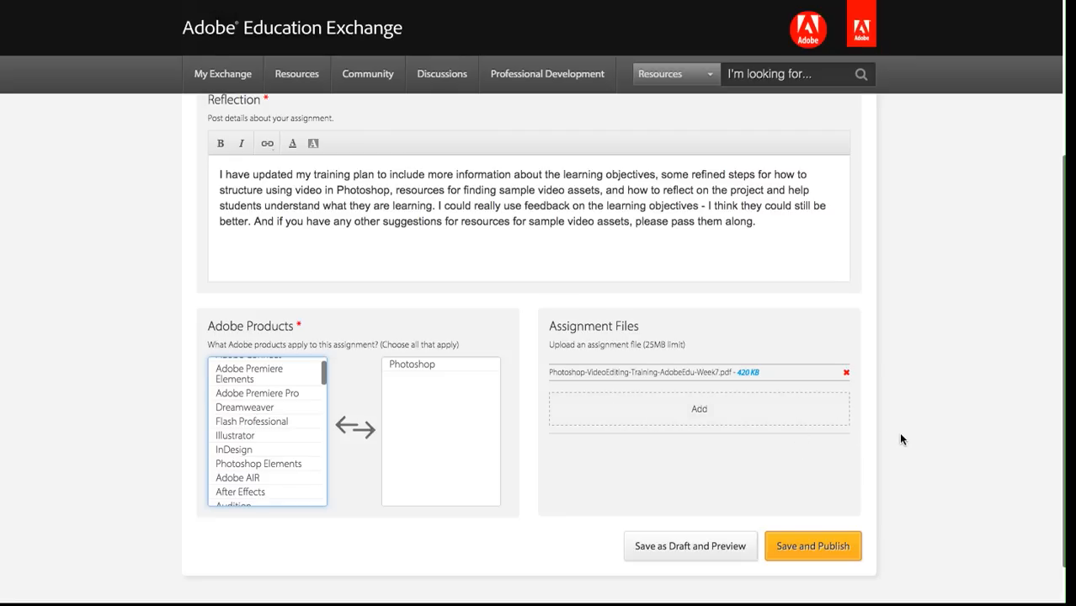
{"action": "mouse_move", "coordinate": [814, 545]}
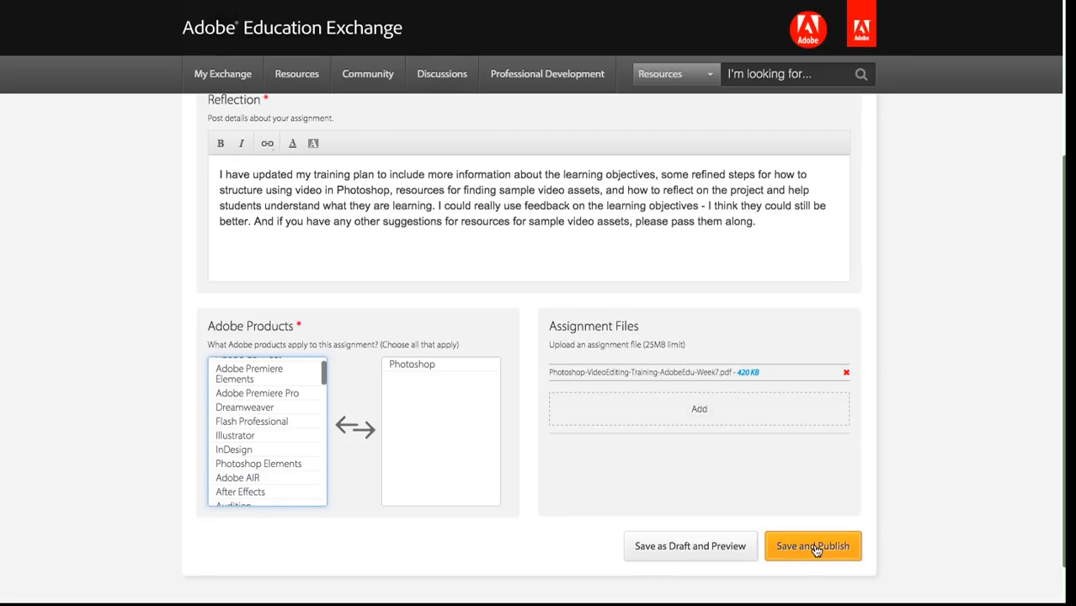
Submit the Week 7 assignment form with Save and Publish once the PDF is listed.
{"action": "left_click", "coordinate": [812, 545]}
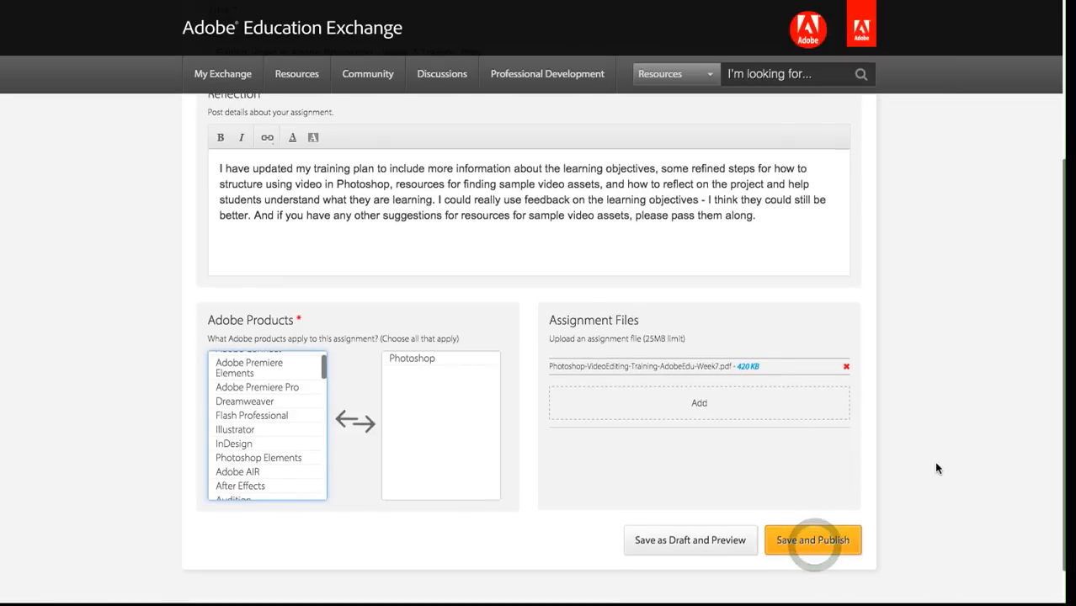
{"action": "left_click", "coordinate": [813, 540]}
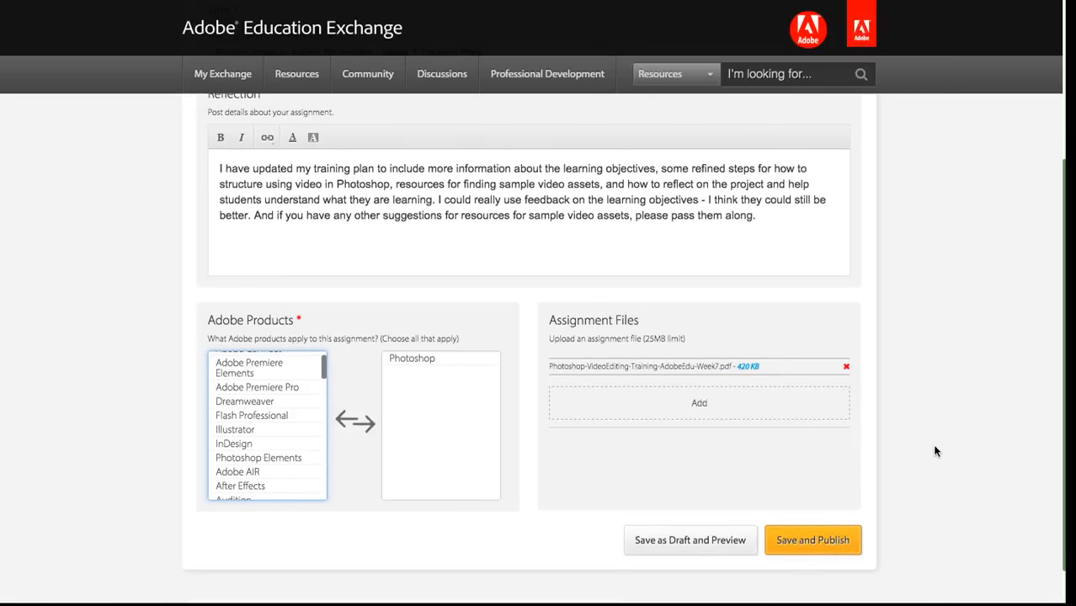
Review the published Week 7 Training Plan page and return to Course Assignments.
{"action": "left_click", "coordinate": [812, 540]}
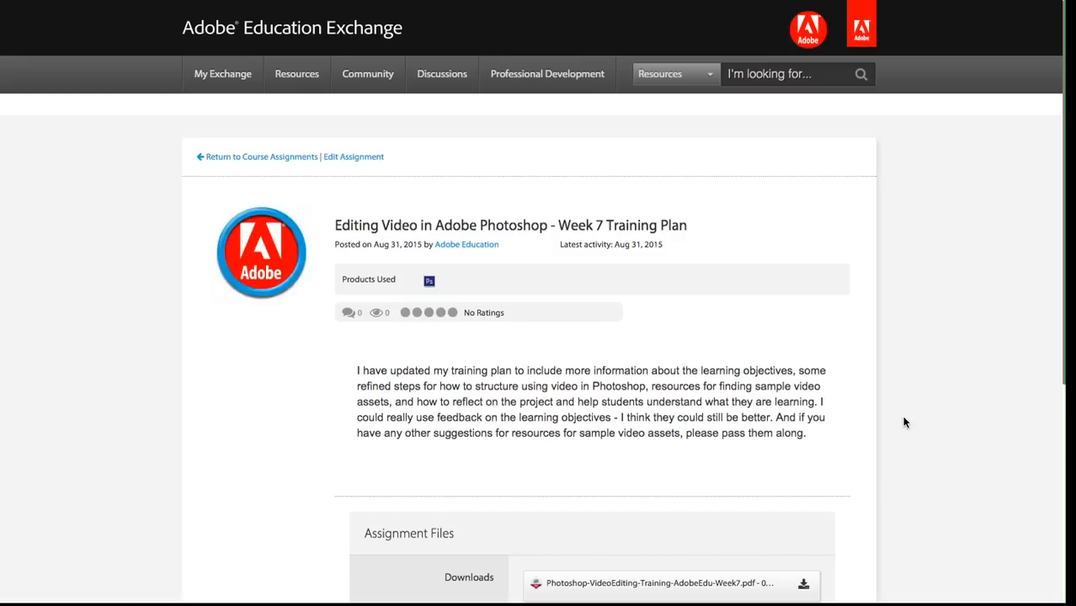
{"action": "mouse_move", "coordinate": [776, 386]}
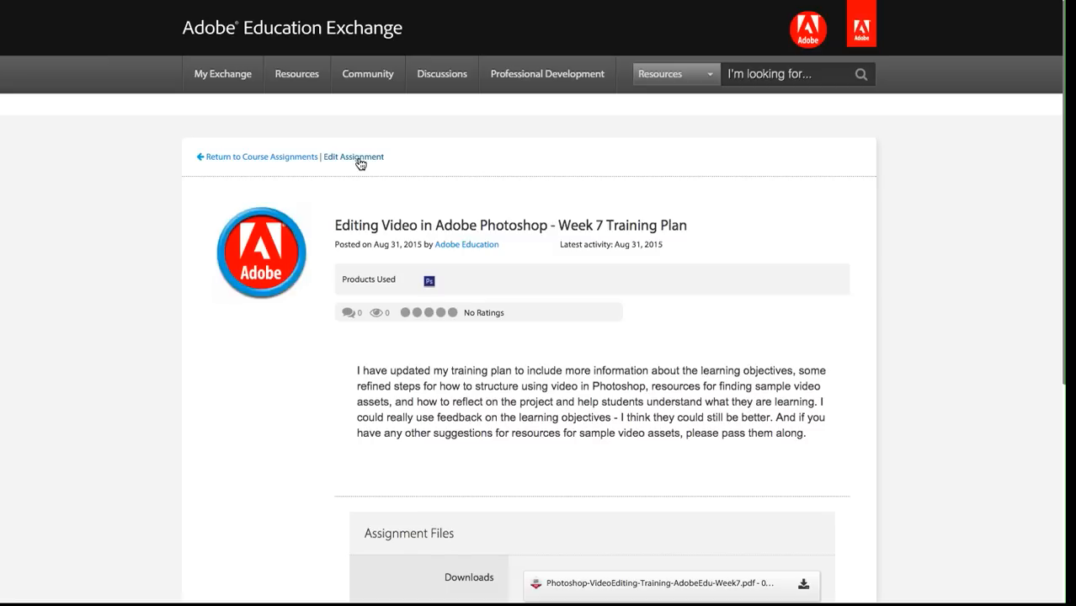
{"action": "scroll", "scroll_direction": "down", "scroll_amount": 3}
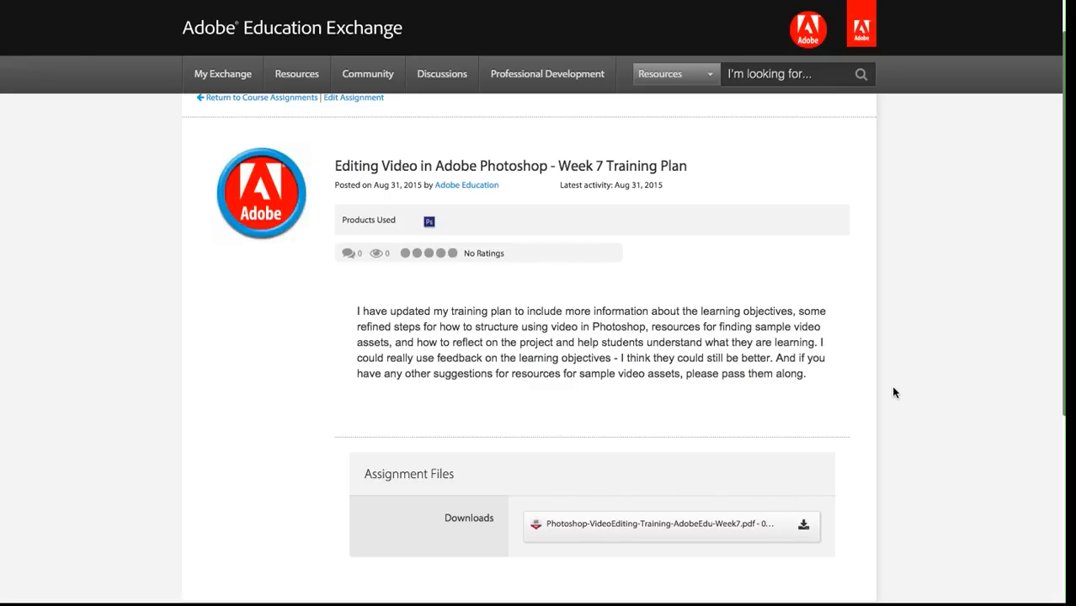
{"action": "mouse_move", "coordinate": [895, 408]}
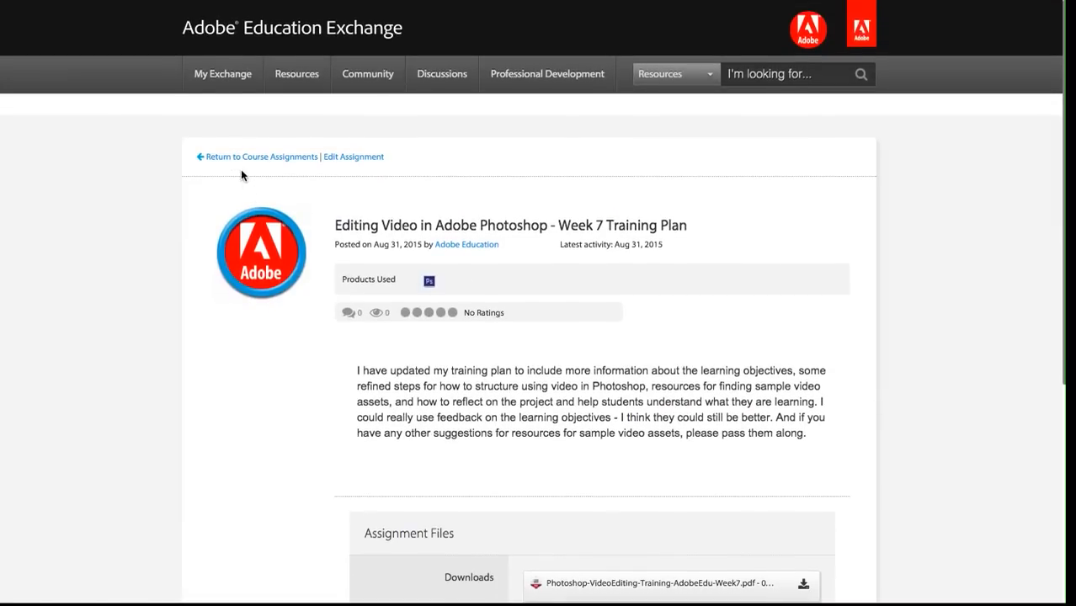
{"action": "left_click", "coordinate": [262, 156]}
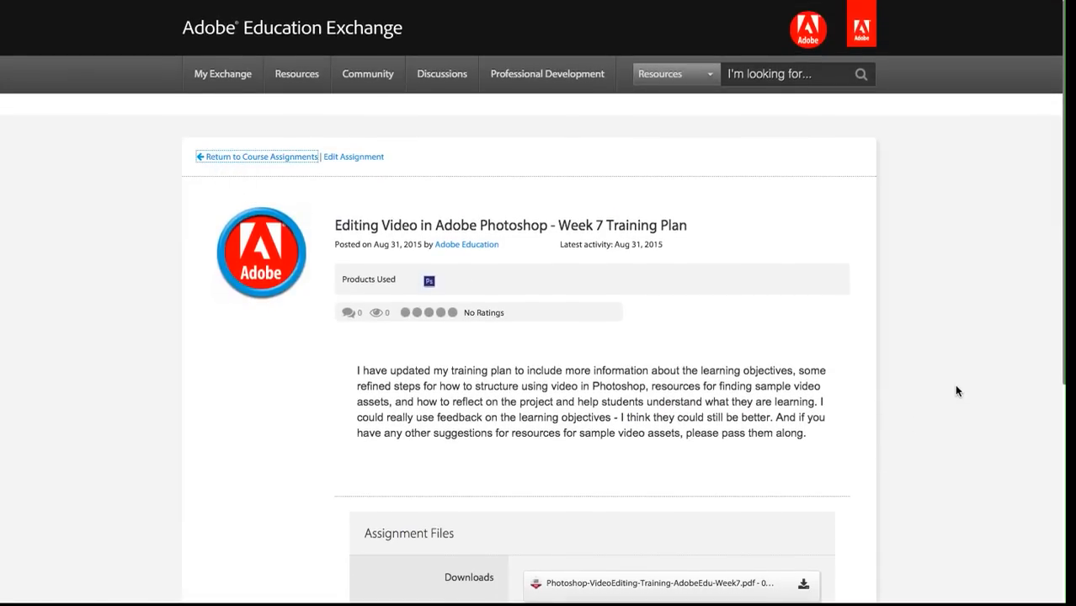
{"action": "left_click", "coordinate": [261, 157]}
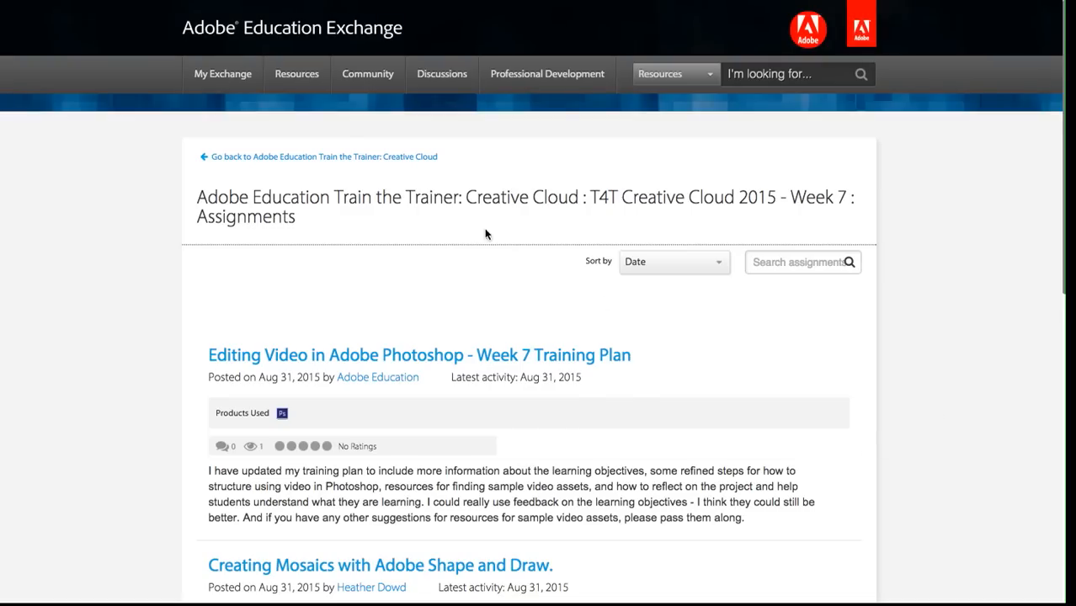
{"action": "mouse_move", "coordinate": [671, 382]}
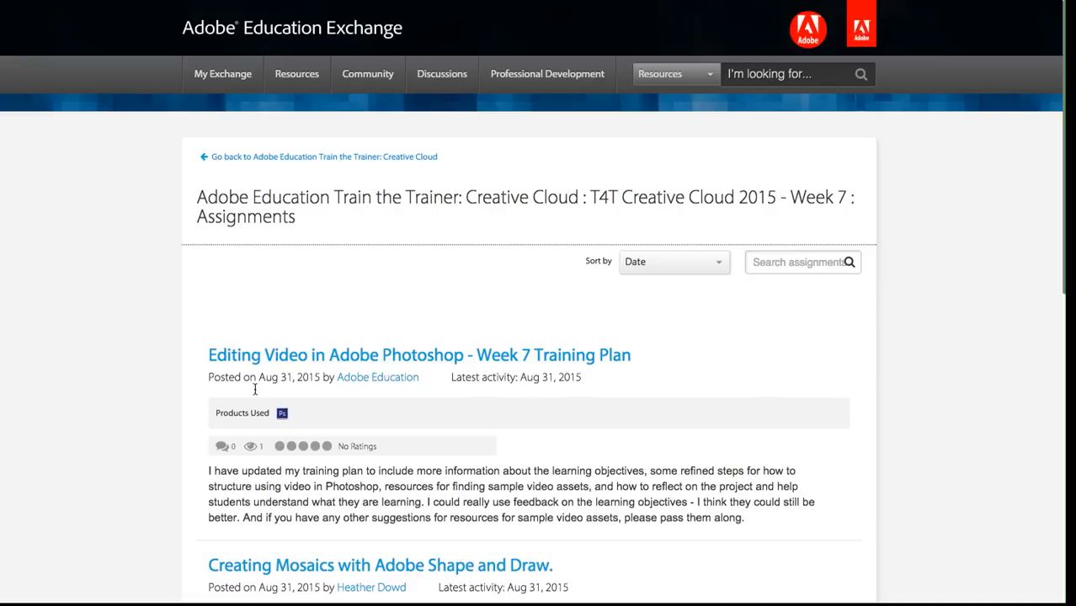
{"action": "scroll", "scroll_direction": "down", "scroll_amount": 3}
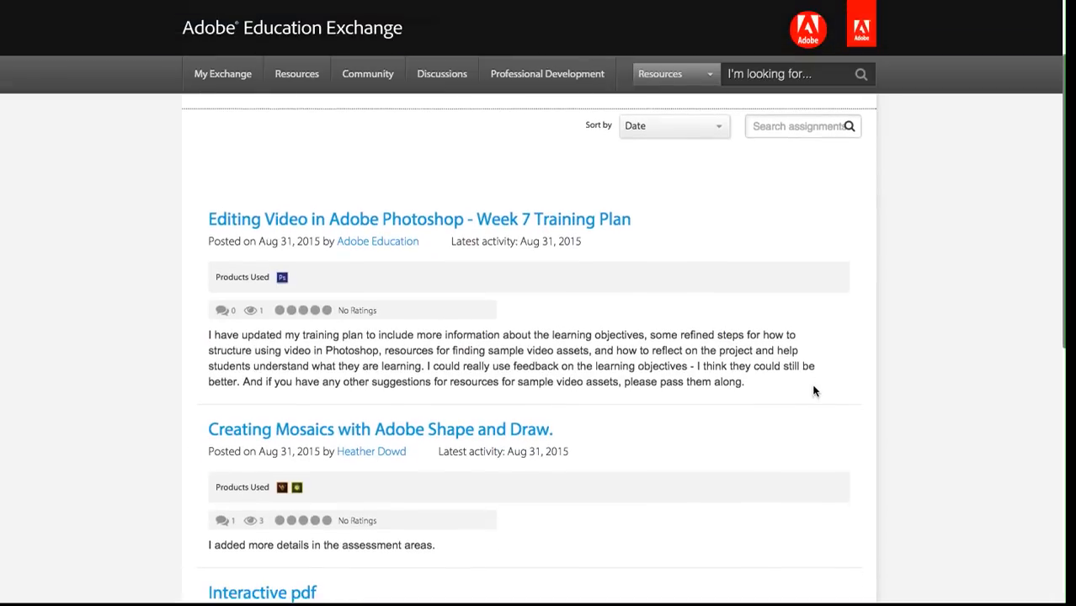
{"action": "scroll", "scroll_direction": "down", "scroll_amount": 3}
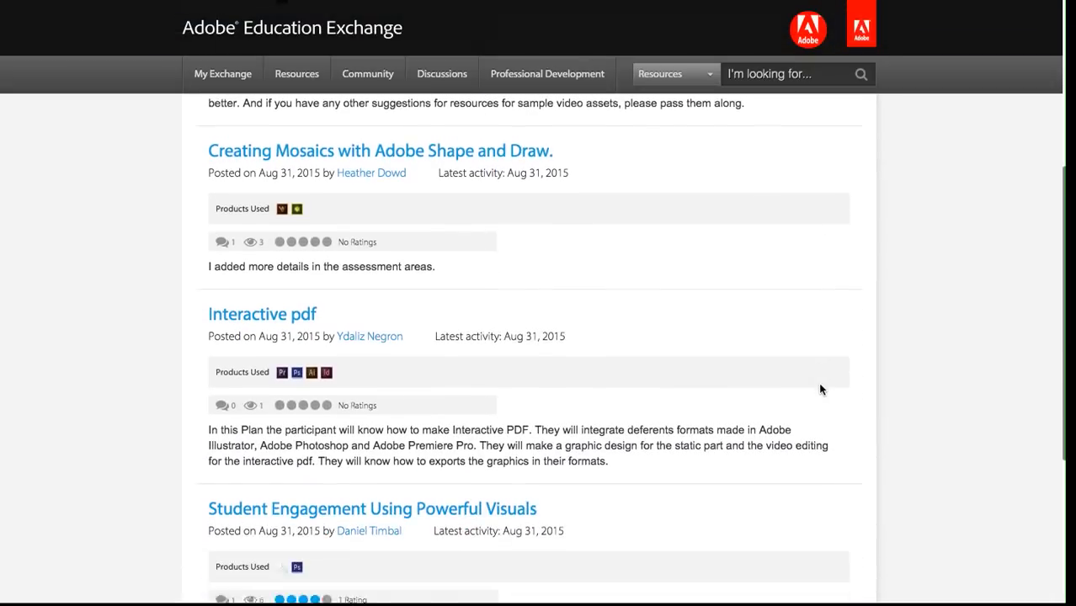
{"action": "scroll", "scroll_direction": "down", "scroll_amount": 3}
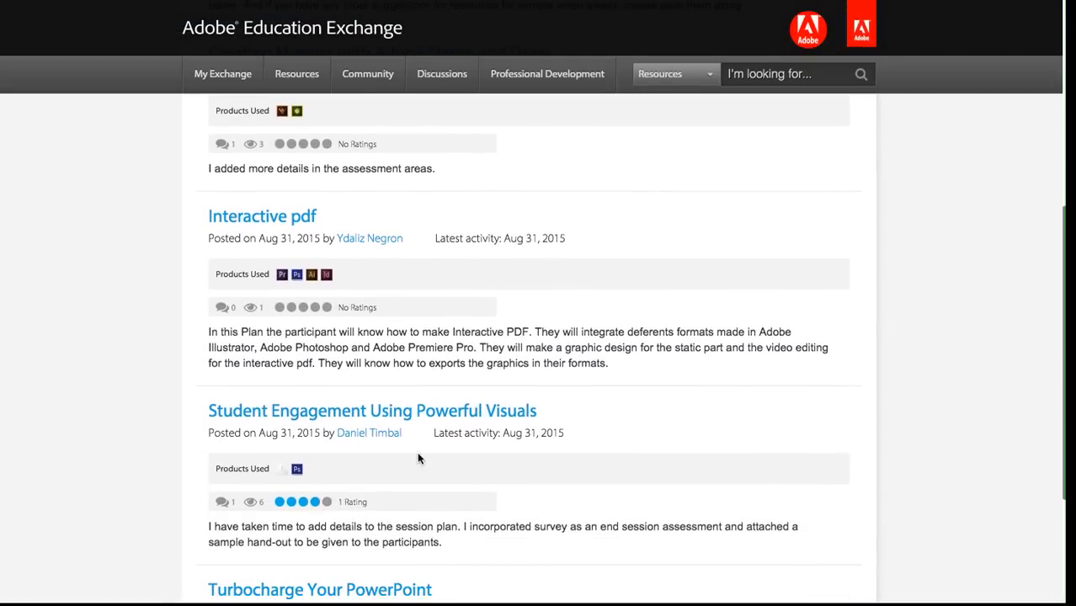
{"action": "left_click", "coordinate": [373, 411]}
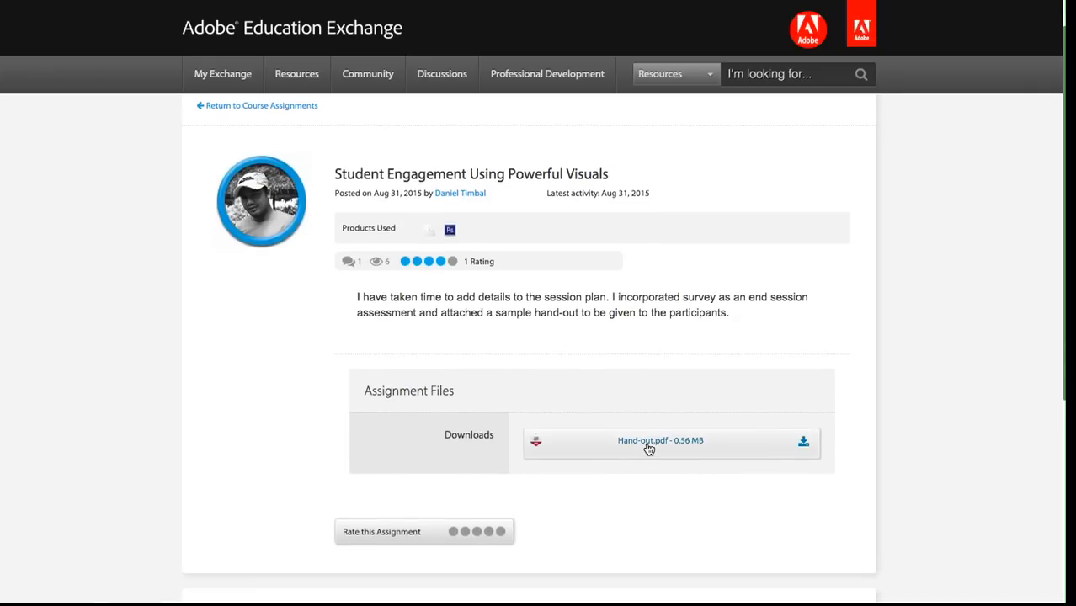
Post the comment 'Nice work. Great job. Keep up the good work!' on the assignment.
{"action": "scroll", "scroll_direction": "down", "scroll_amount": 3}
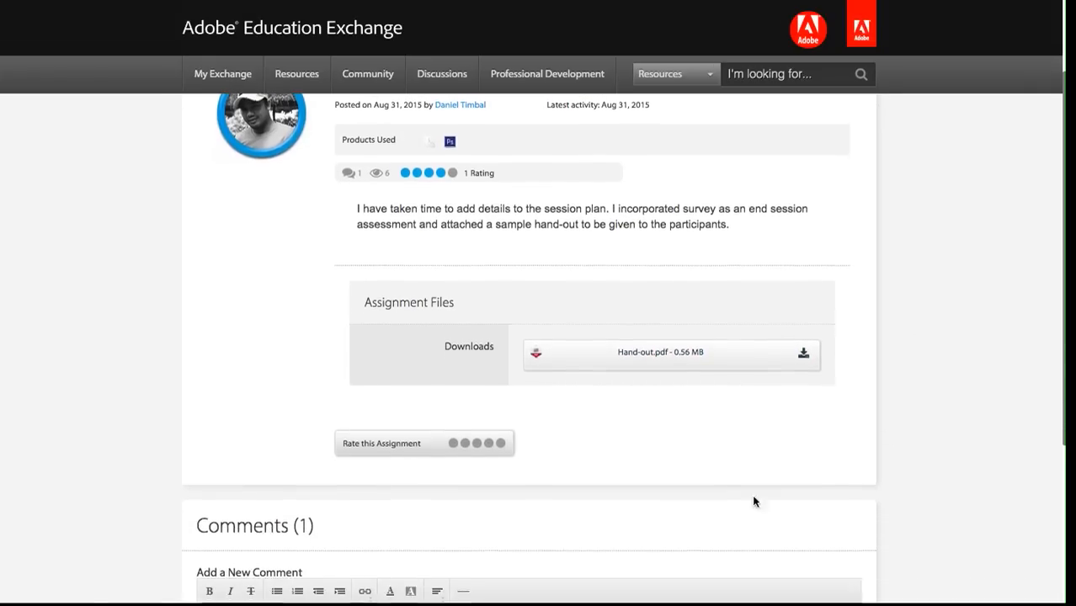
{"action": "scroll", "scroll_direction": "down", "scroll_amount": 3}
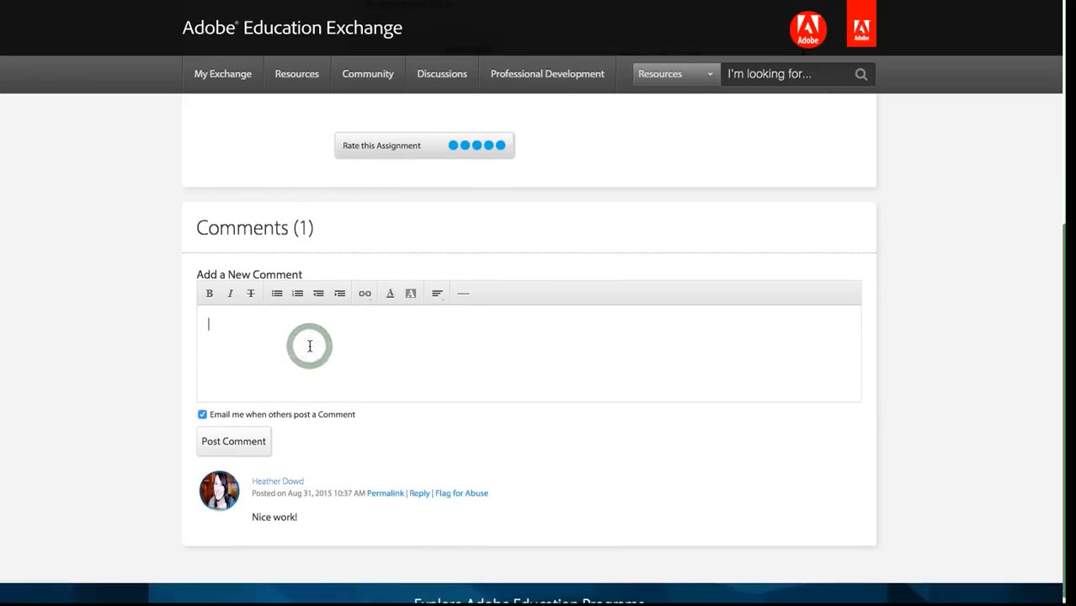
{"action": "type", "text": "Nice work. Great job. Keep up the good work!"}
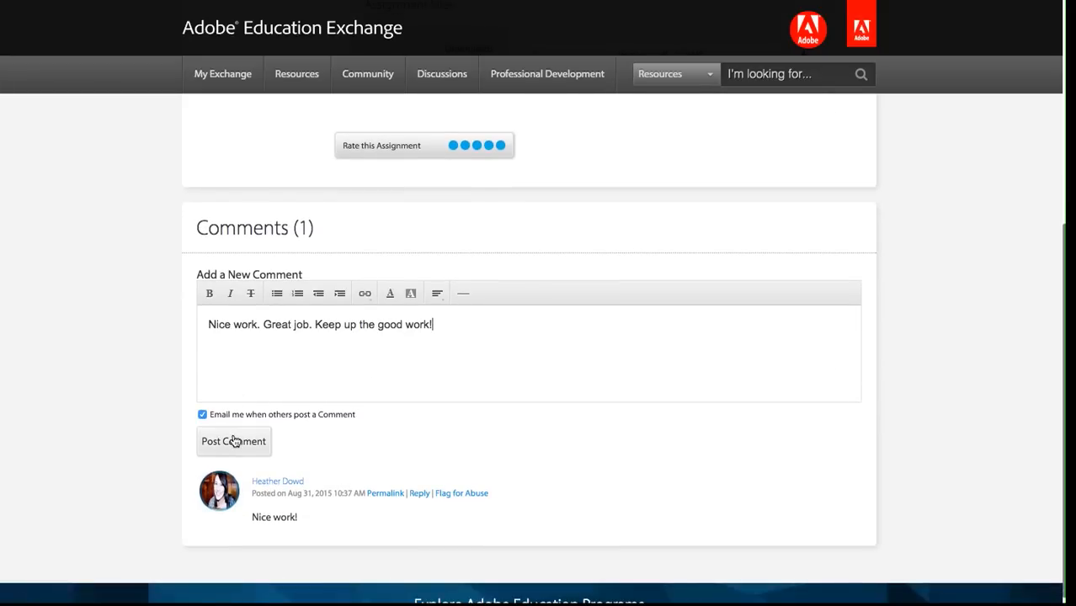
{"action": "left_click", "coordinate": [233, 442]}
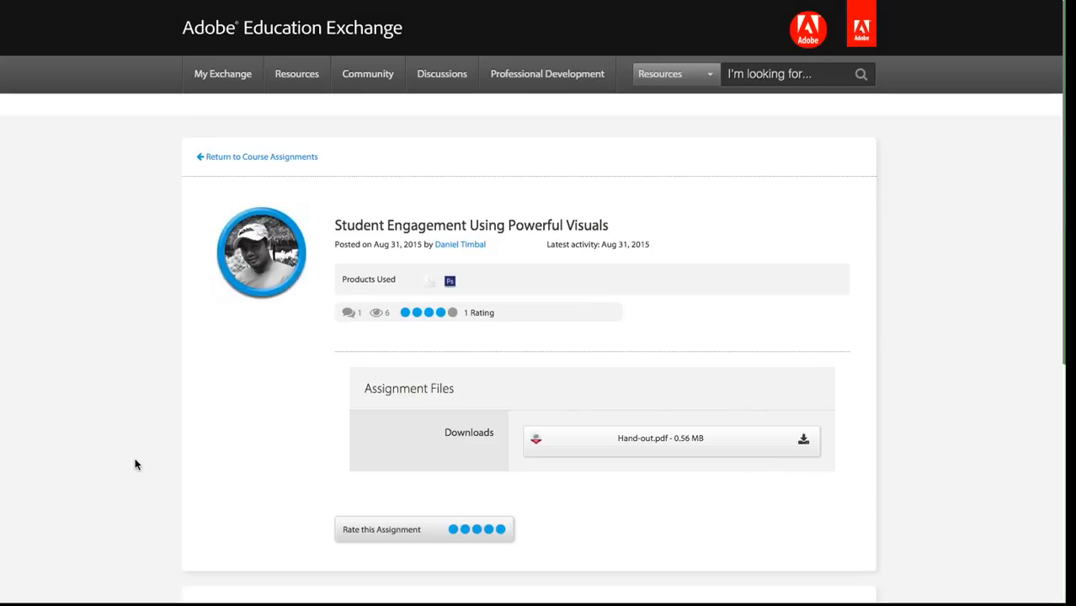
Review Week 7 Homework: submitted 8/31/2015, with two ratings and two comments.
{"action": "left_click", "coordinate": [261, 157]}
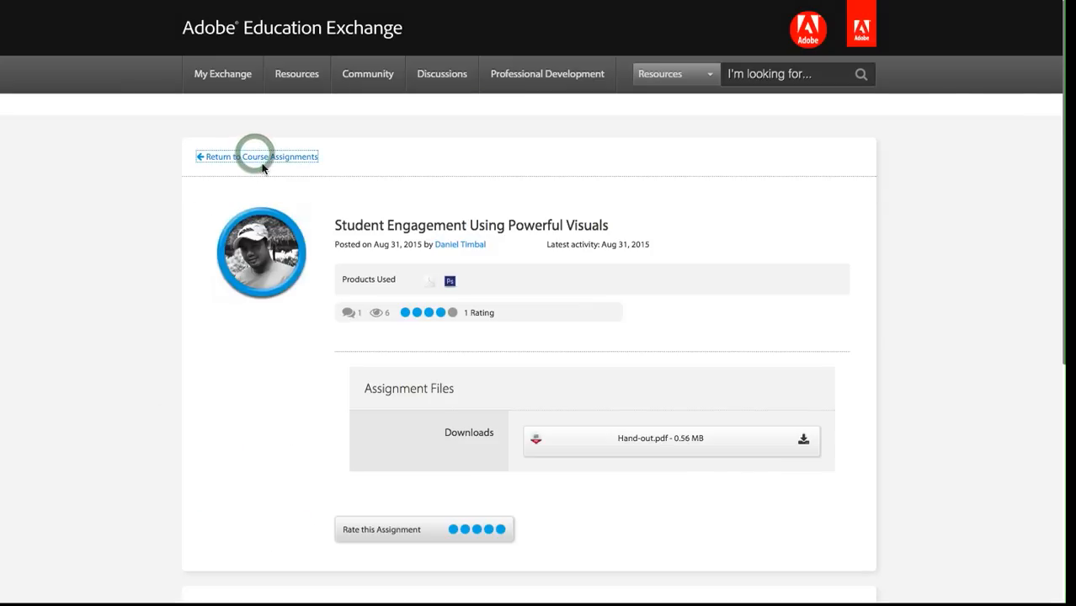
{"action": "left_click", "coordinate": [261, 156]}
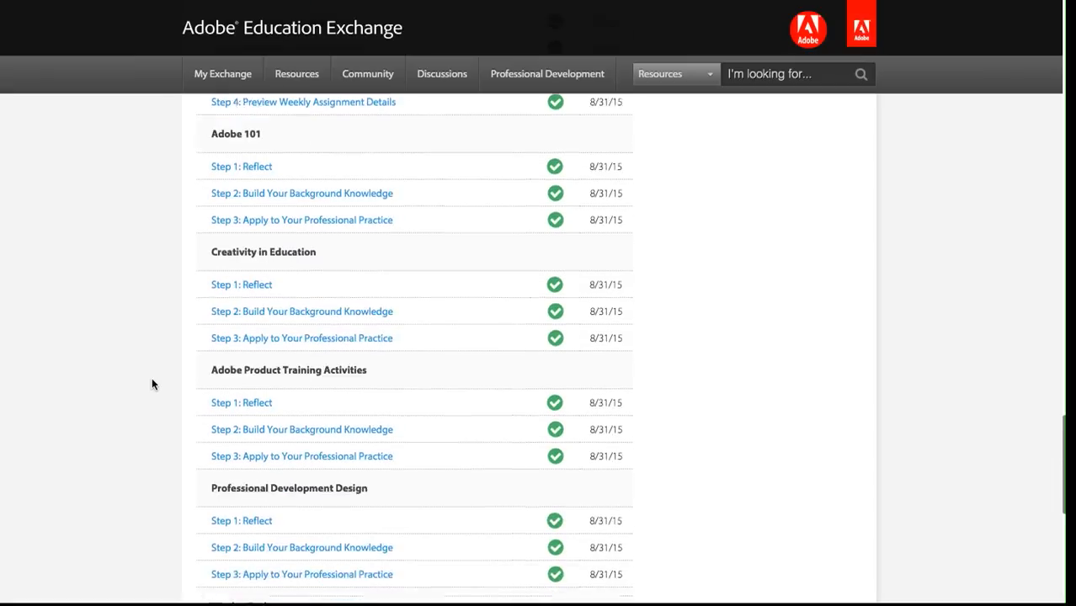
{"action": "scroll", "scroll_direction": "down", "scroll_amount": 3}
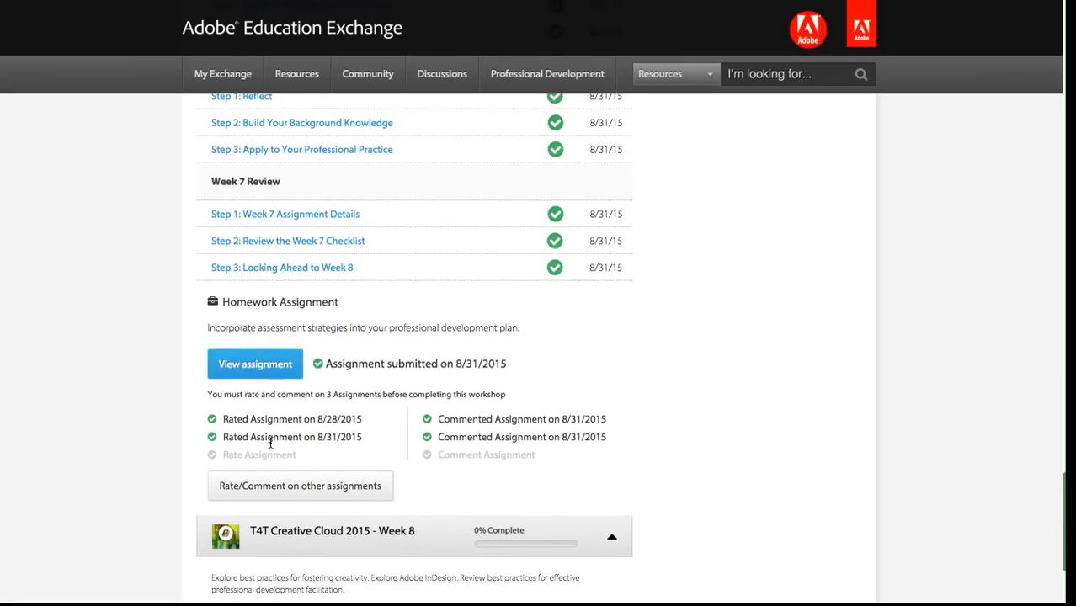
{"action": "mouse_move", "coordinate": [727, 427]}
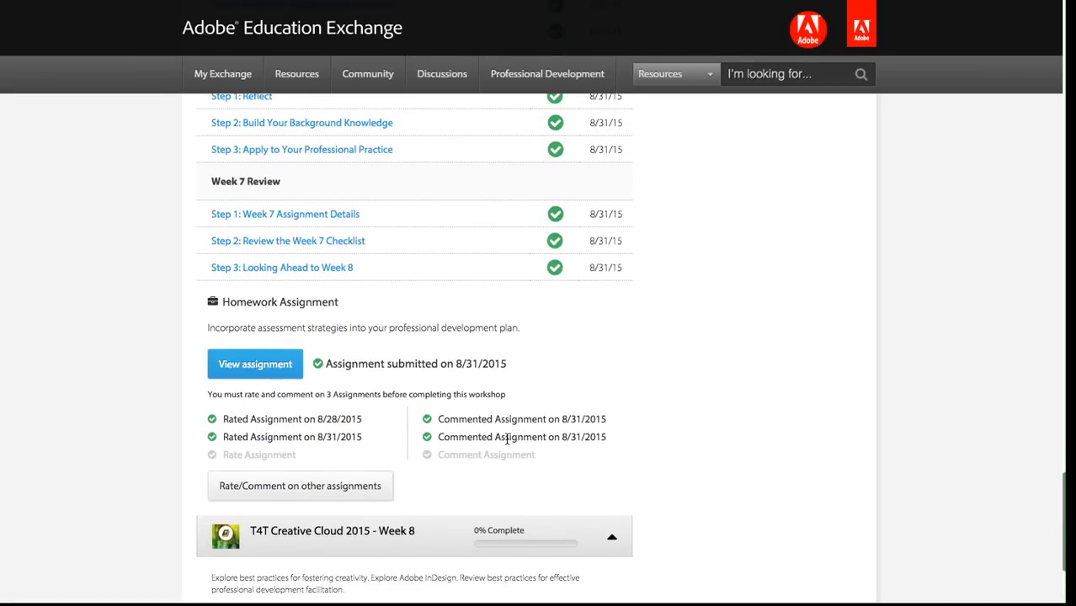
{"action": "scroll", "scroll_direction": "down", "scroll_amount": 3}
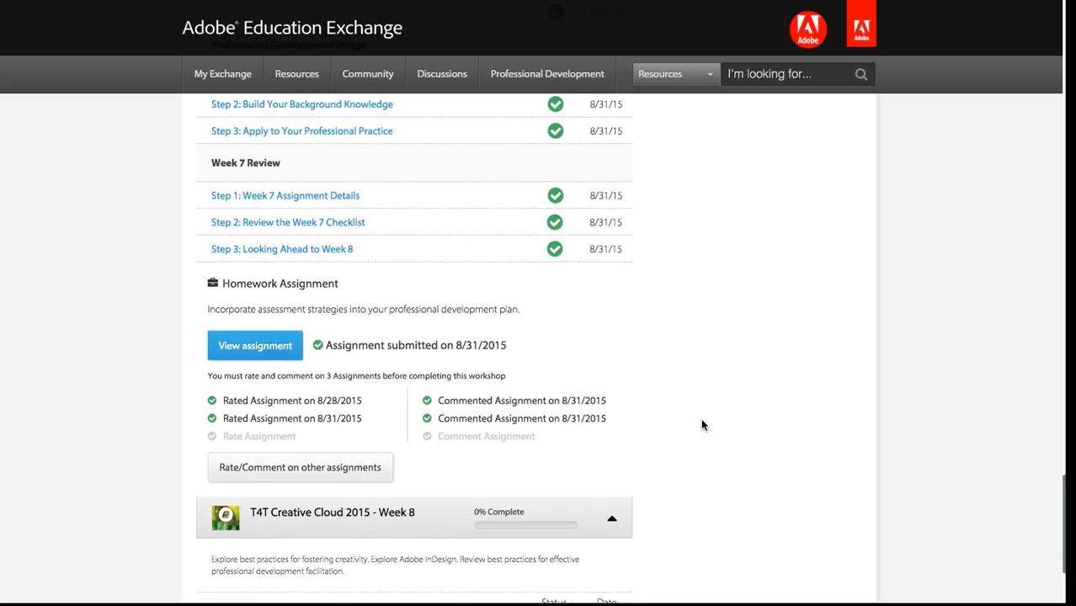
{"action": "mouse_move", "coordinate": [730, 450]}
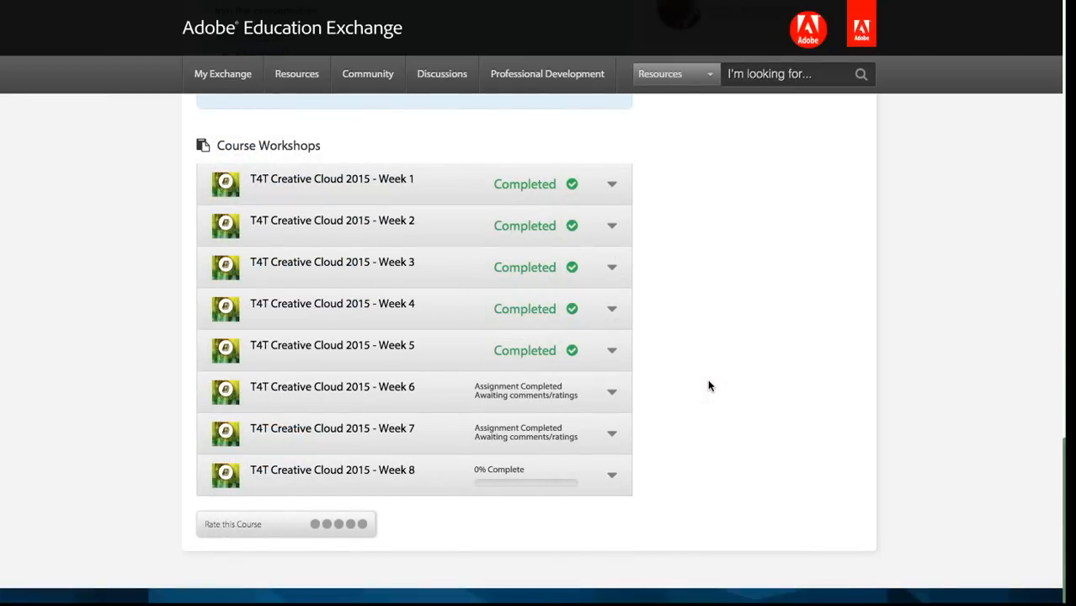
{"action": "mouse_move", "coordinate": [688, 274]}
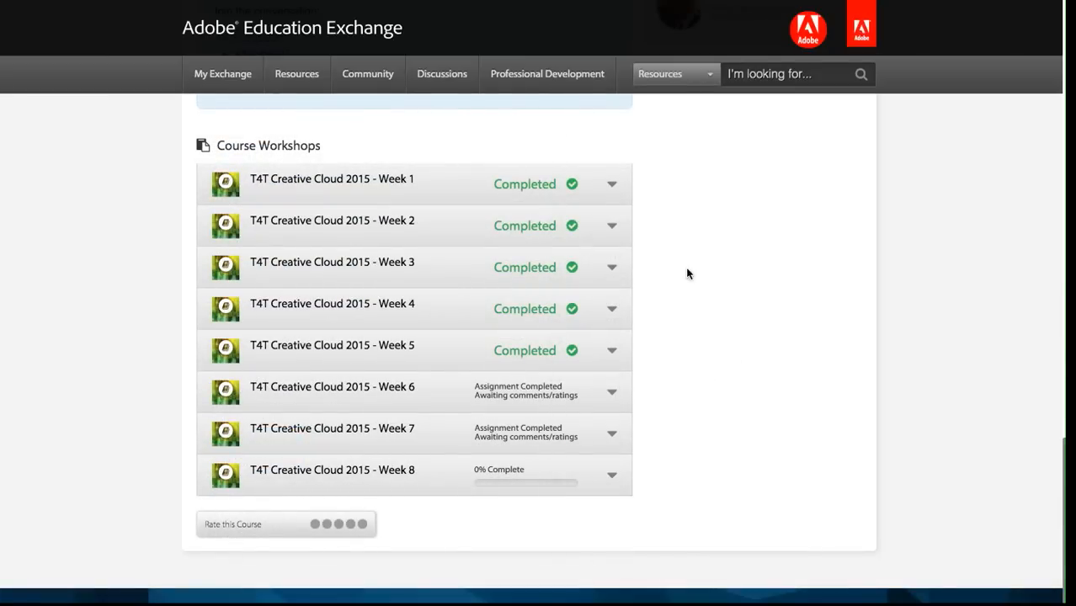
{"action": "mouse_move", "coordinate": [548, 350]}
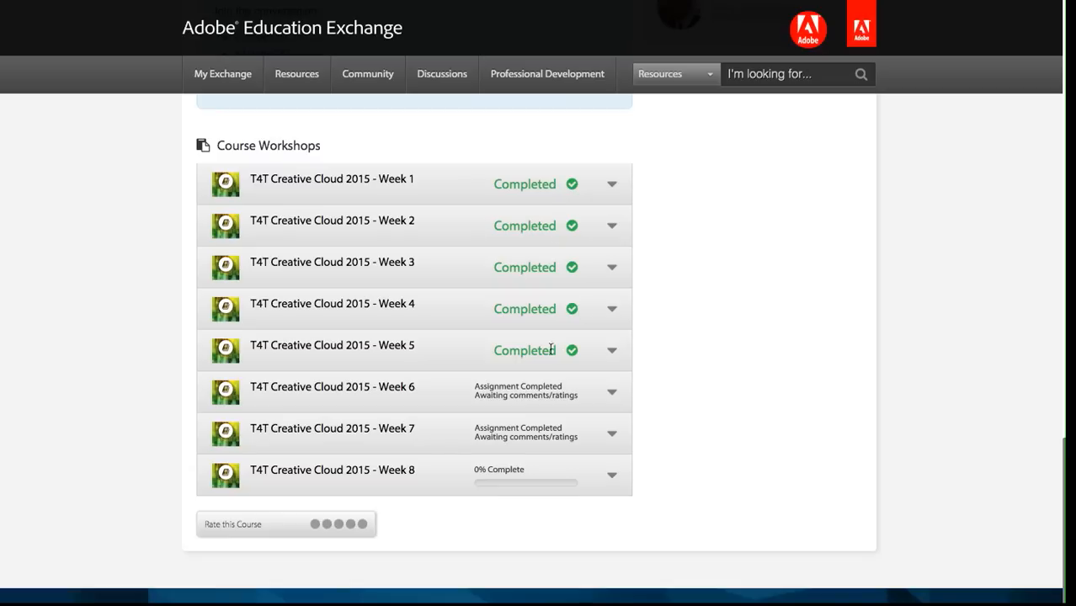
{"action": "mouse_move", "coordinate": [584, 355]}
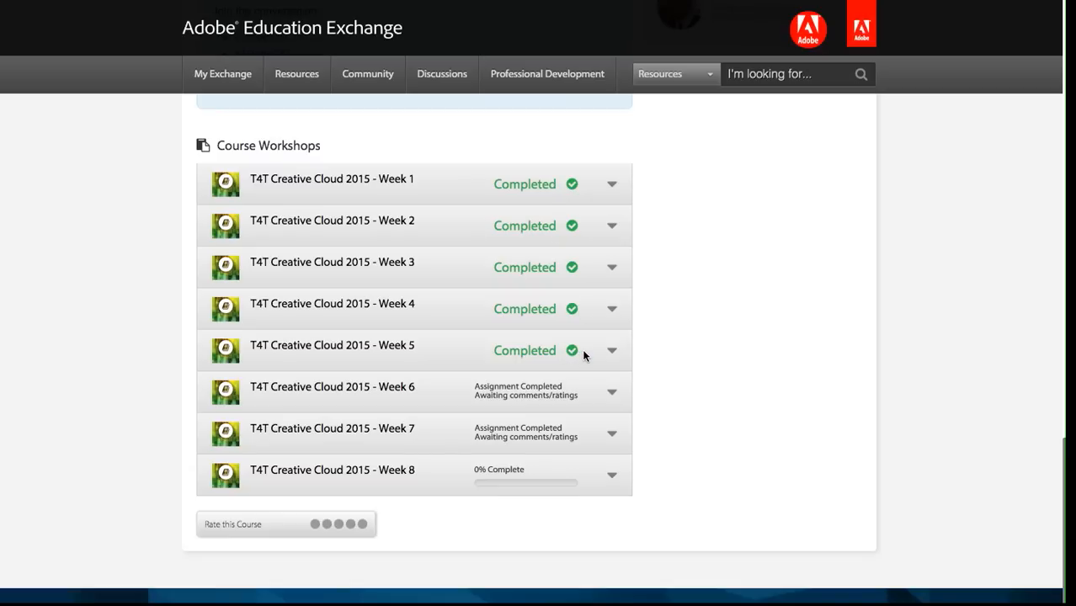
{"action": "mouse_move", "coordinate": [696, 358]}
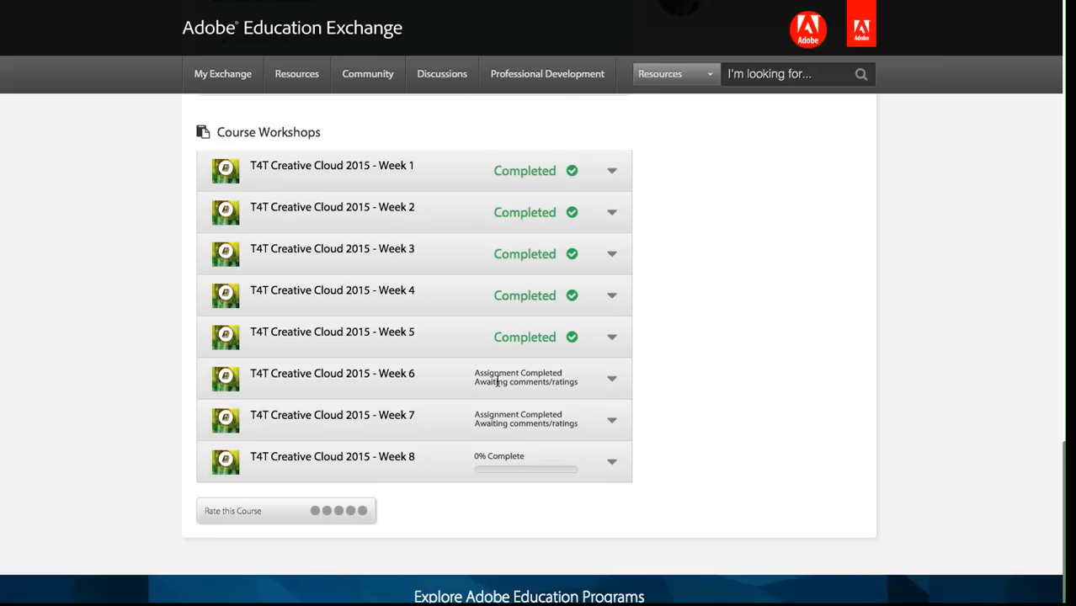
{"action": "mouse_move", "coordinate": [472, 388]}
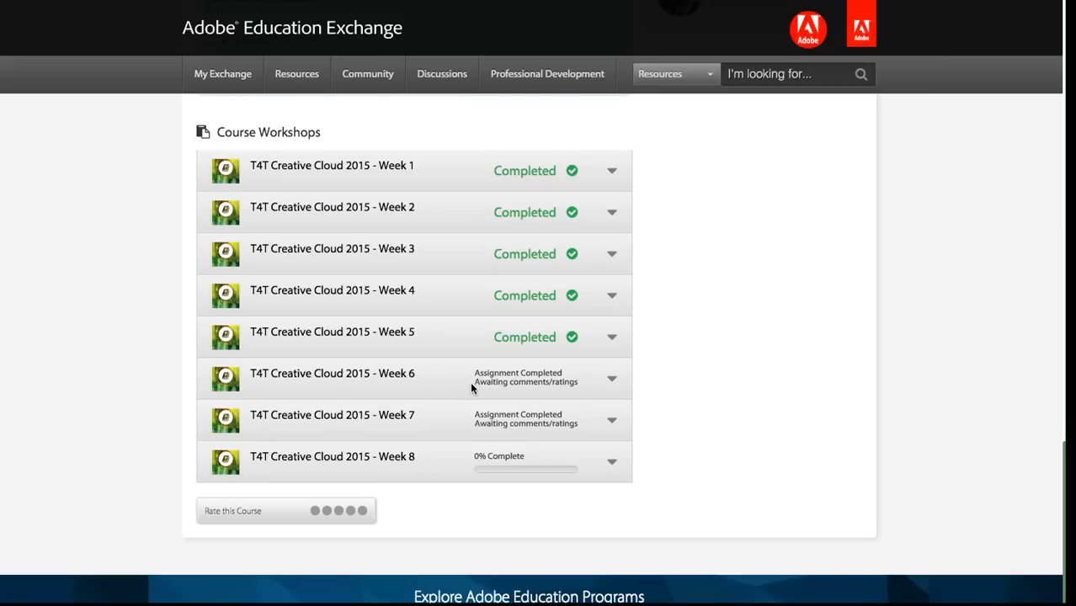
{"action": "mouse_move", "coordinate": [570, 393]}
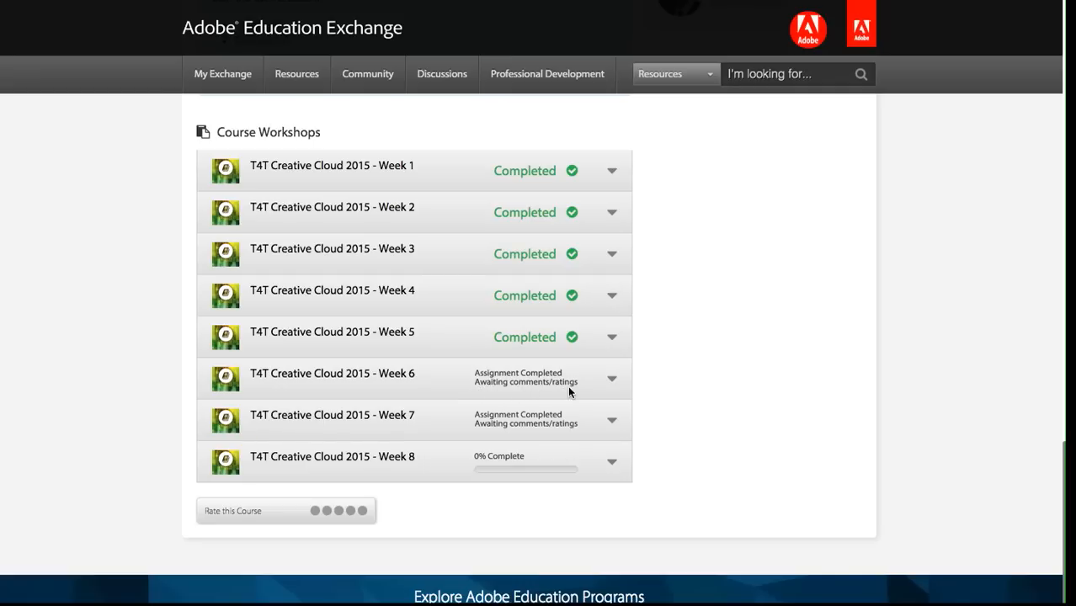
{"action": "mouse_move", "coordinate": [555, 435]}
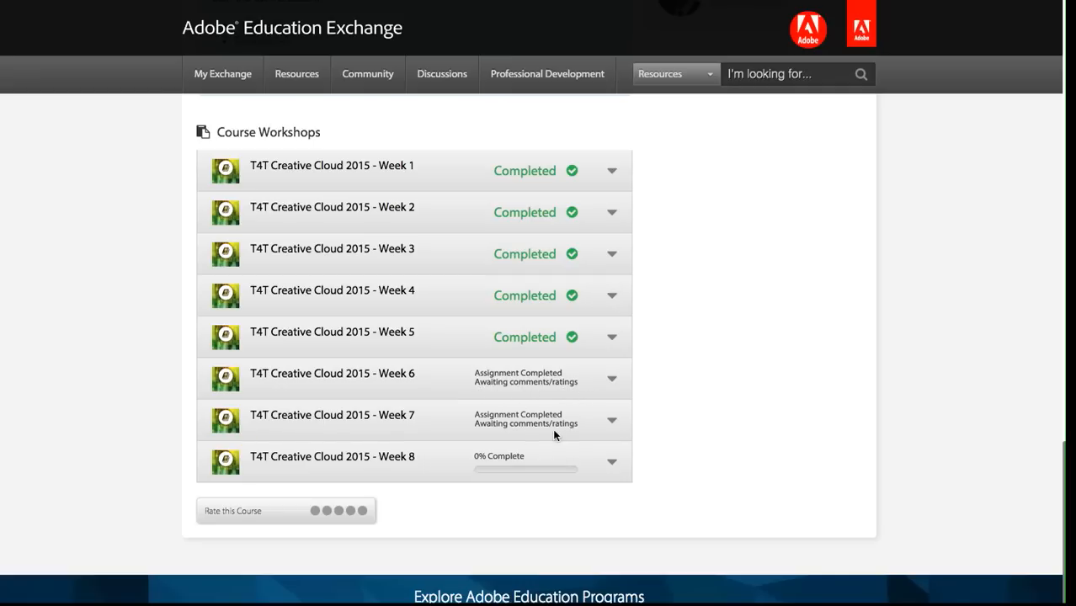
{"action": "mouse_move", "coordinate": [541, 460]}
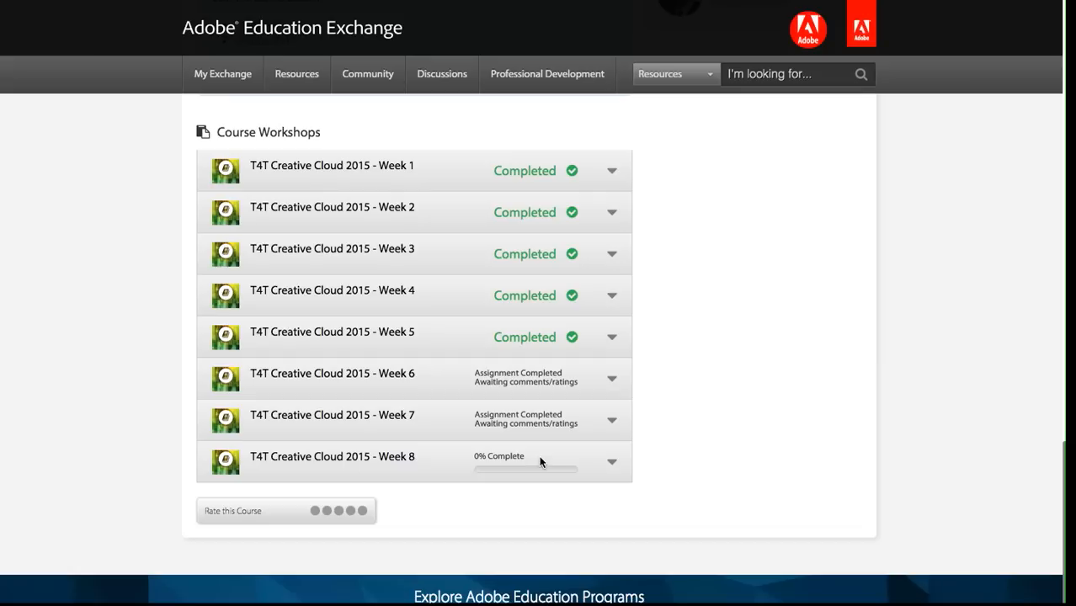
{"action": "mouse_move", "coordinate": [582, 420]}
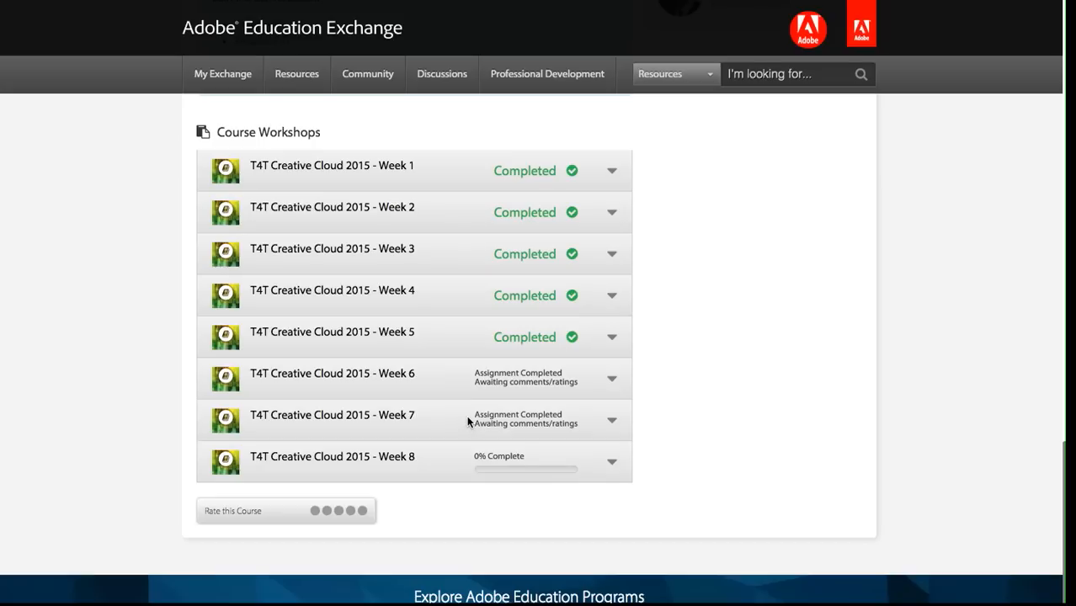
{"action": "mouse_move", "coordinate": [467, 419]}
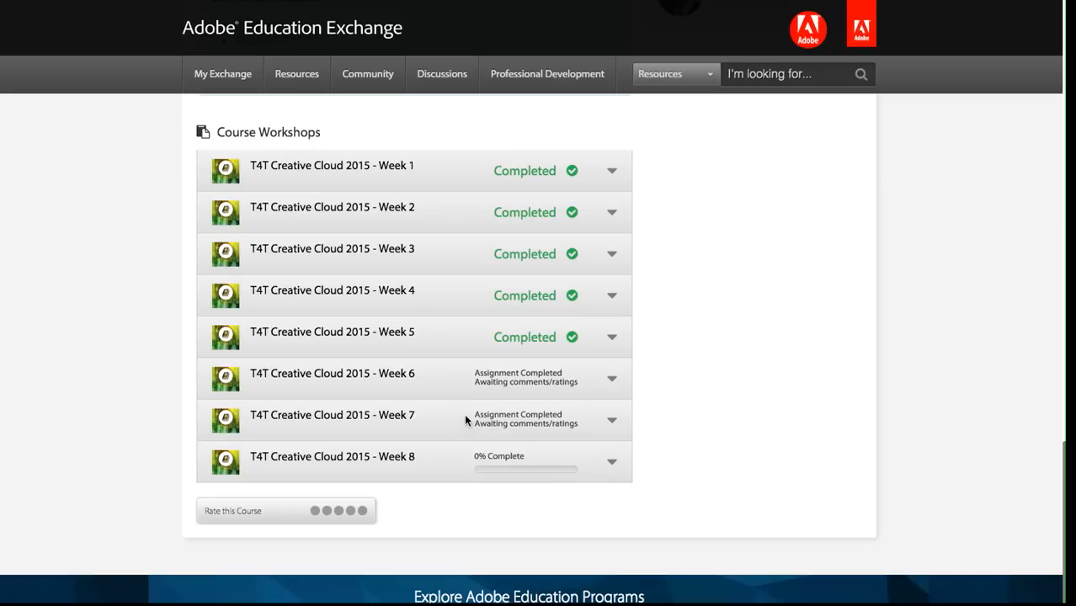
{"action": "mouse_move", "coordinate": [244, 343]}
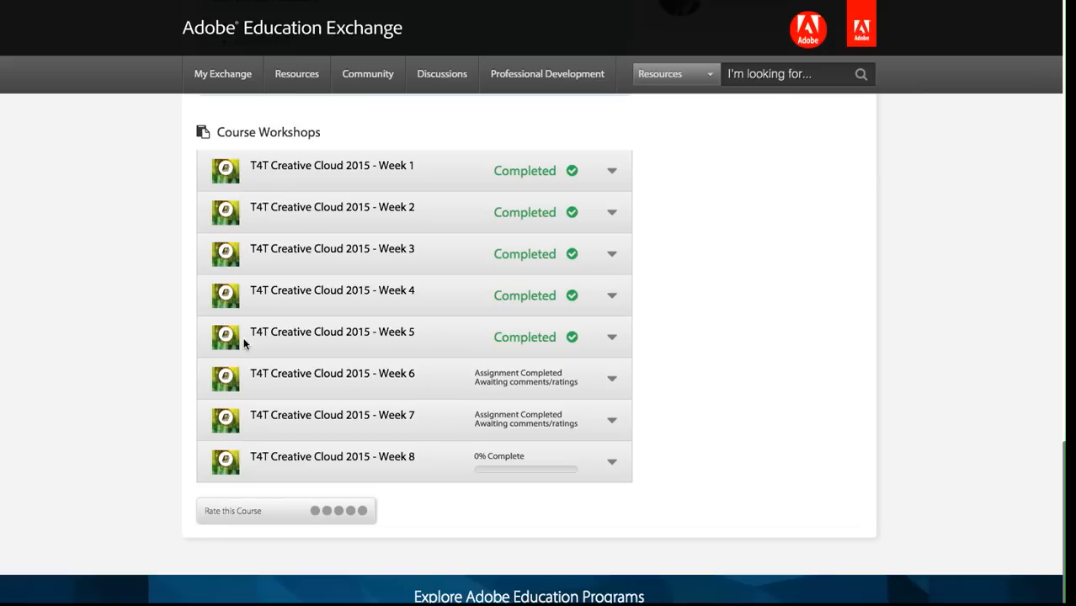
{"action": "mouse_move", "coordinate": [154, 322]}
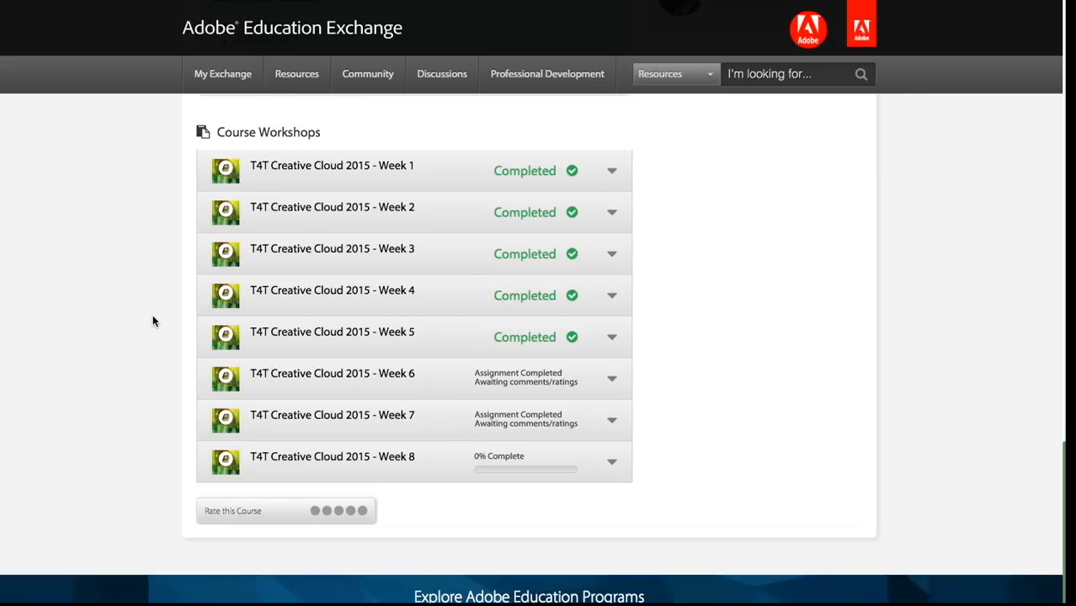
Open the My Exchange summary of collaborative courses, workshops and groups.
{"action": "left_click", "coordinate": [222, 73]}
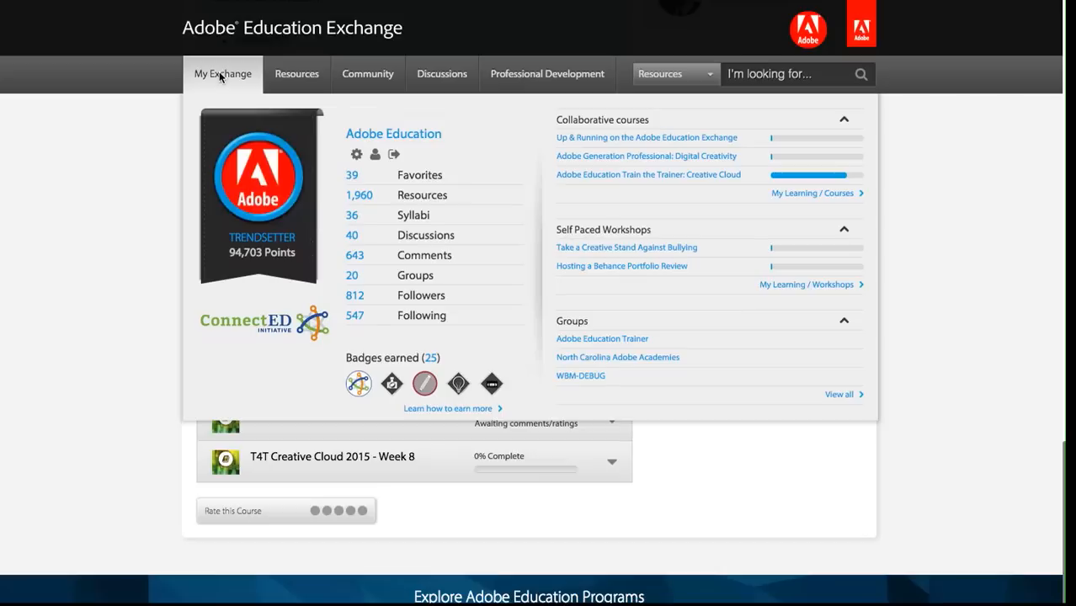
{"action": "mouse_move", "coordinate": [699, 177]}
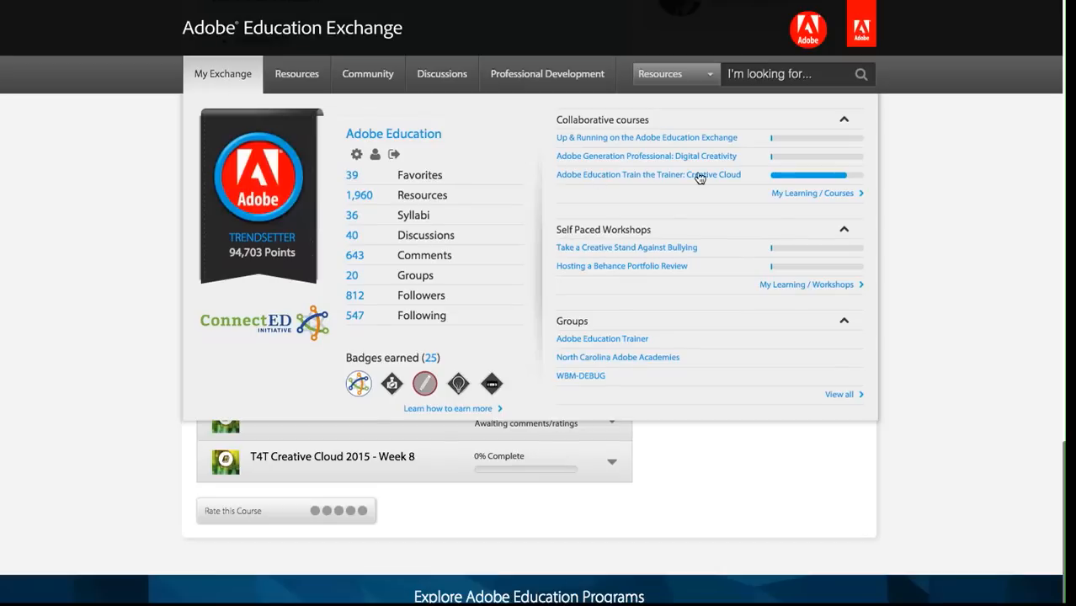
{"action": "mouse_move", "coordinate": [779, 186]}
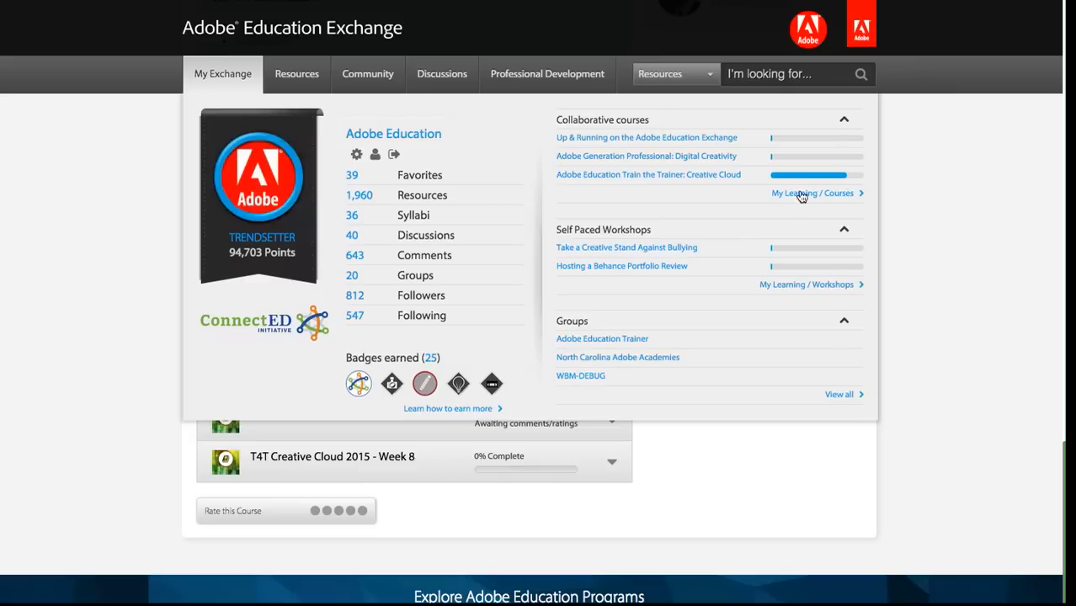
Open My Learning / Courses and review Train the Trainer's weekly progress at 80%.
{"action": "left_click", "coordinate": [813, 193]}
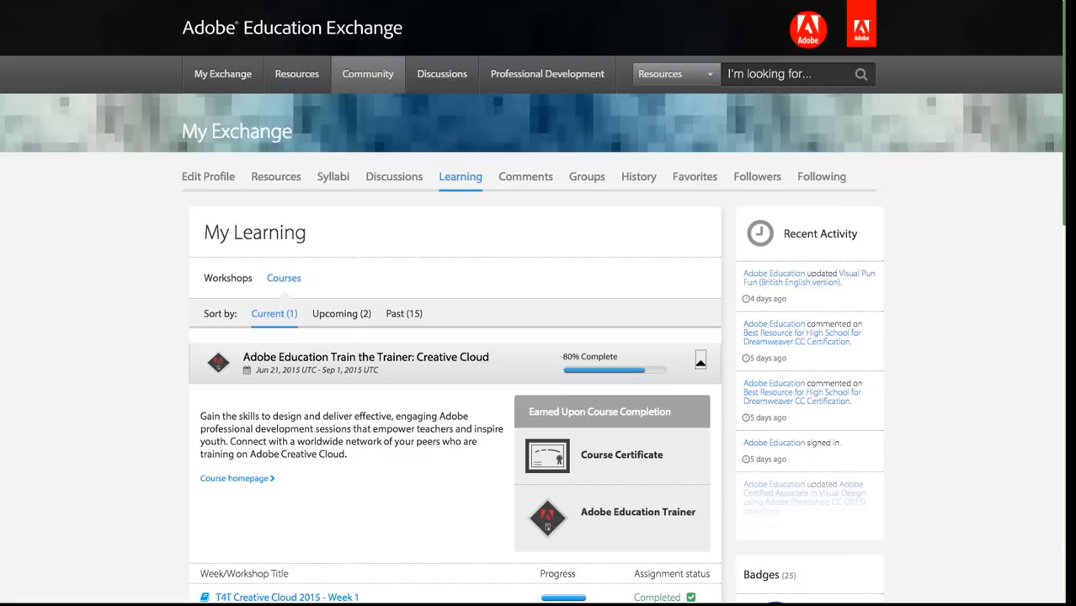
{"action": "scroll", "scroll_direction": "down", "scroll_amount": 3}
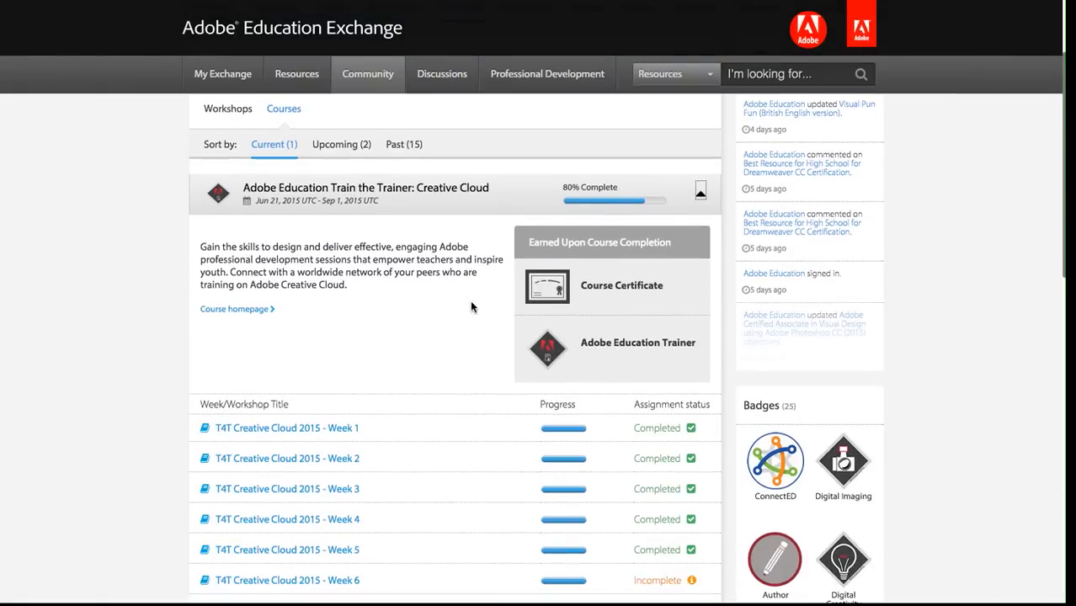
{"action": "scroll", "scroll_direction": "down", "scroll_amount": 3}
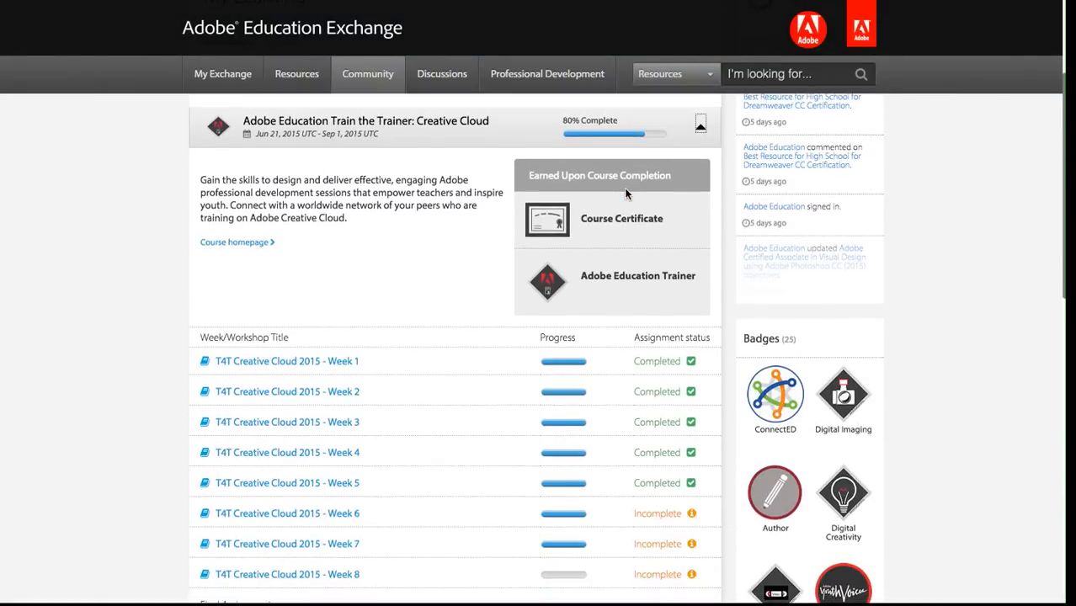
{"action": "scroll", "scroll_direction": "down", "scroll_amount": 3}
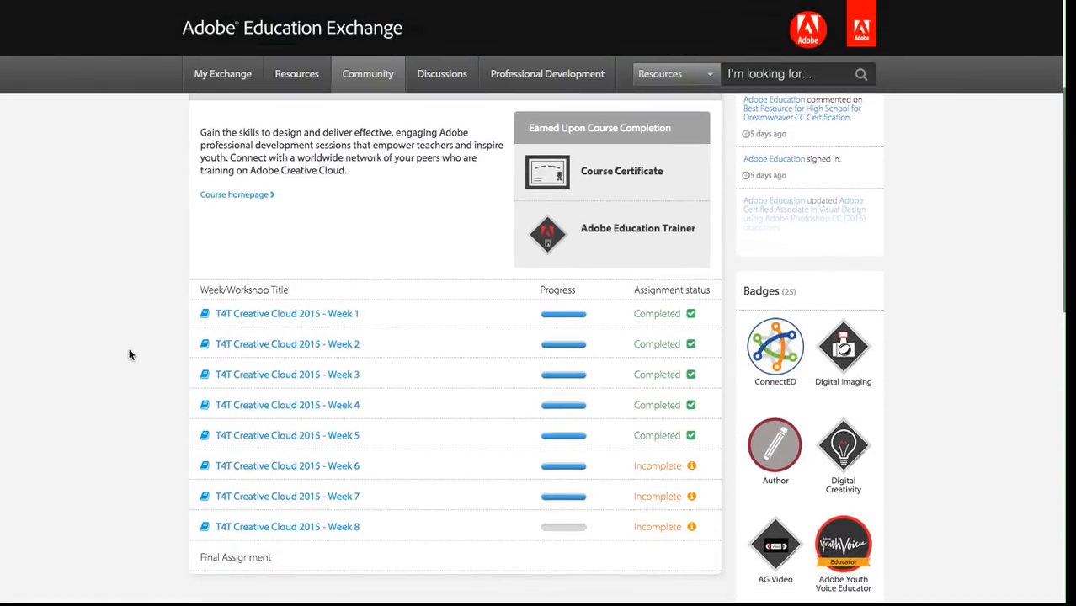
{"action": "scroll", "scroll_direction": "down", "scroll_amount": 3}
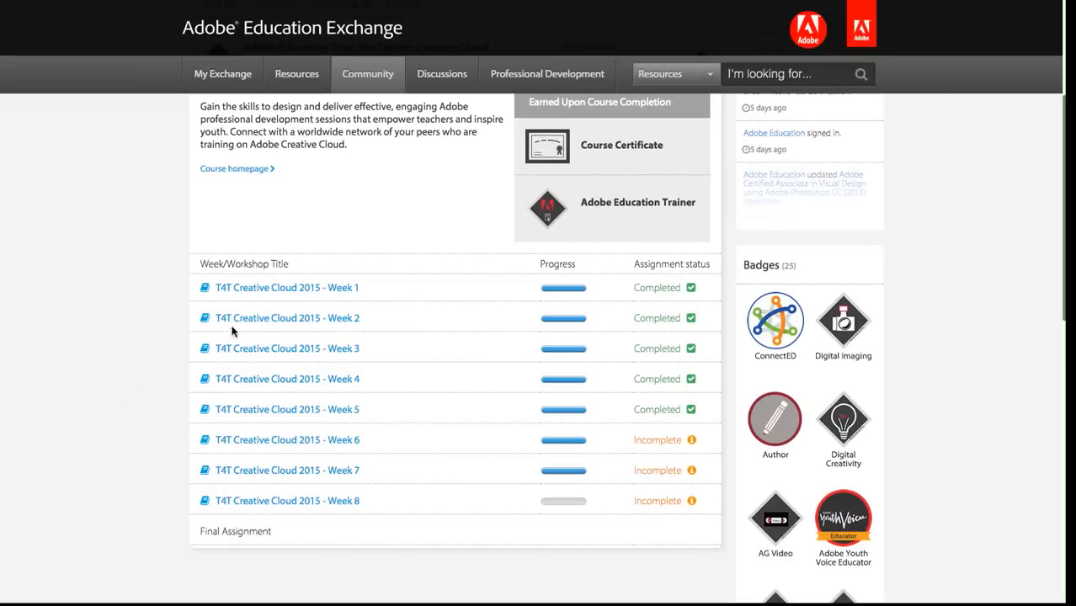
{"action": "mouse_move", "coordinate": [563, 492]}
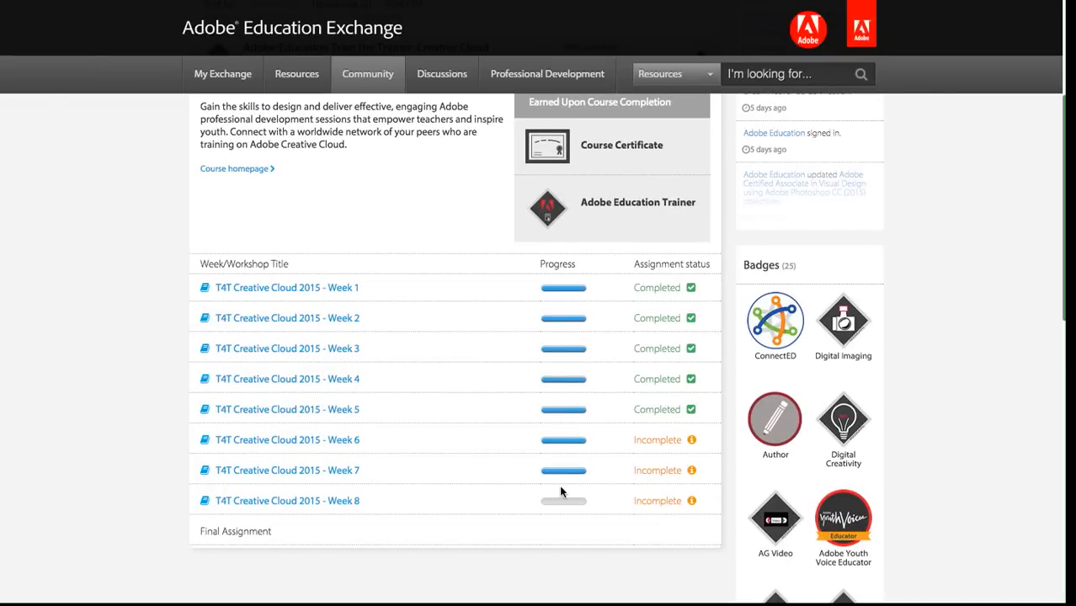
{"action": "mouse_move", "coordinate": [668, 260]}
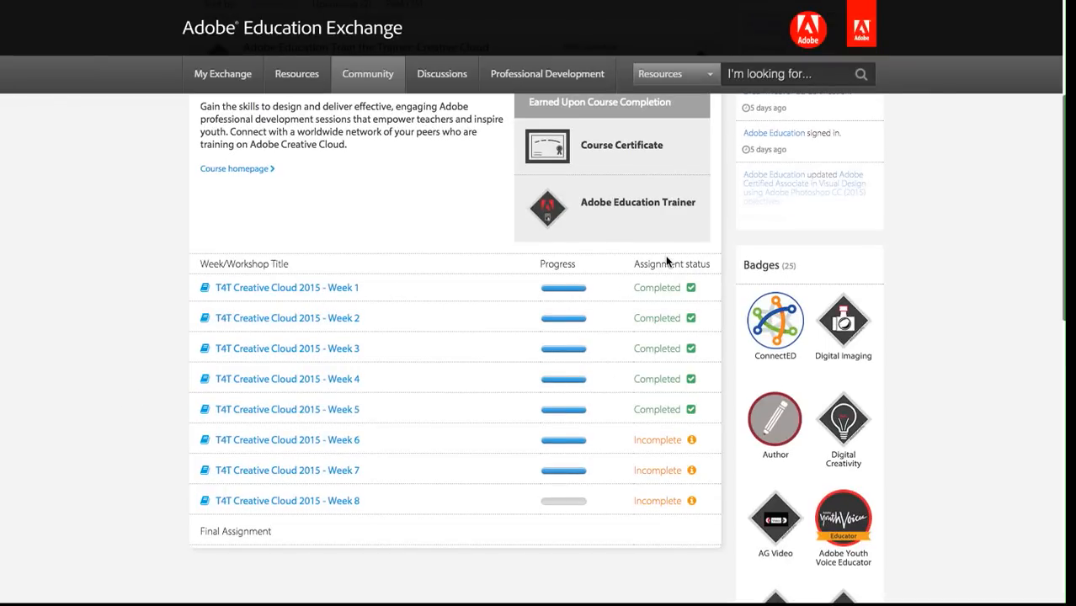
{"action": "scroll", "scroll_direction": "down", "scroll_amount": 3}
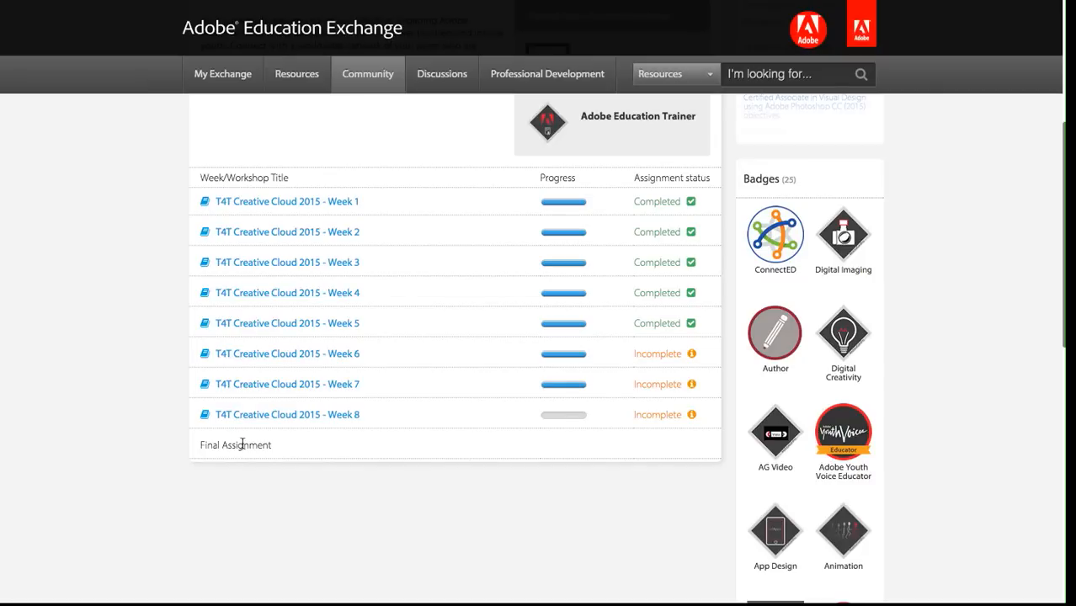
{"action": "mouse_move", "coordinate": [297, 453]}
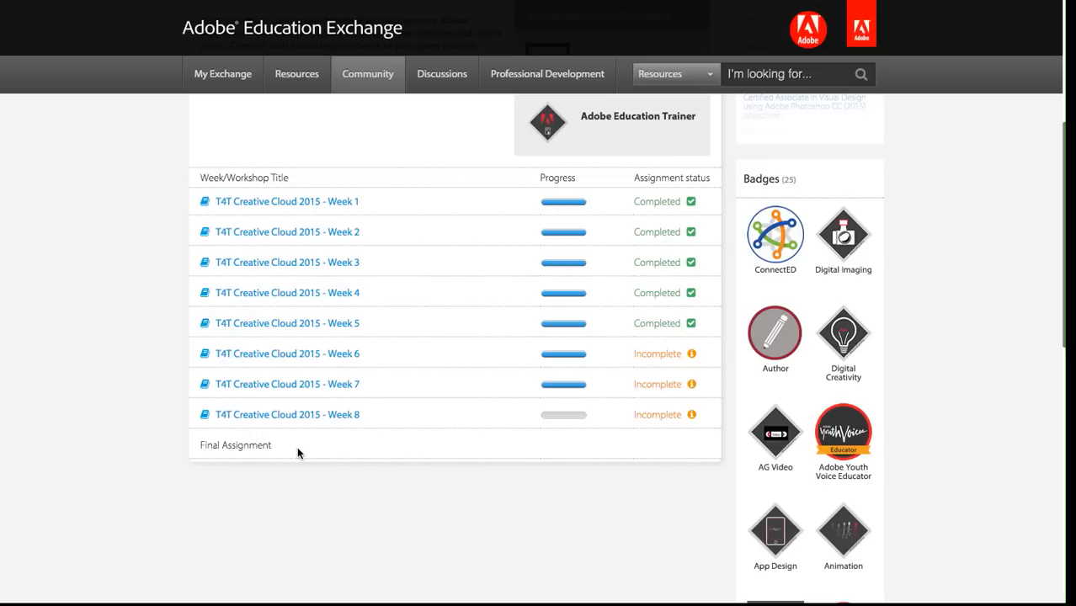
{"action": "mouse_move", "coordinate": [537, 379]}
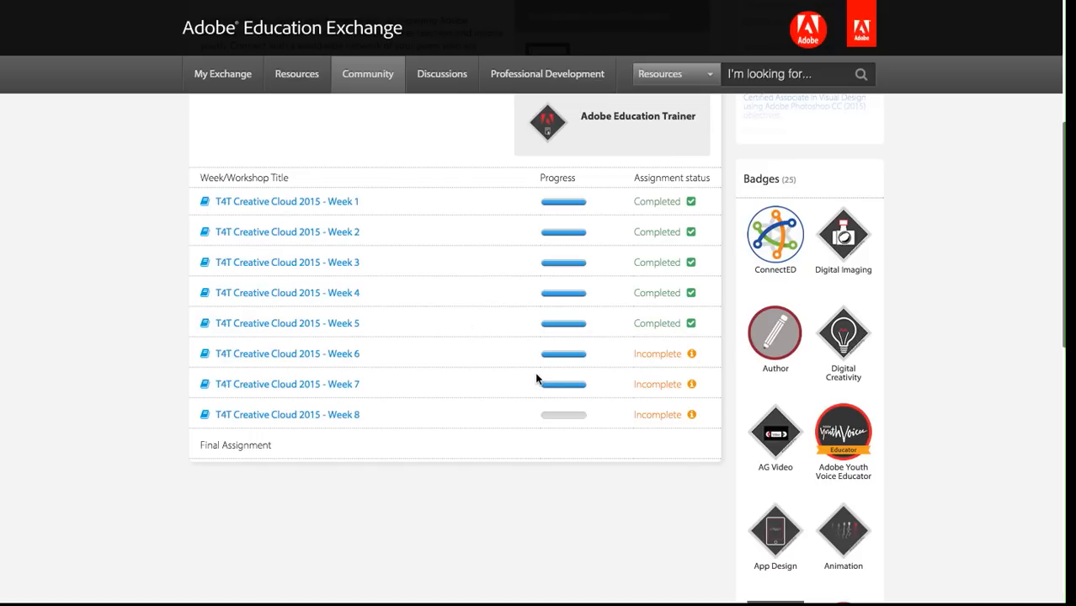